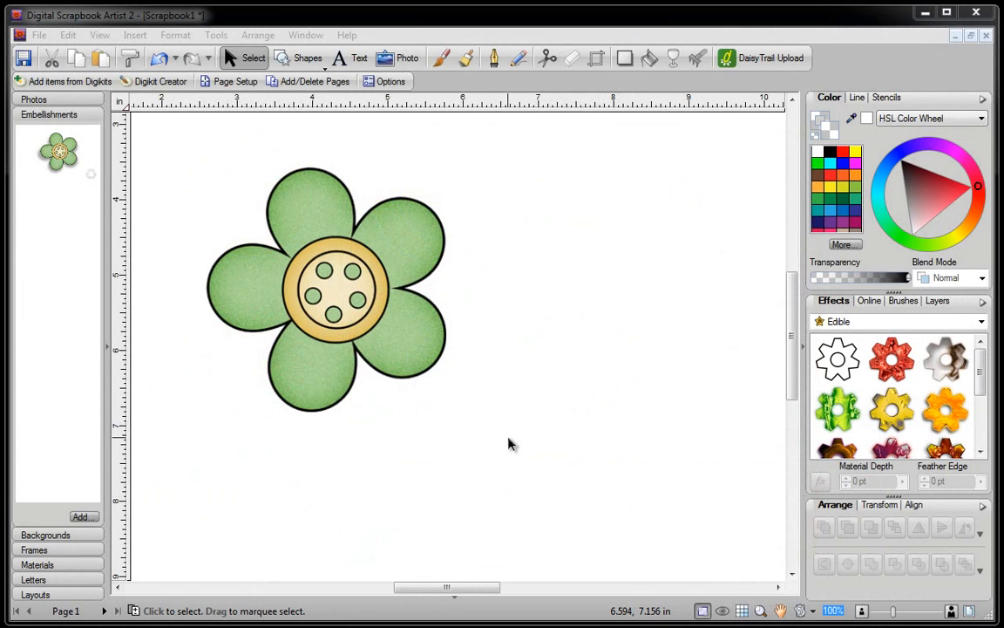
{"action": "mouse_move", "coordinate": [509, 429]}
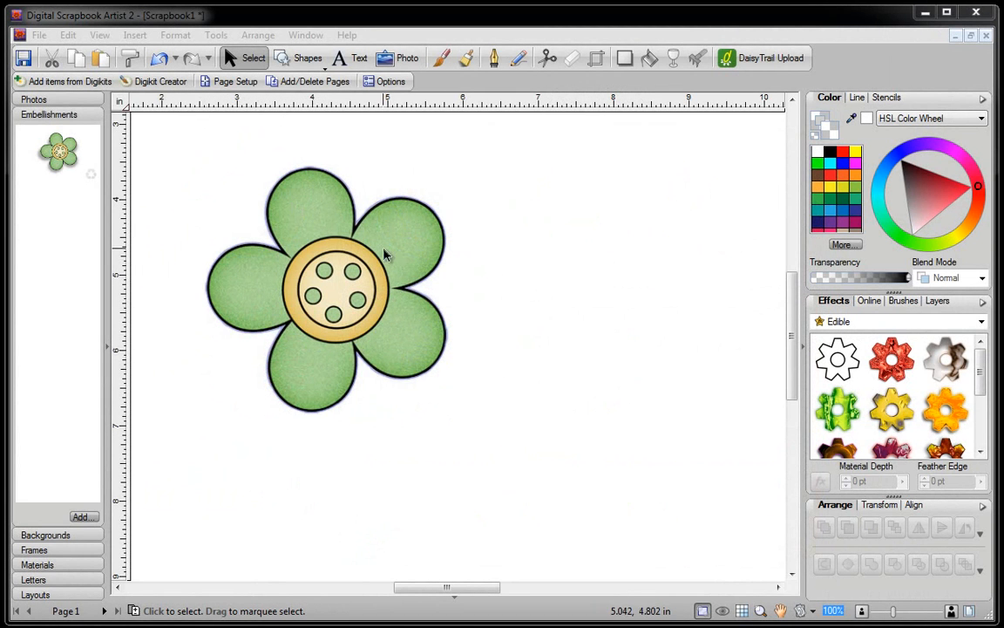
{"action": "mouse_move", "coordinate": [321, 286]}
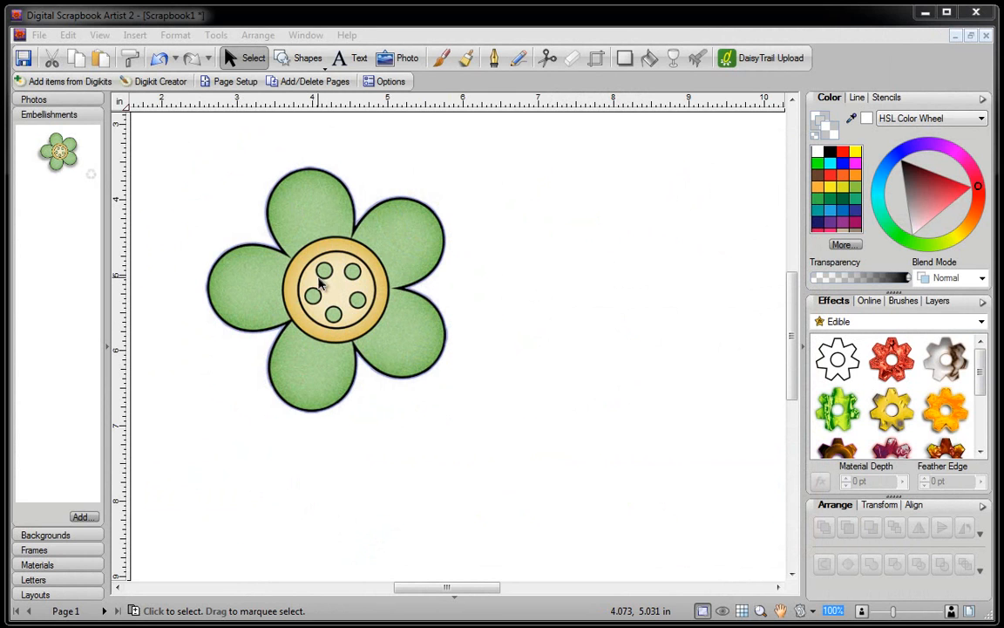
{"action": "mouse_move", "coordinate": [390, 272]}
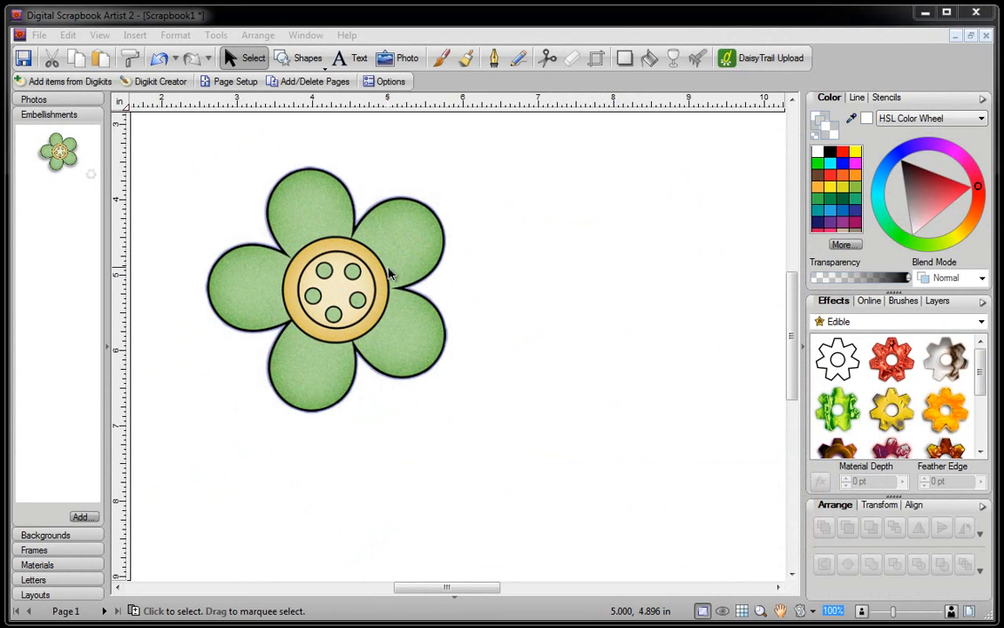
{"action": "mouse_move", "coordinate": [352, 317]}
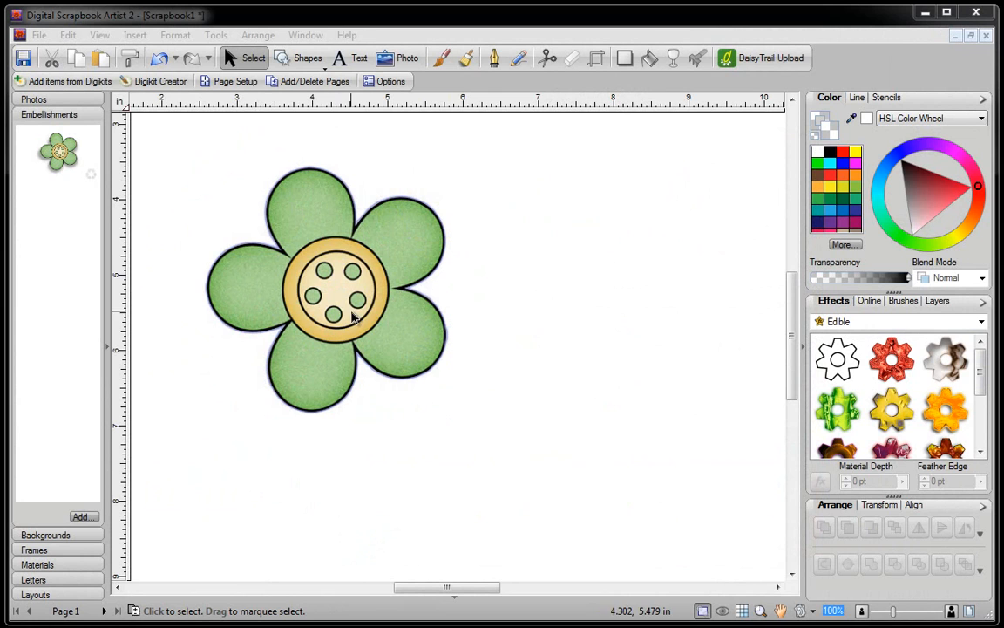
{"action": "mouse_move", "coordinate": [380, 318]}
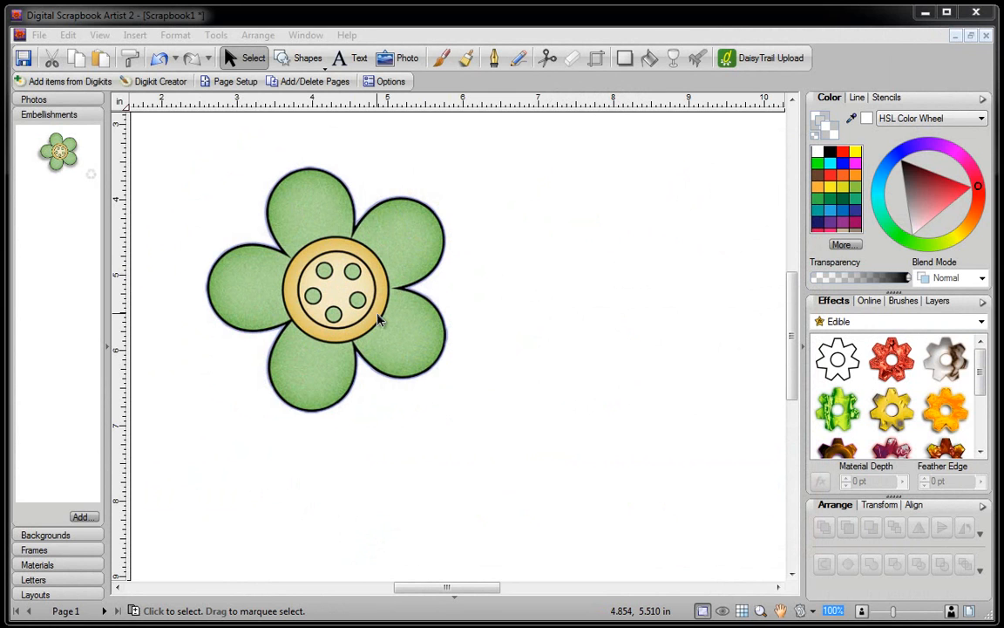
{"action": "mouse_move", "coordinate": [390, 331]}
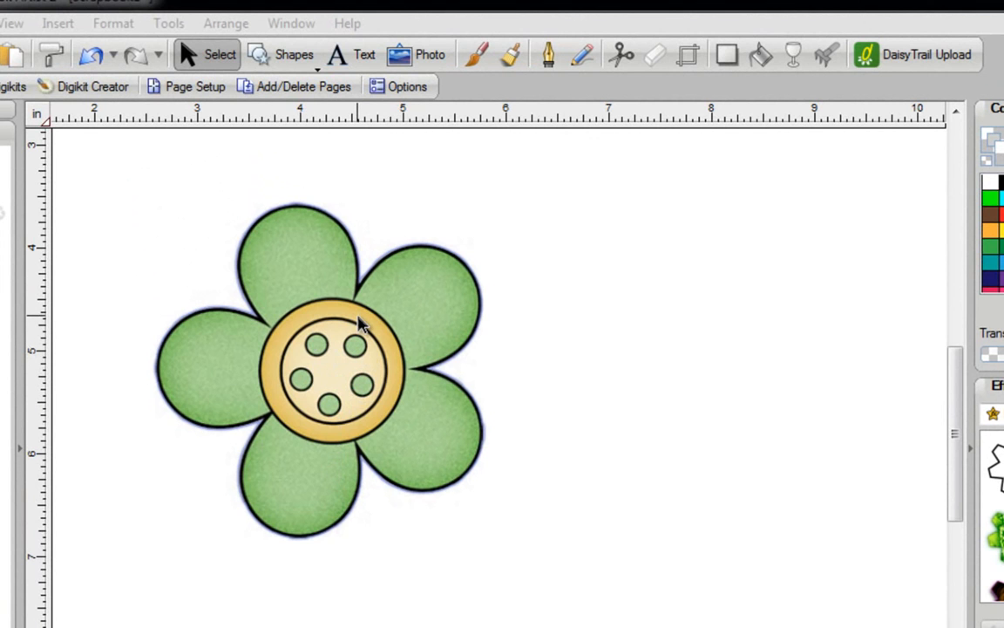
{"action": "mouse_move", "coordinate": [348, 340]}
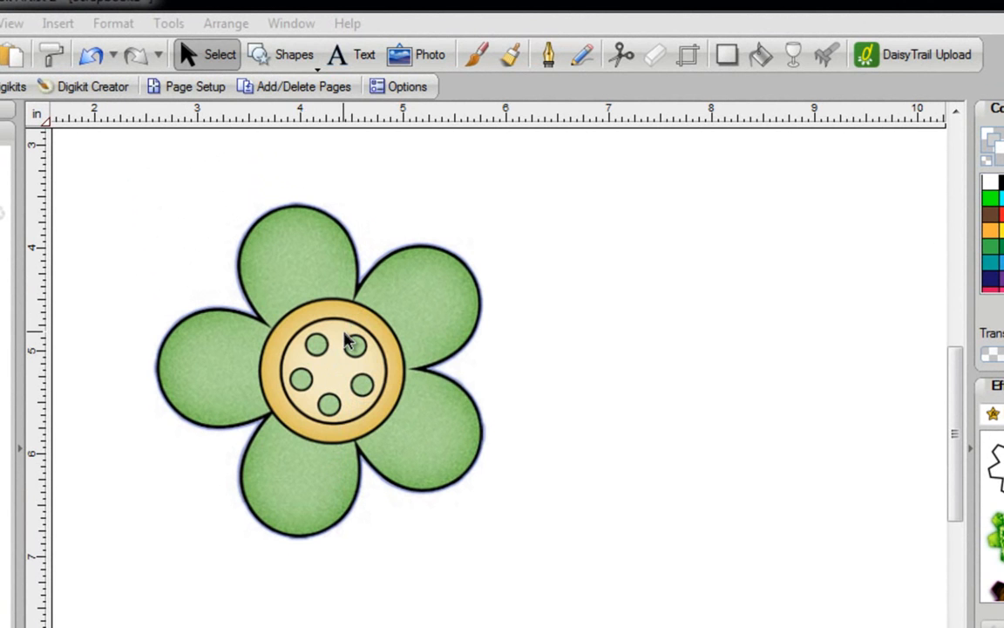
{"action": "mouse_move", "coordinate": [329, 347]}
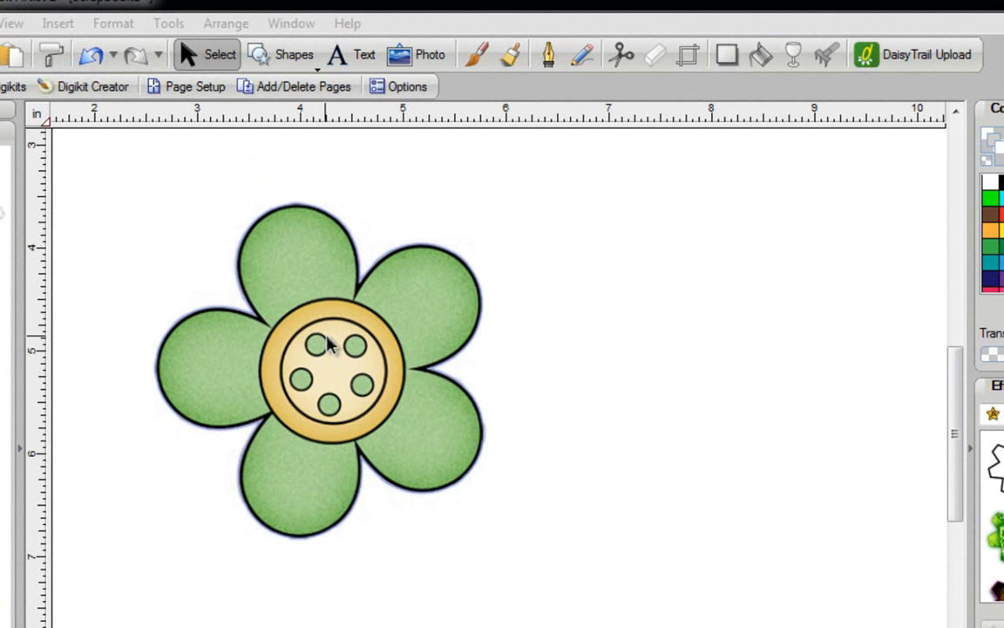
Select the flower embellishment and open it in PhotoLab for editing
{"action": "left_click", "coordinate": [322, 340]}
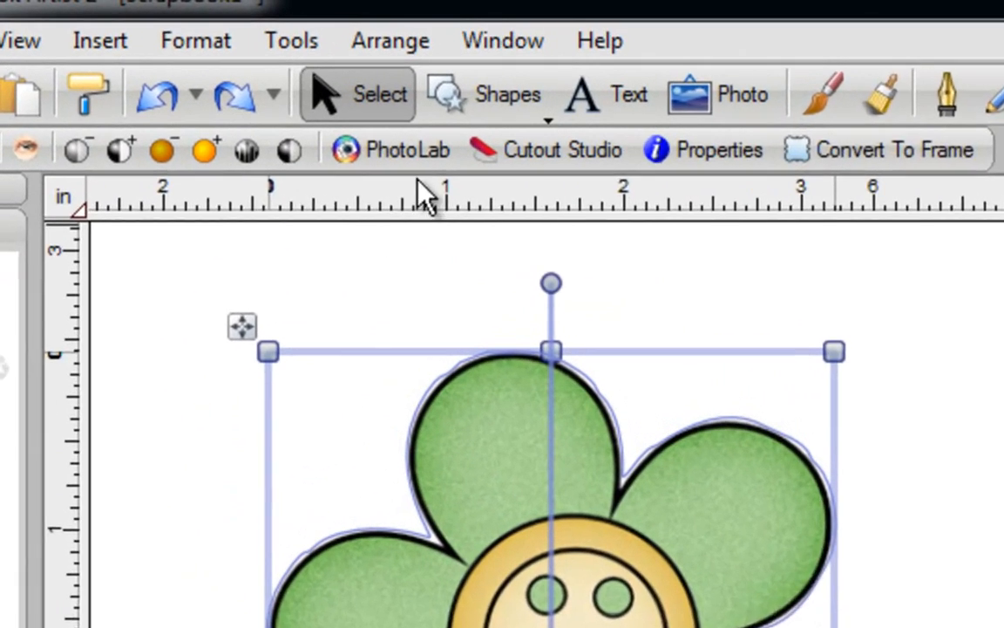
{"action": "left_click", "coordinate": [390, 149]}
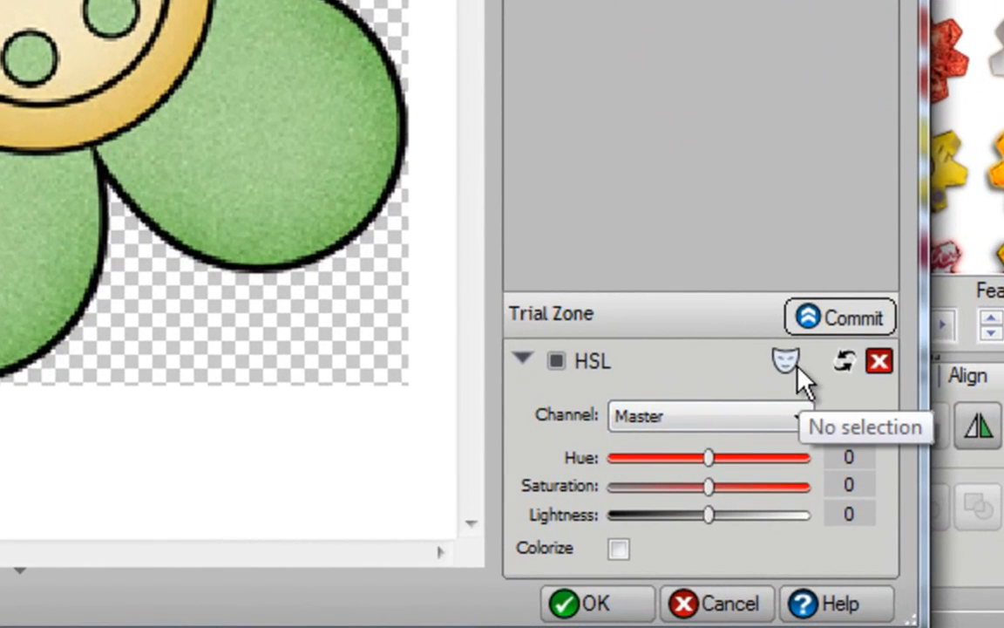
Create a new HSL mask named Mask 1 with brush size 53 and grow 83
{"action": "left_click", "coordinate": [785, 361]}
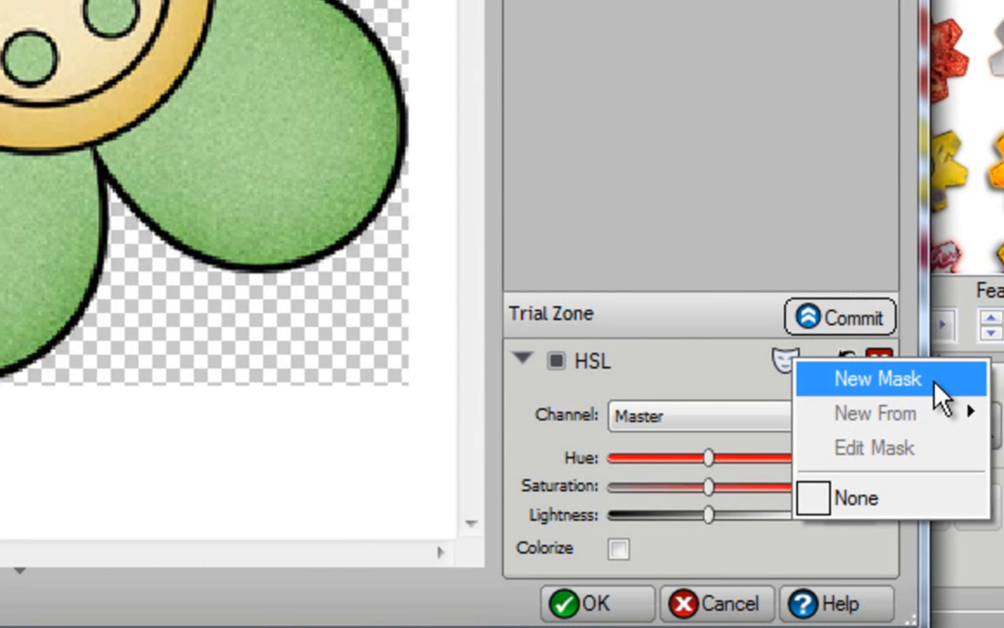
{"action": "left_click", "coordinate": [879, 378]}
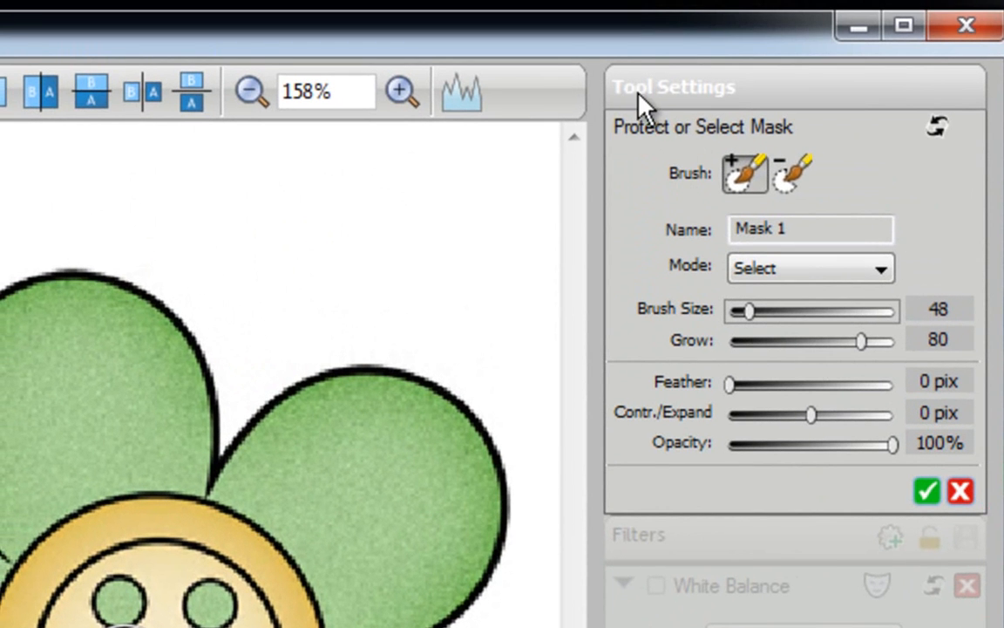
{"action": "mouse_move", "coordinate": [741, 119]}
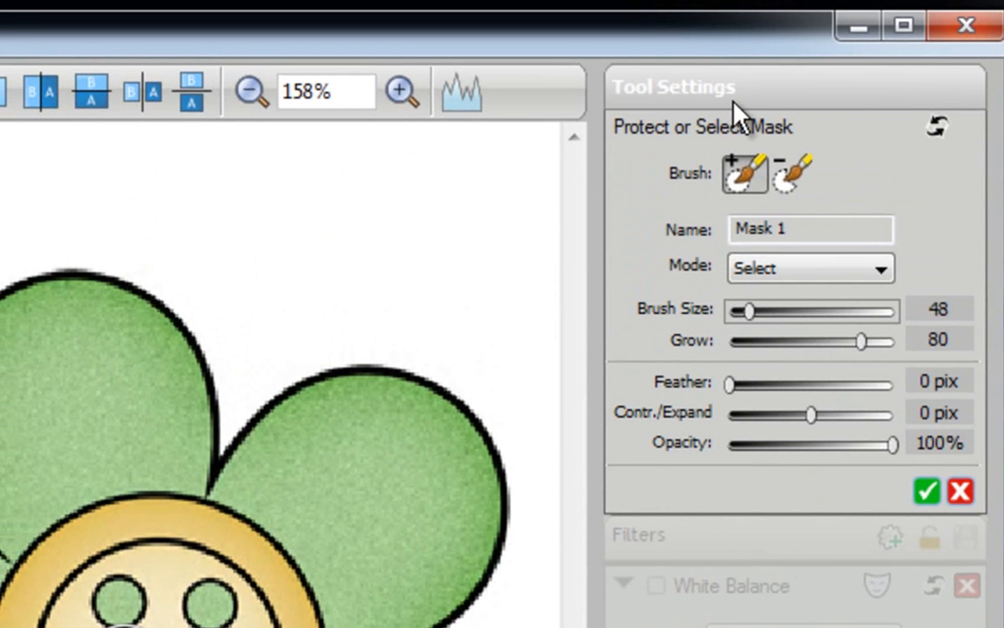
{"action": "mouse_move", "coordinate": [746, 175]}
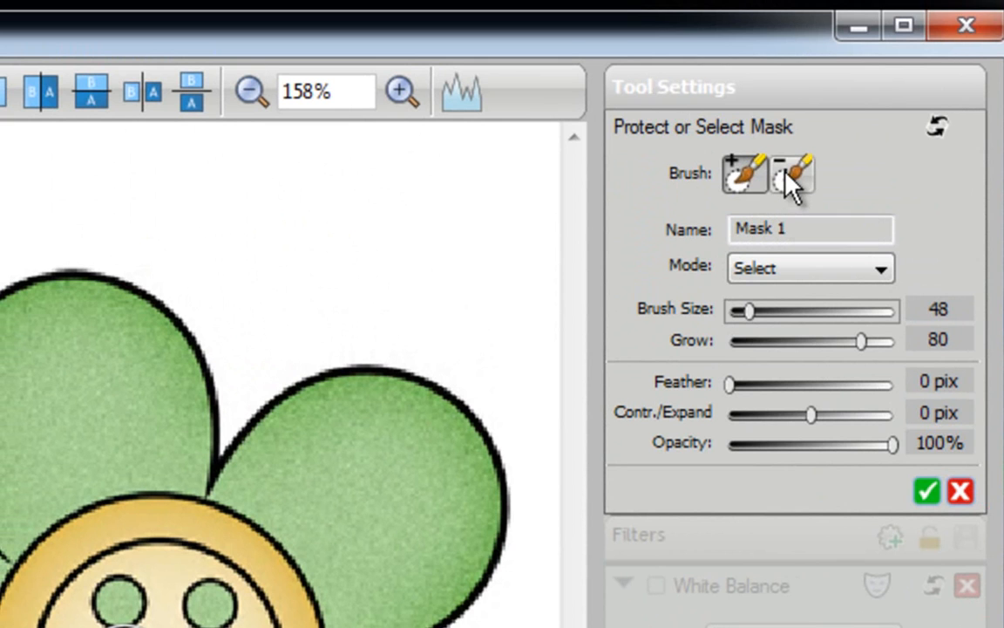
{"action": "mouse_move", "coordinate": [792, 174]}
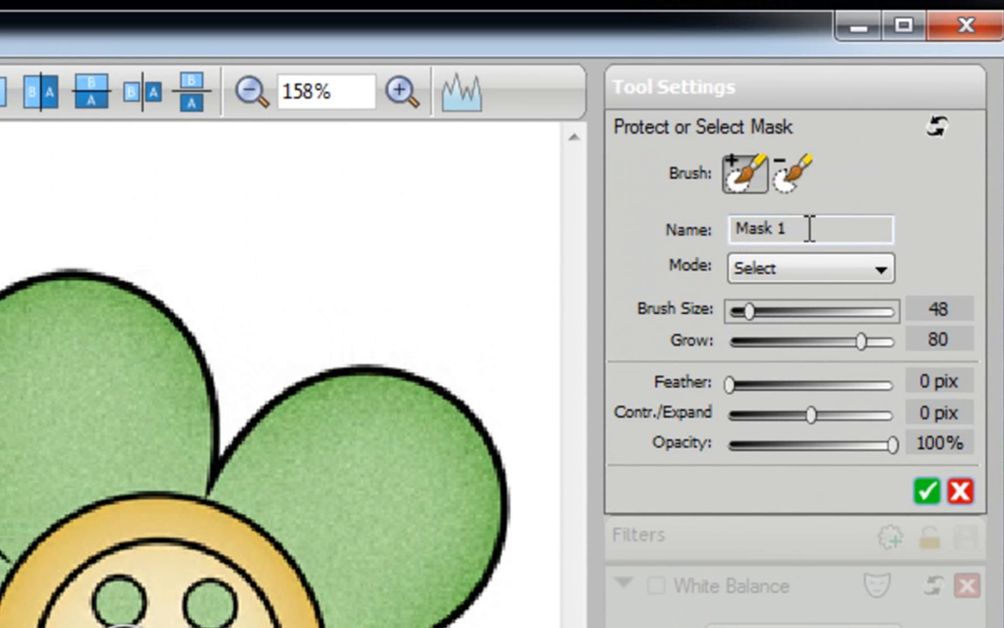
{"action": "triple_click", "coordinate": [776, 229]}
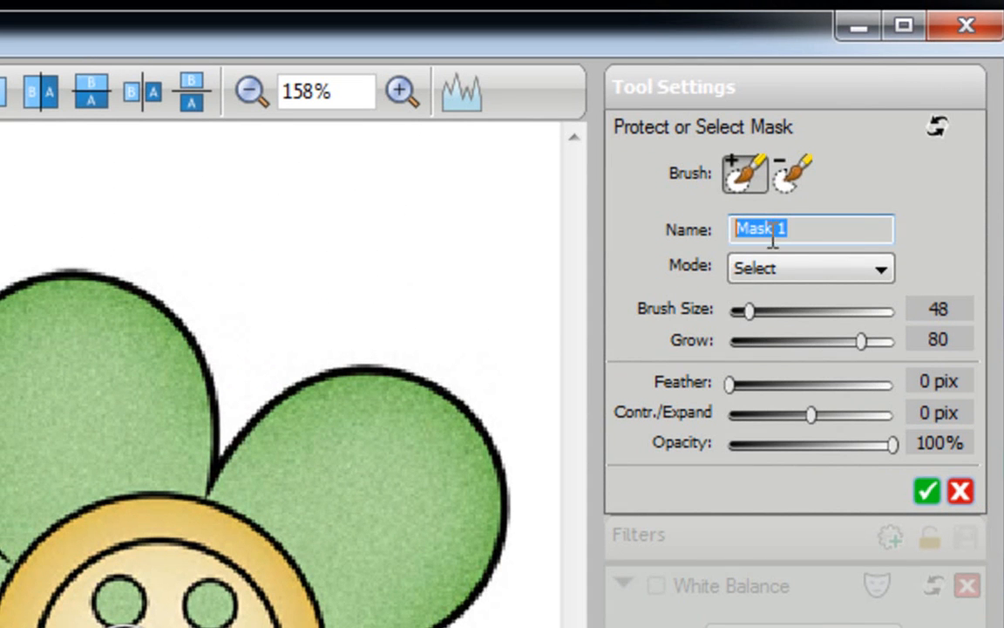
{"action": "mouse_move", "coordinate": [781, 268]}
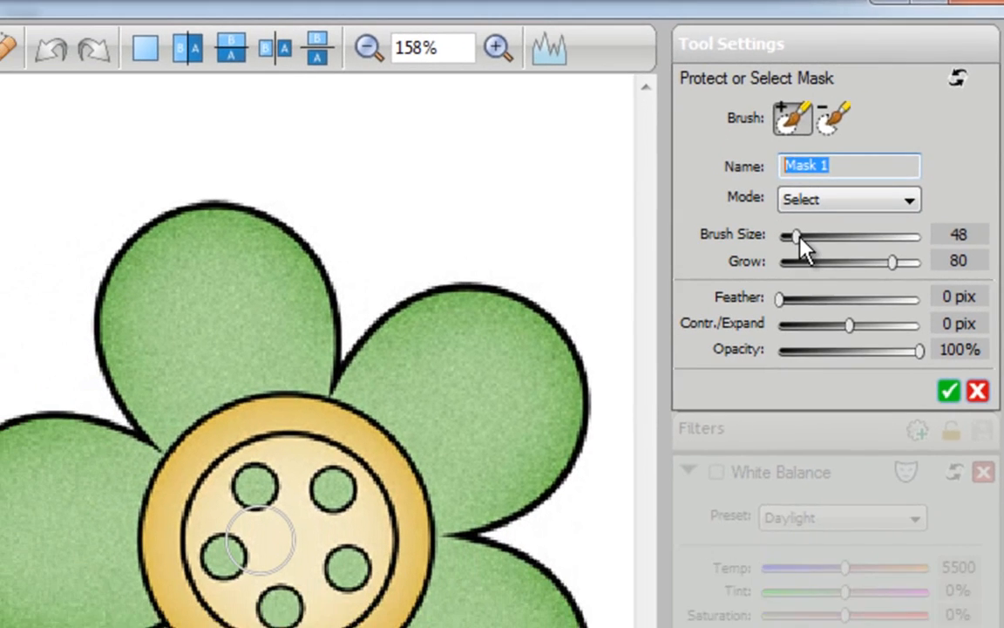
{"action": "left_click_drag", "start_coordinate": [794, 237], "coordinate": [852, 195]}
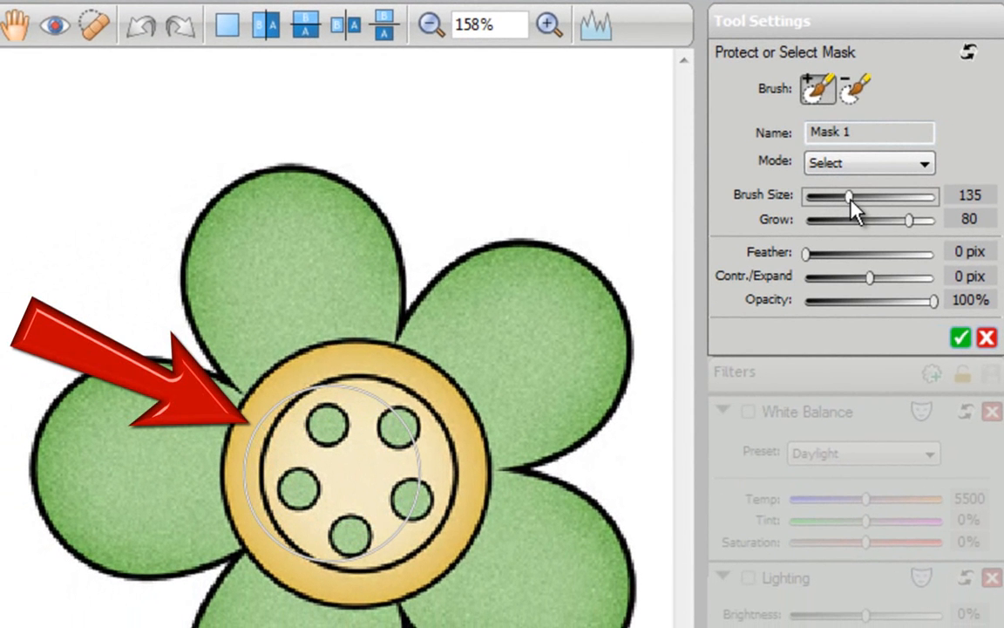
{"action": "left_click_drag", "start_coordinate": [851, 195], "coordinate": [828, 196]}
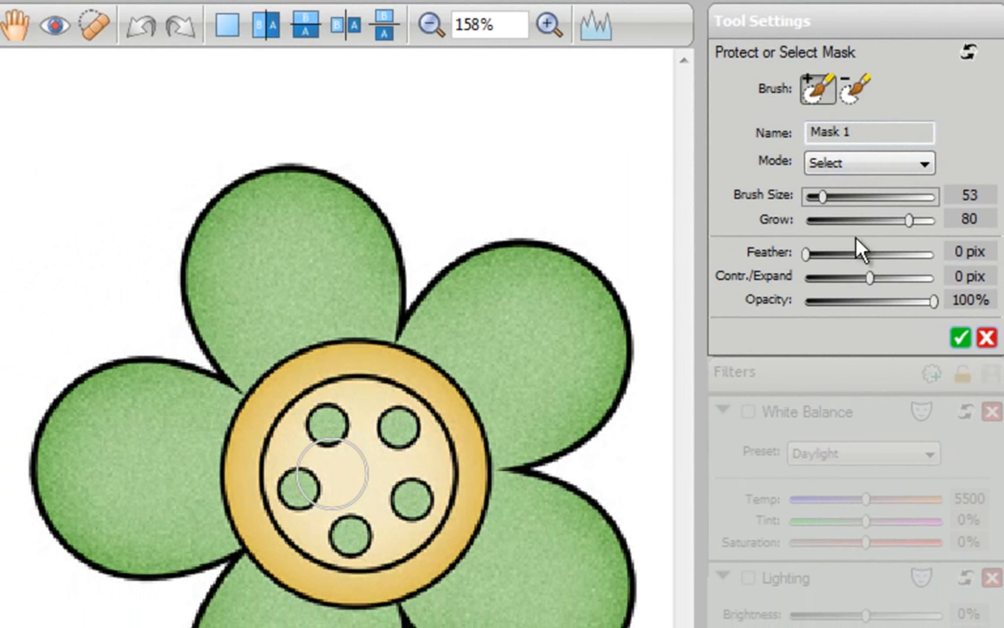
{"action": "mouse_move", "coordinate": [913, 225]}
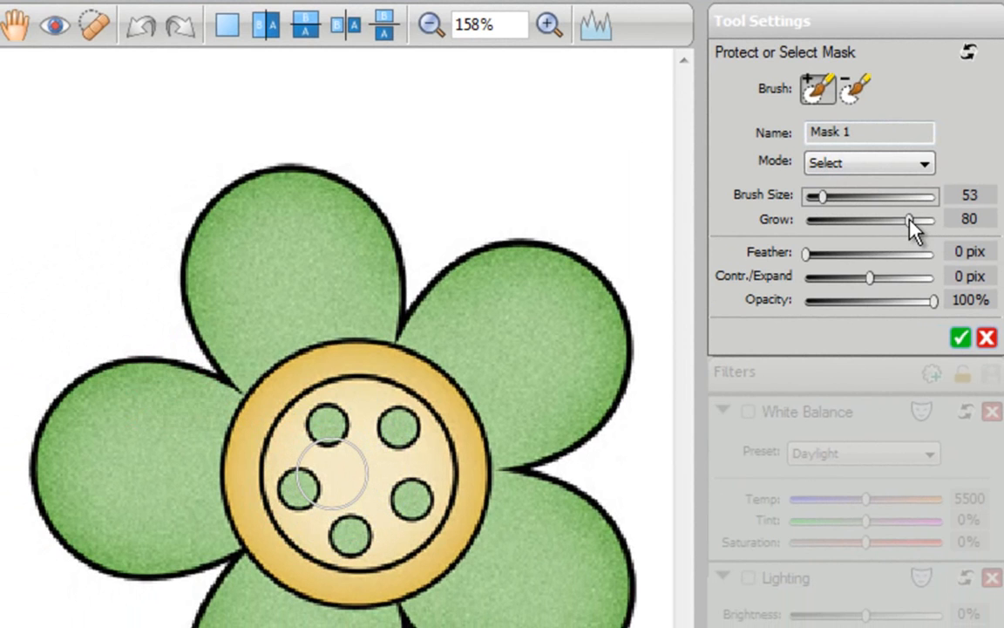
{"action": "left_click_drag", "start_coordinate": [906, 220], "coordinate": [914, 220]}
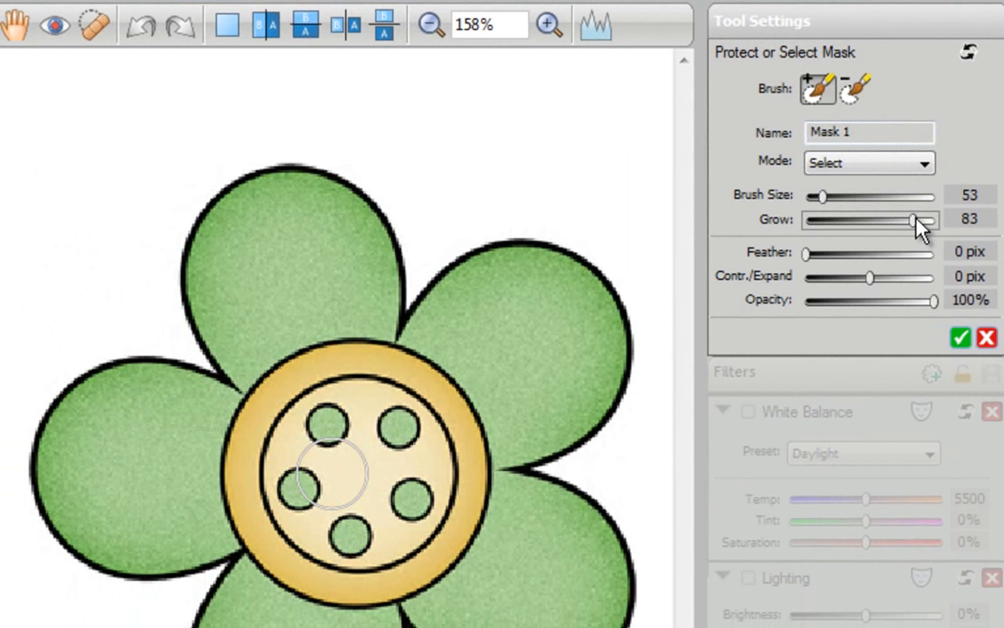
{"action": "mouse_move", "coordinate": [834, 230]}
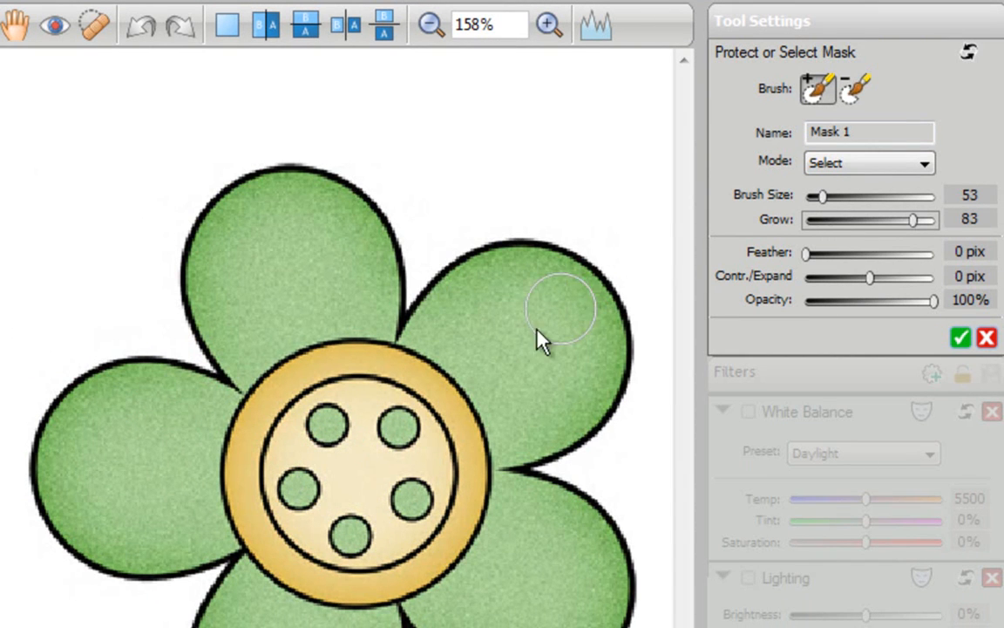
{"action": "mouse_move", "coordinate": [305, 361]}
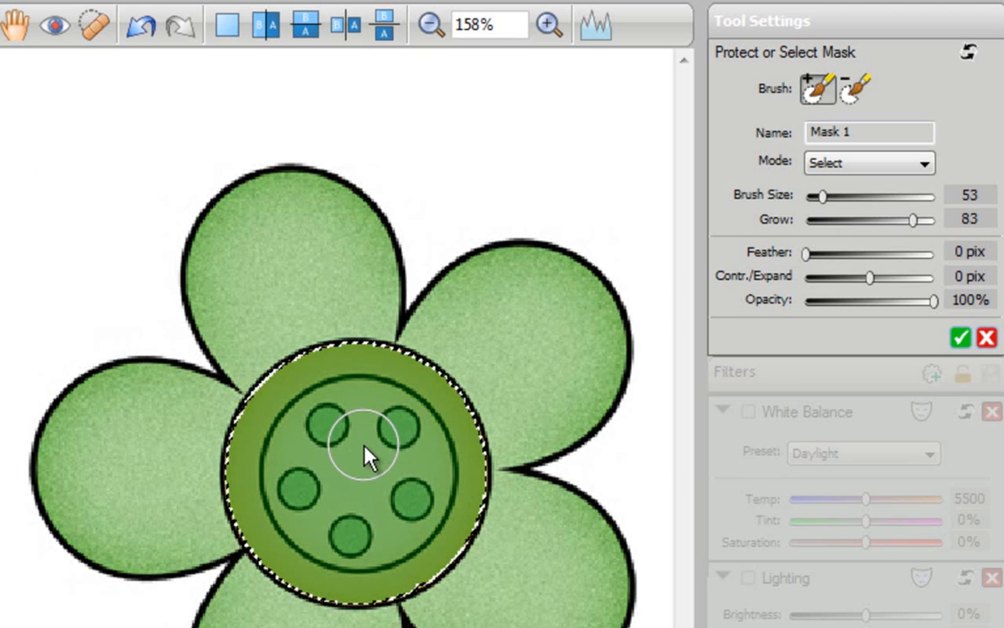
{"action": "mouse_move", "coordinate": [353, 462]}
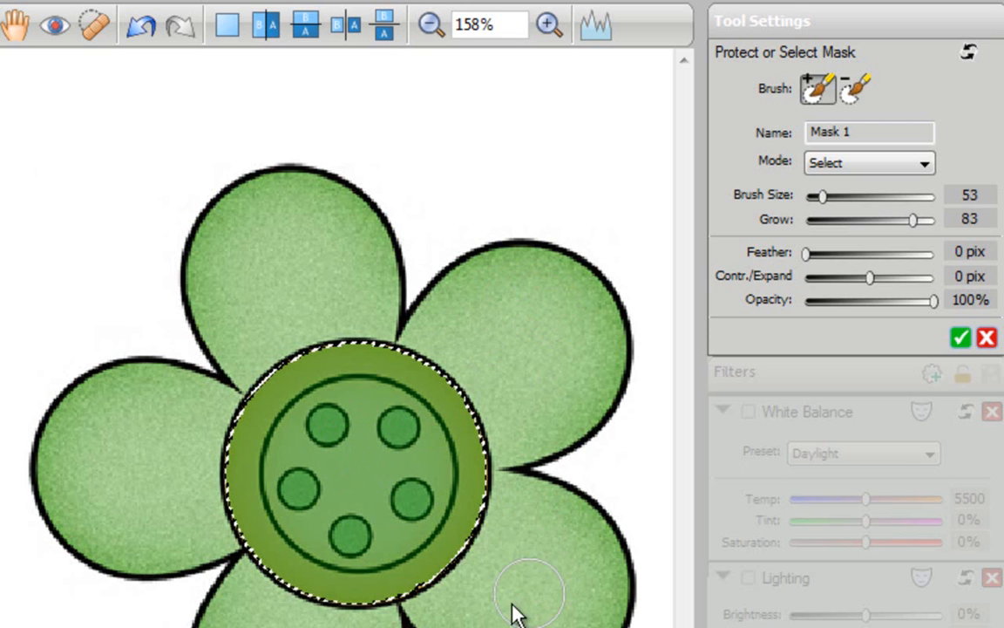
{"action": "mouse_move", "coordinate": [317, 484]}
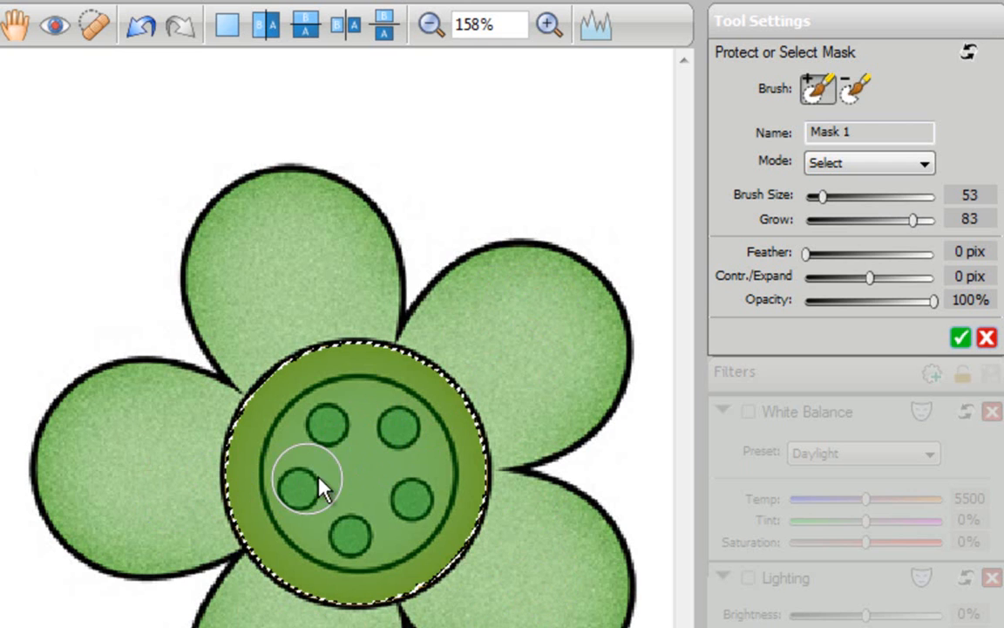
{"action": "mouse_move", "coordinate": [357, 467]}
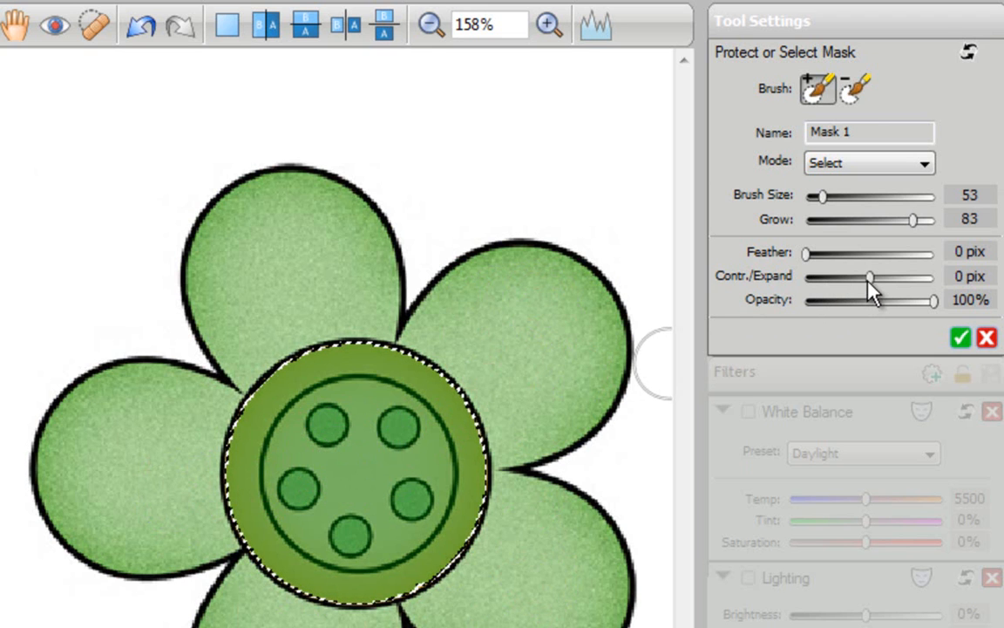
Adjust the mask edge from contracting by 7 pixels to expanding by 2 pixels
{"action": "left_click_drag", "start_coordinate": [870, 277], "coordinate": [863, 277]}
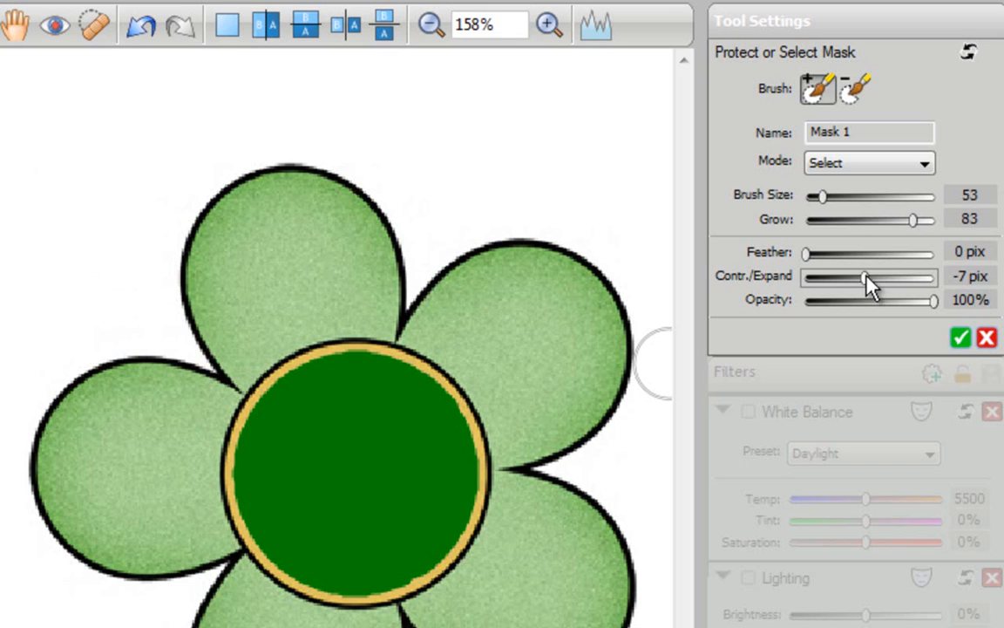
{"action": "left_click_drag", "start_coordinate": [845, 278], "coordinate": [872, 277]}
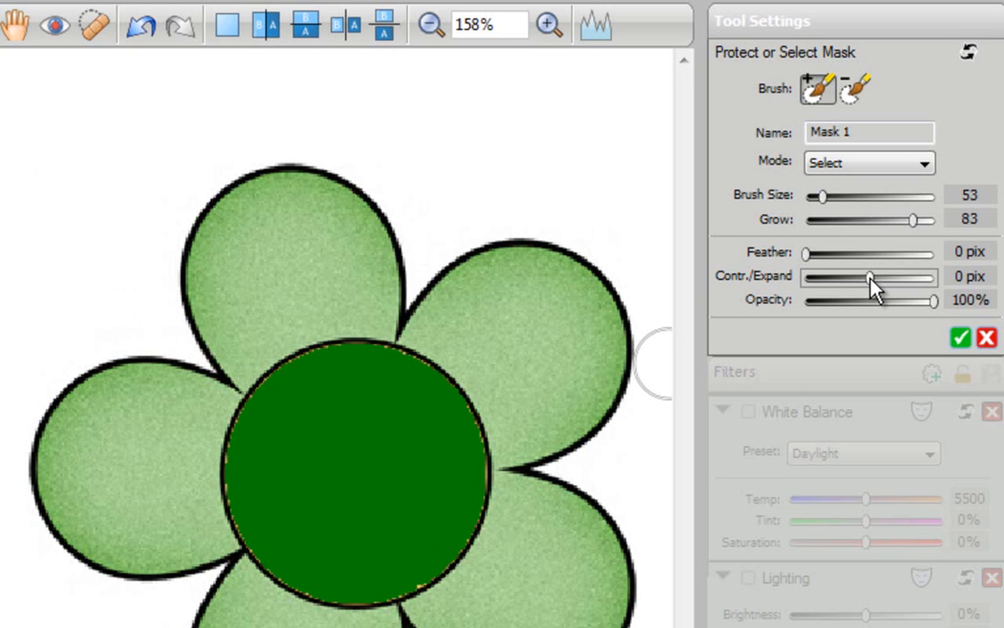
{"action": "left_click_drag", "start_coordinate": [868, 277], "coordinate": [872, 277]}
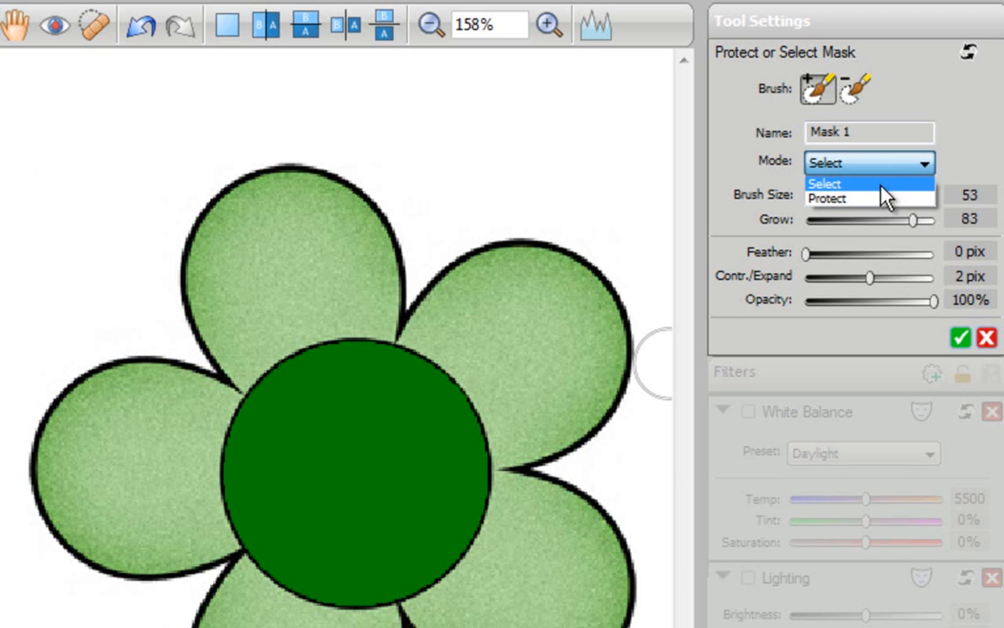
Set the mask mode to Protect so the flower centre is shielded
{"action": "left_click", "coordinate": [826, 199]}
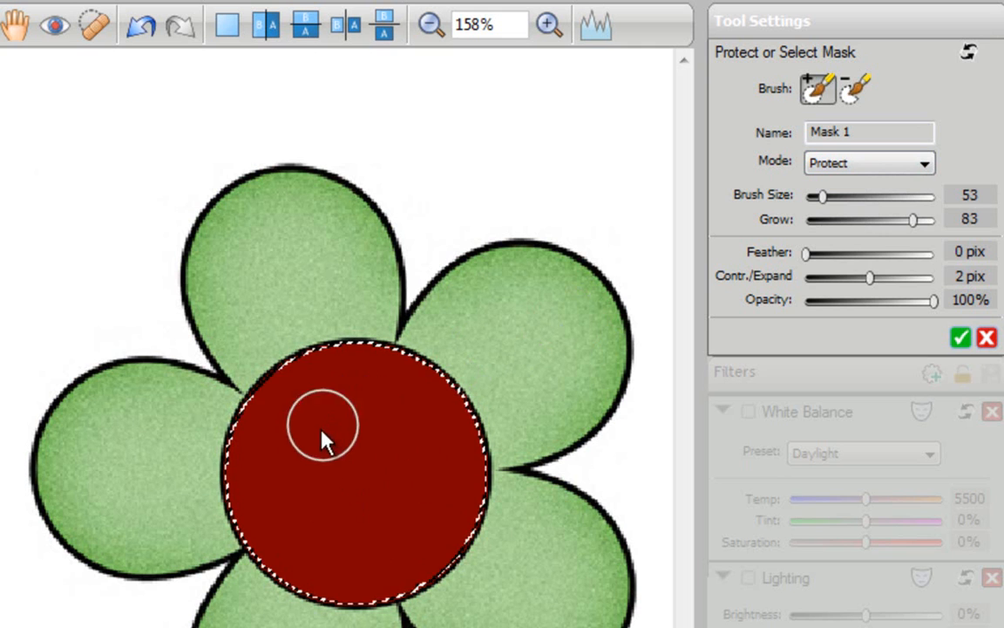
{"action": "mouse_move", "coordinate": [314, 502]}
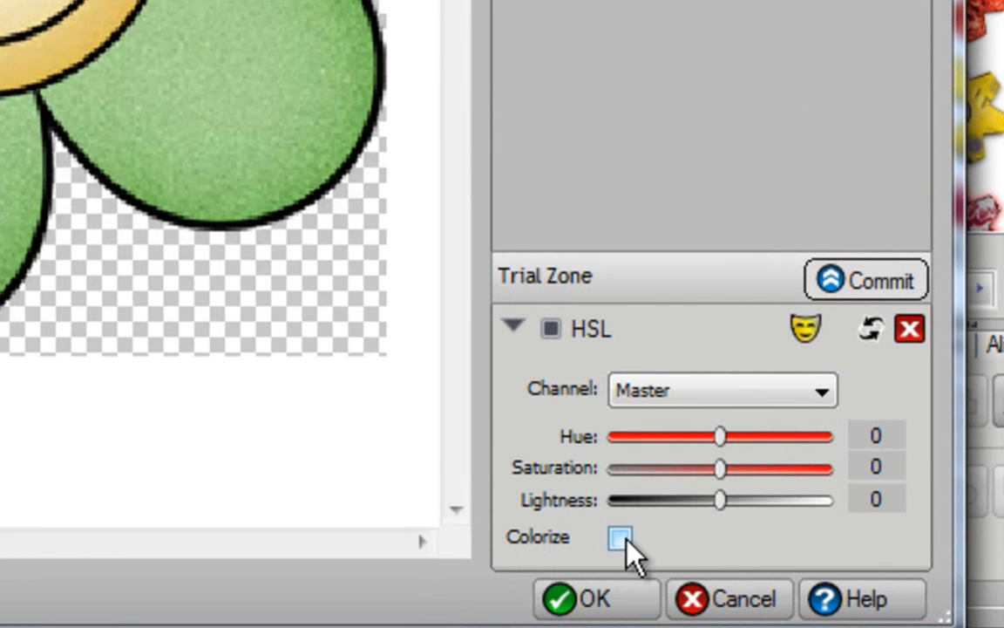
Turn on Colorize in the HSL filter to tint the petals
{"action": "left_click", "coordinate": [621, 537]}
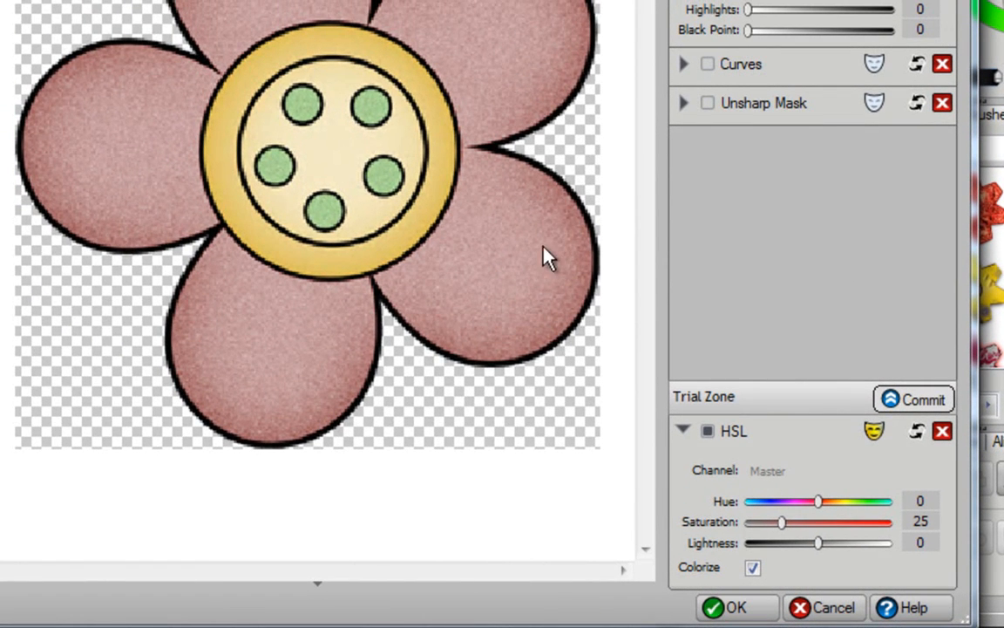
{"action": "mouse_move", "coordinate": [601, 373]}
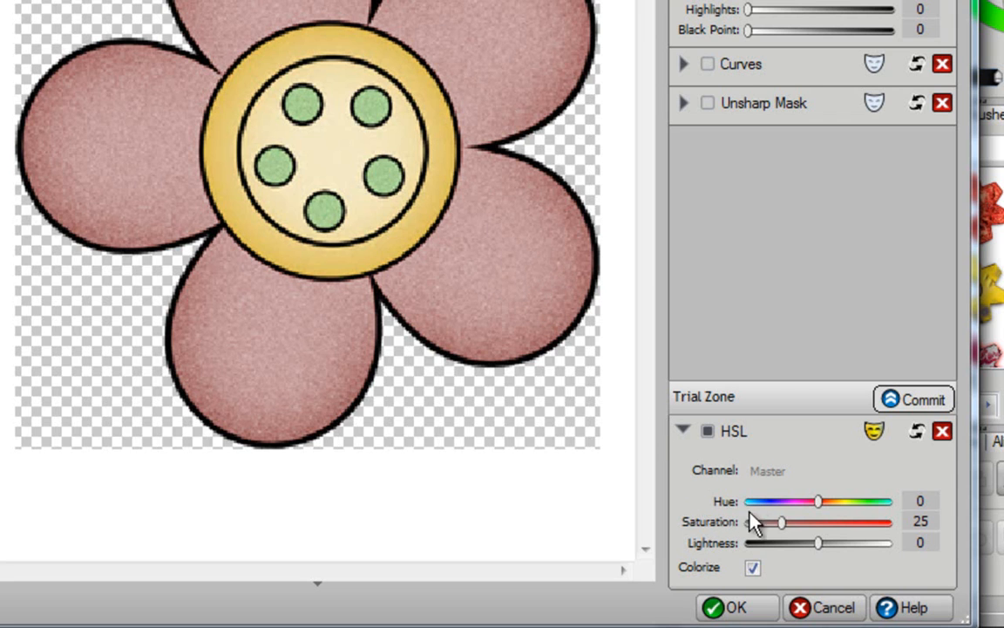
Set the petal hue to 29 and saturation to 88 for a vivid orange
{"action": "left_click_drag", "start_coordinate": [753, 500], "coordinate": [818, 500]}
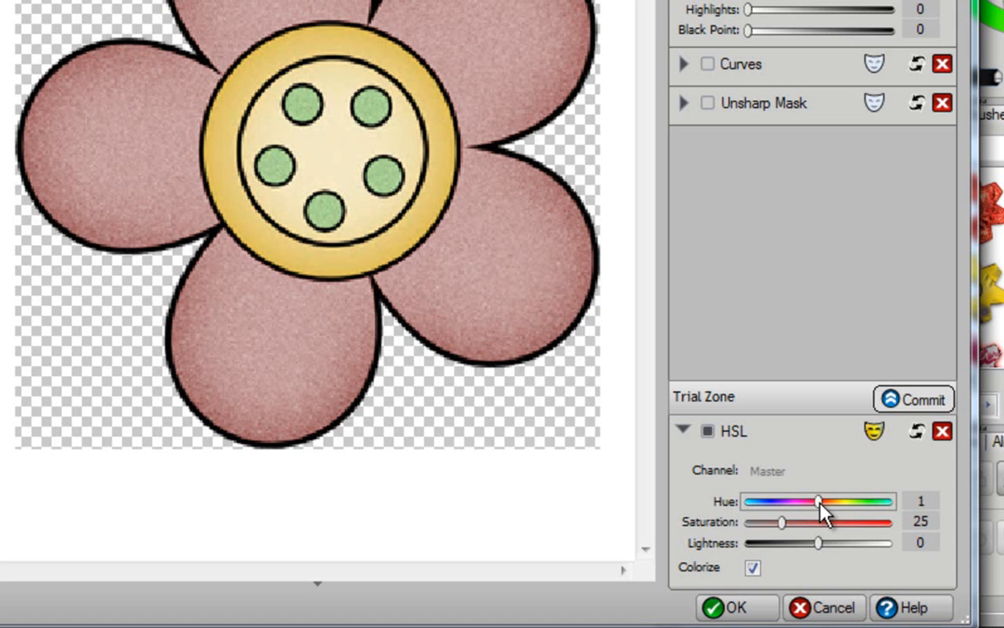
{"action": "left_click_drag", "start_coordinate": [818, 502], "coordinate": [830, 502]}
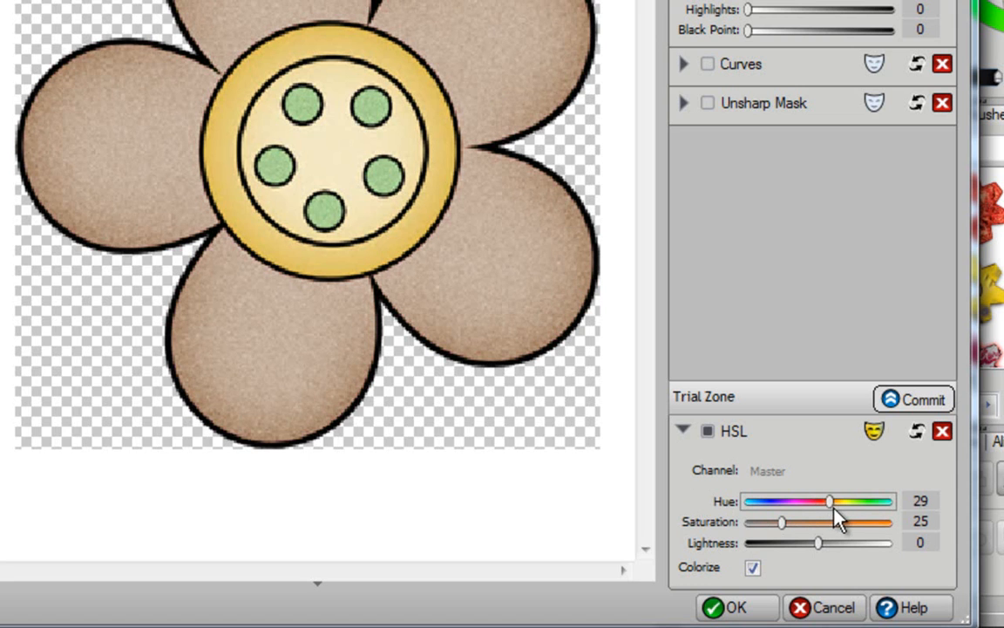
{"action": "mouse_move", "coordinate": [161, 9]}
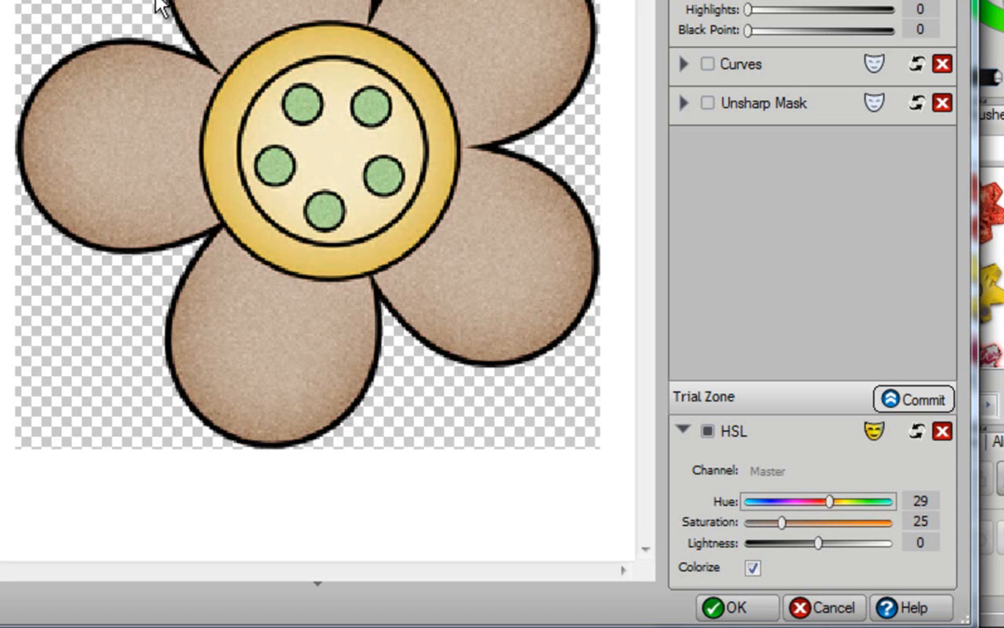
{"action": "mouse_move", "coordinate": [461, 304]}
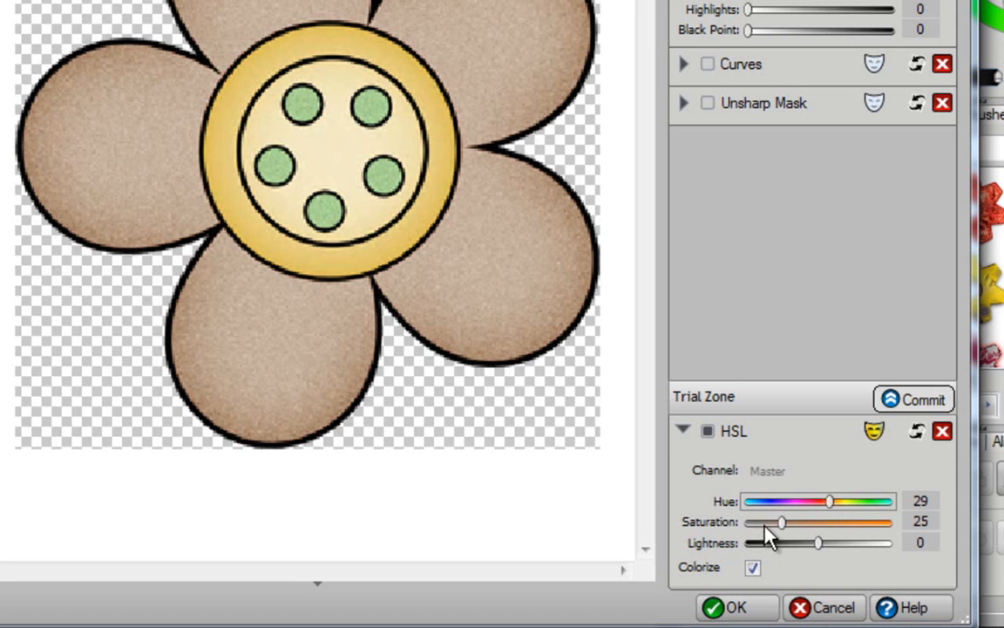
{"action": "left_click_drag", "start_coordinate": [781, 522], "coordinate": [844, 521]}
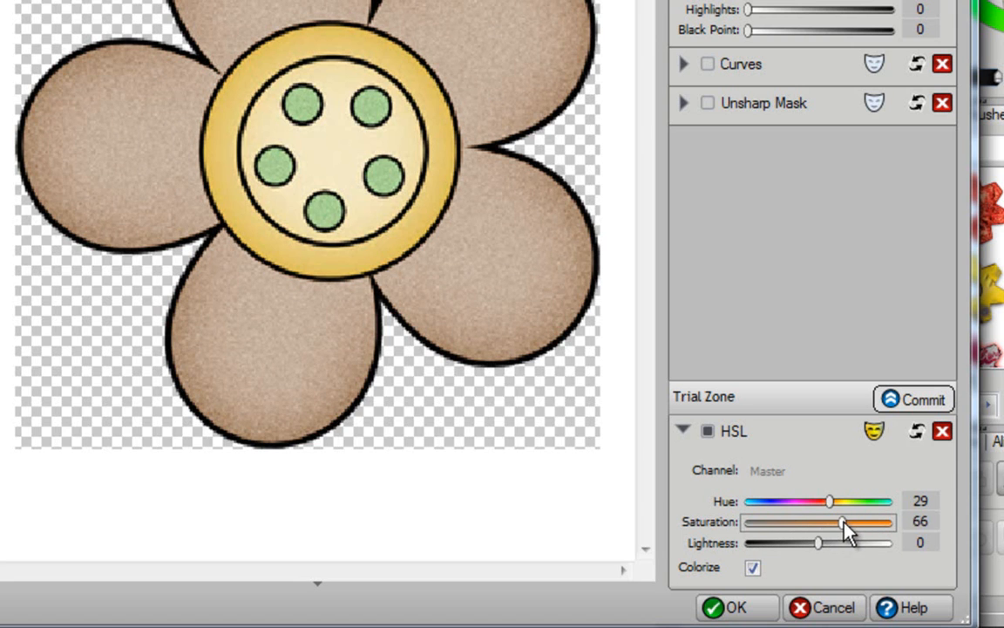
{"action": "left_click_drag", "start_coordinate": [844, 521], "coordinate": [876, 521]}
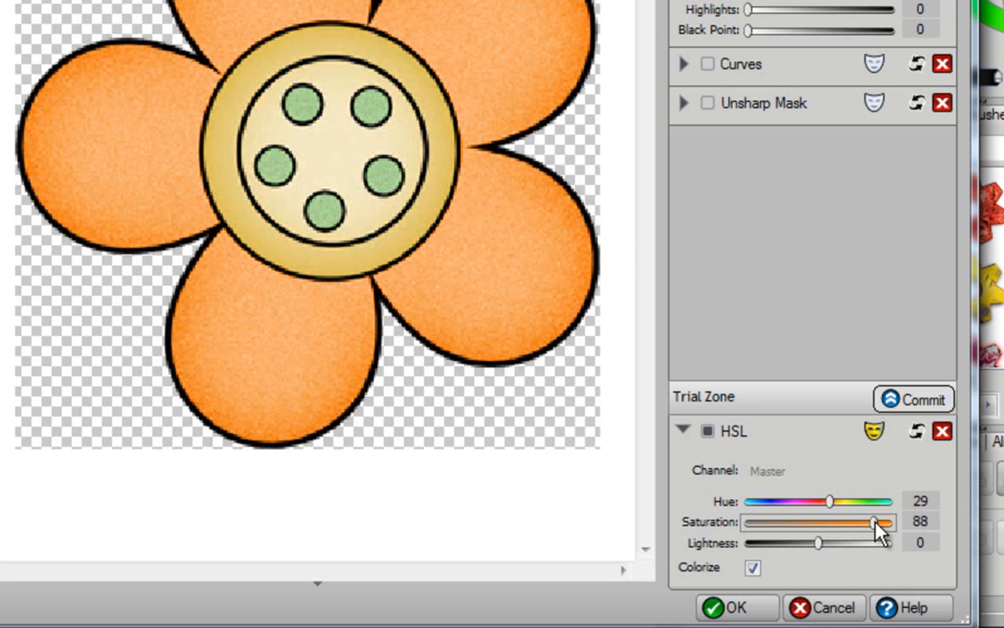
{"action": "mouse_move", "coordinate": [636, 435]}
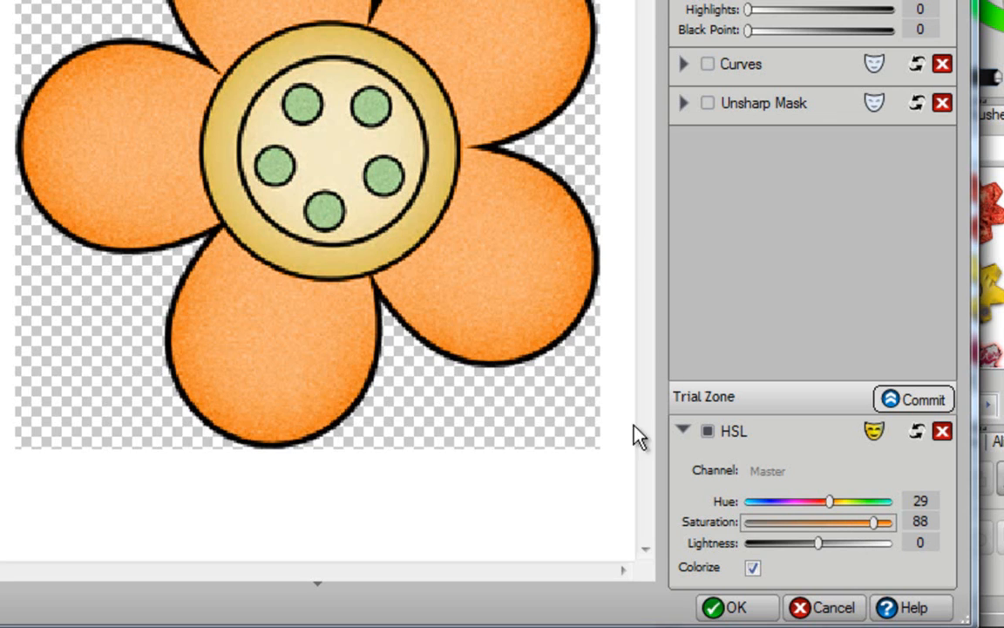
{"action": "mouse_move", "coordinate": [802, 530]}
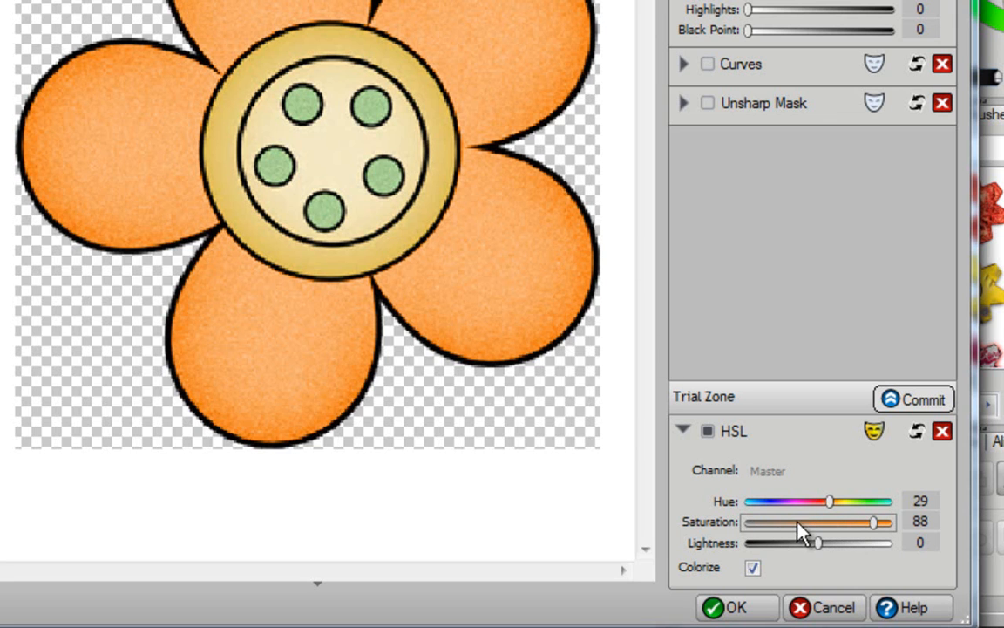
{"action": "mouse_move", "coordinate": [781, 532]}
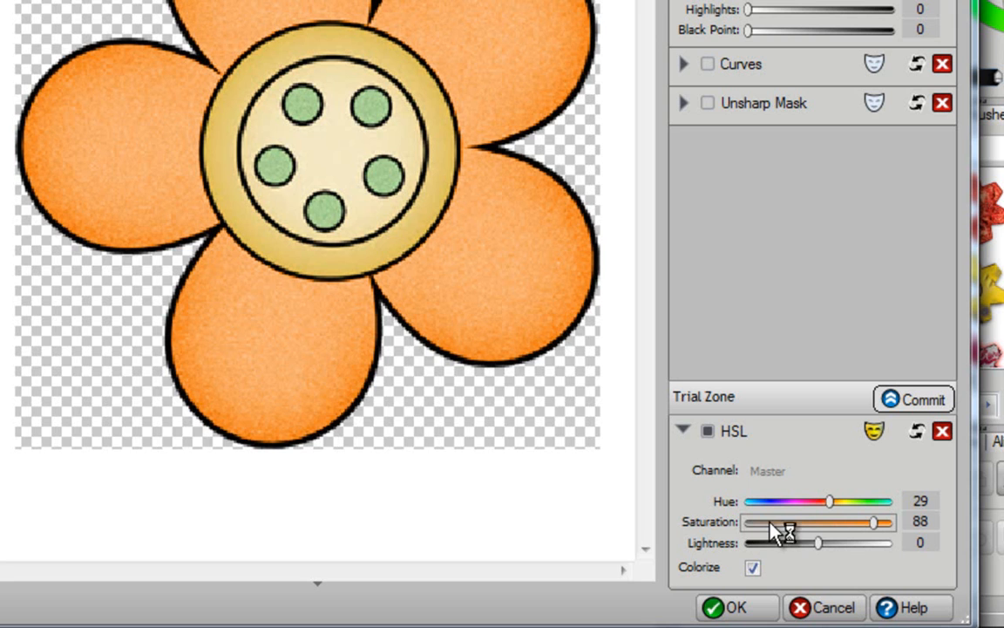
{"action": "mouse_move", "coordinate": [820, 544]}
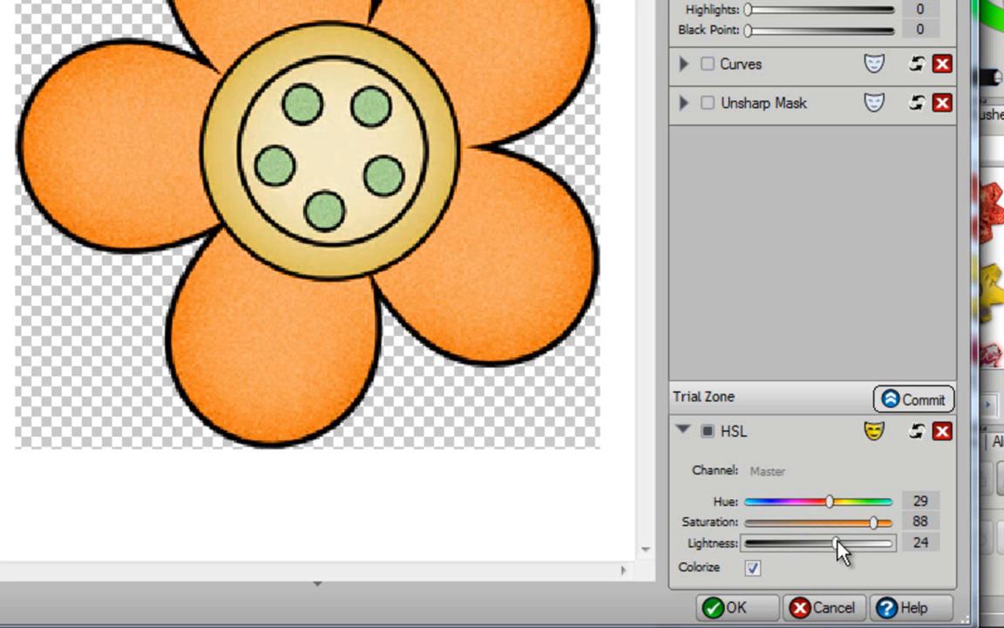
Settle the petal lightness at -8 for a slightly deeper orange
{"action": "left_click_drag", "start_coordinate": [833, 542], "coordinate": [843, 543]}
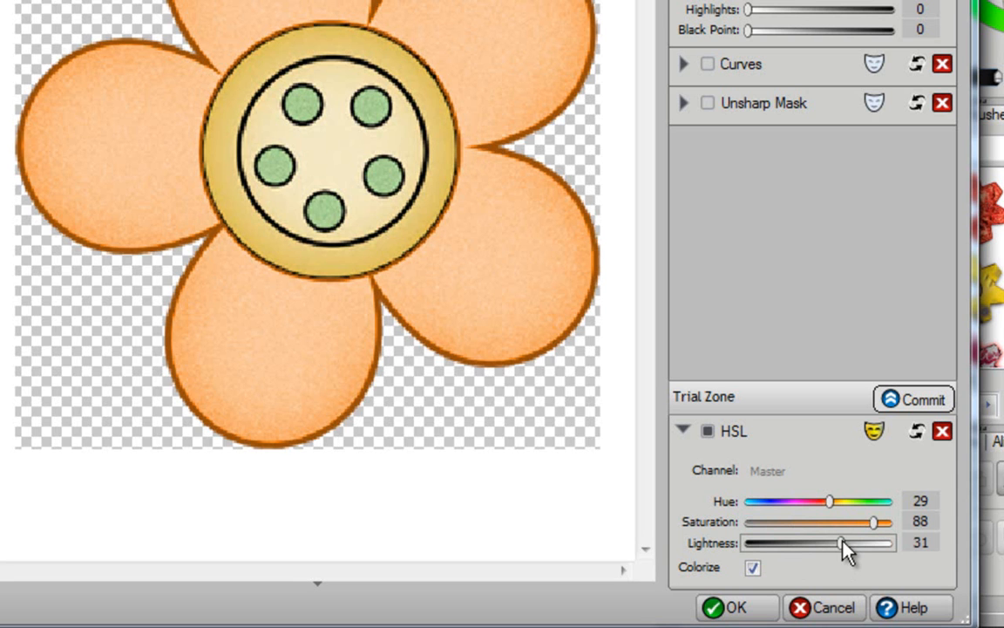
{"action": "left_click_drag", "start_coordinate": [840, 542], "coordinate": [795, 542]}
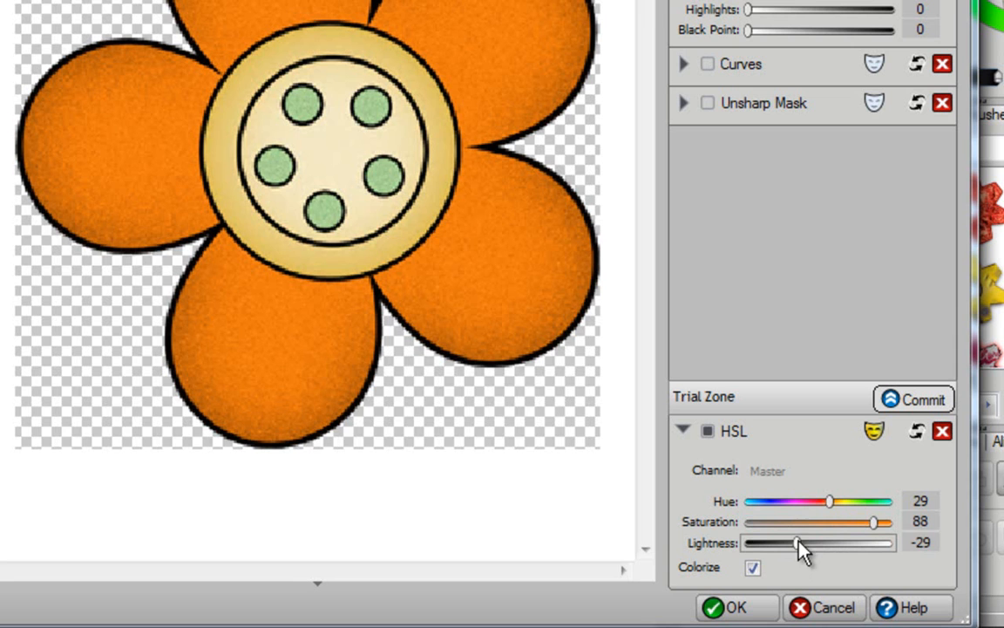
{"action": "left_click_drag", "start_coordinate": [795, 542], "coordinate": [826, 542]}
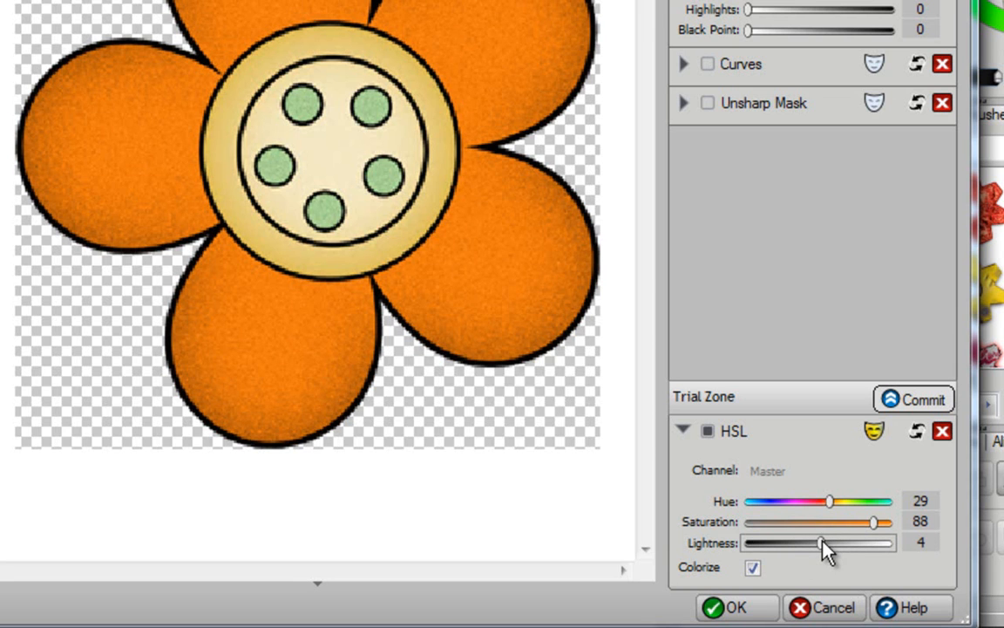
{"action": "left_click_drag", "start_coordinate": [822, 542], "coordinate": [811, 542]}
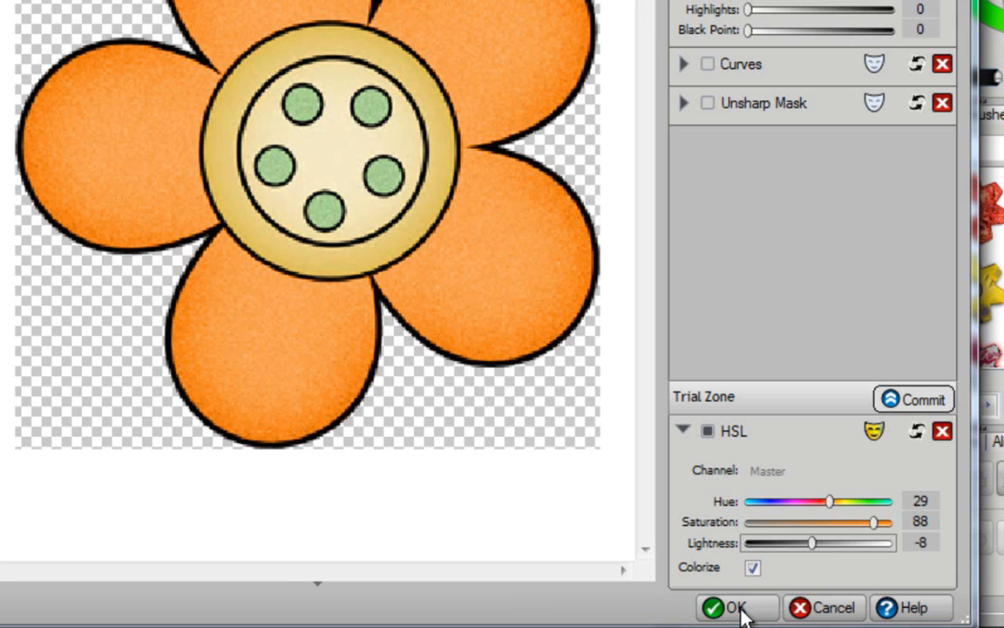
Accept the PhotoLab edits and commit the recolouring filters to the flower
{"action": "left_click", "coordinate": [736, 607]}
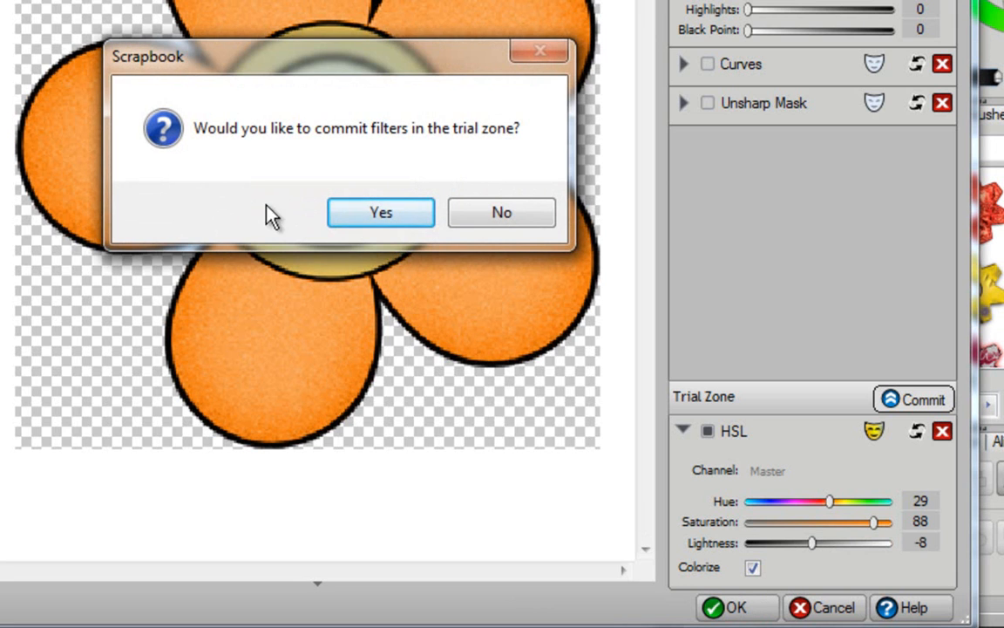
{"action": "mouse_move", "coordinate": [408, 159]}
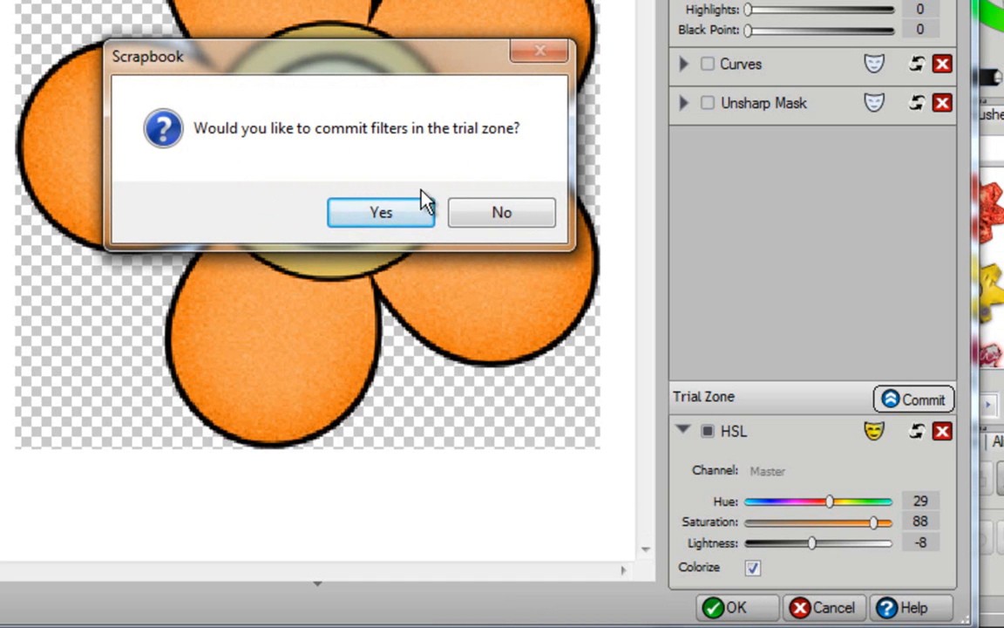
{"action": "left_click", "coordinate": [380, 213]}
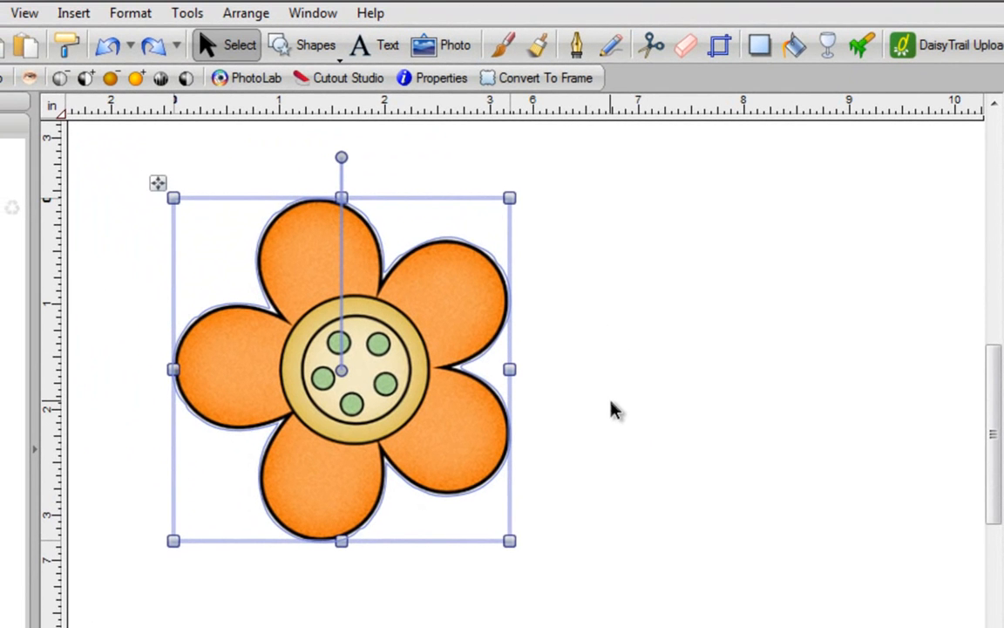
{"action": "mouse_move", "coordinate": [415, 352]}
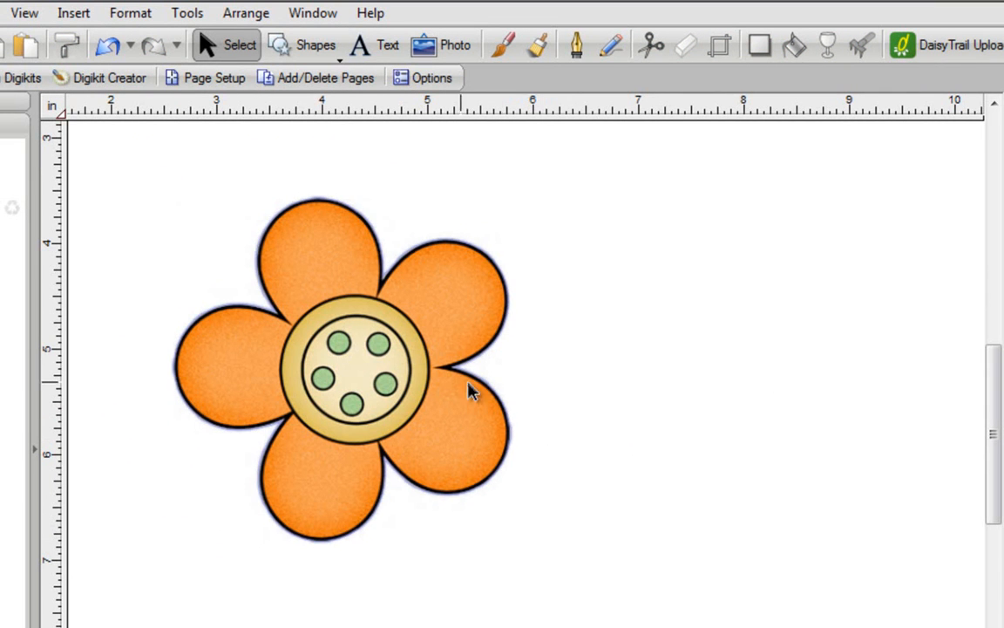
{"action": "mouse_move", "coordinate": [387, 375]}
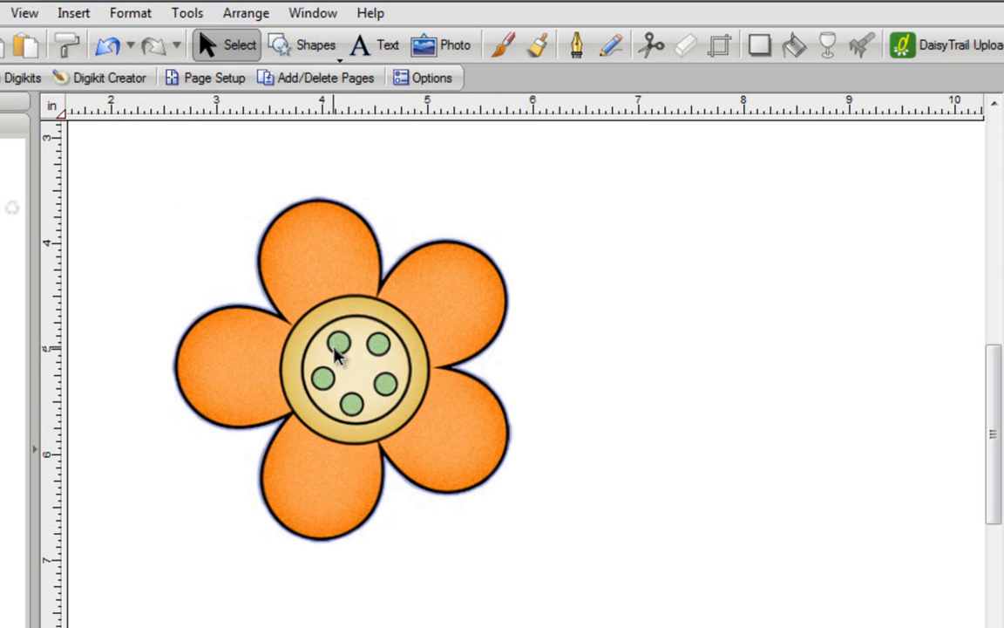
Convert the selected orange flower to a 300 dpi bitmap with transparency and anti-aliasing
{"action": "left_click", "coordinate": [340, 357]}
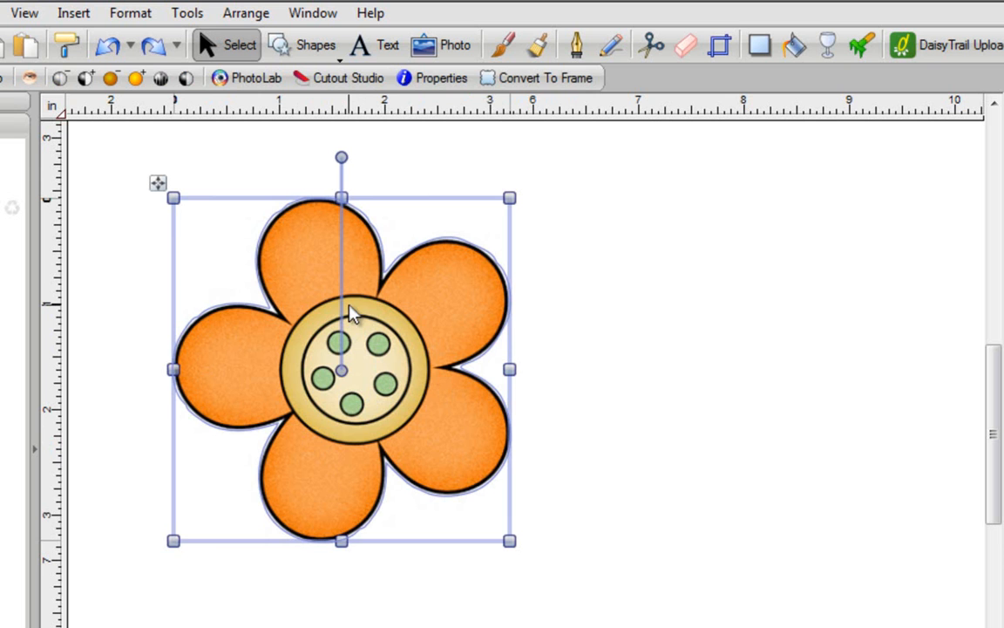
{"action": "mouse_move", "coordinate": [322, 262]}
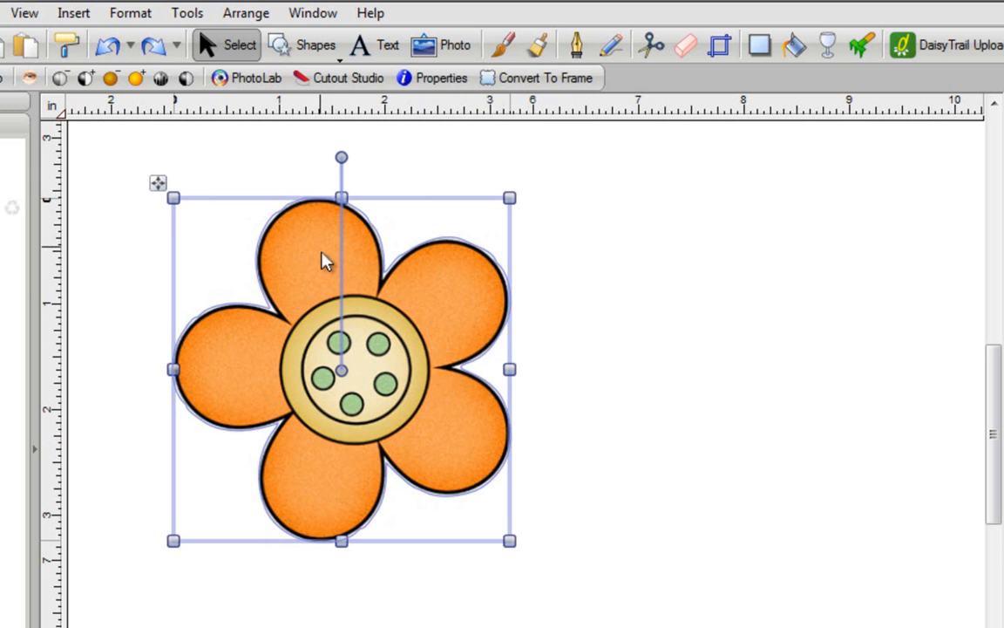
{"action": "left_click", "coordinate": [186, 12]}
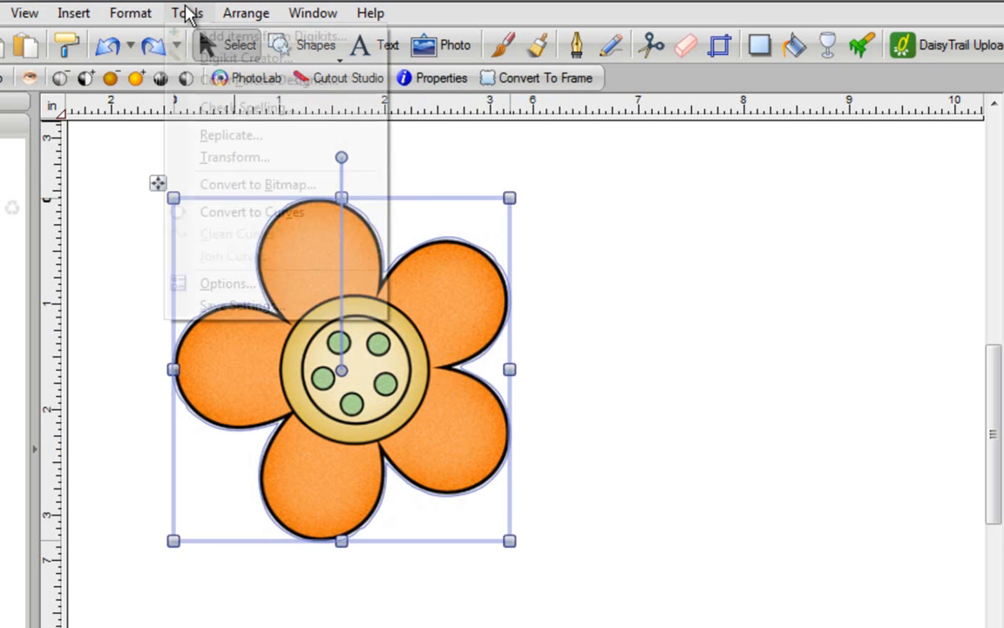
{"action": "left_click", "coordinate": [187, 12]}
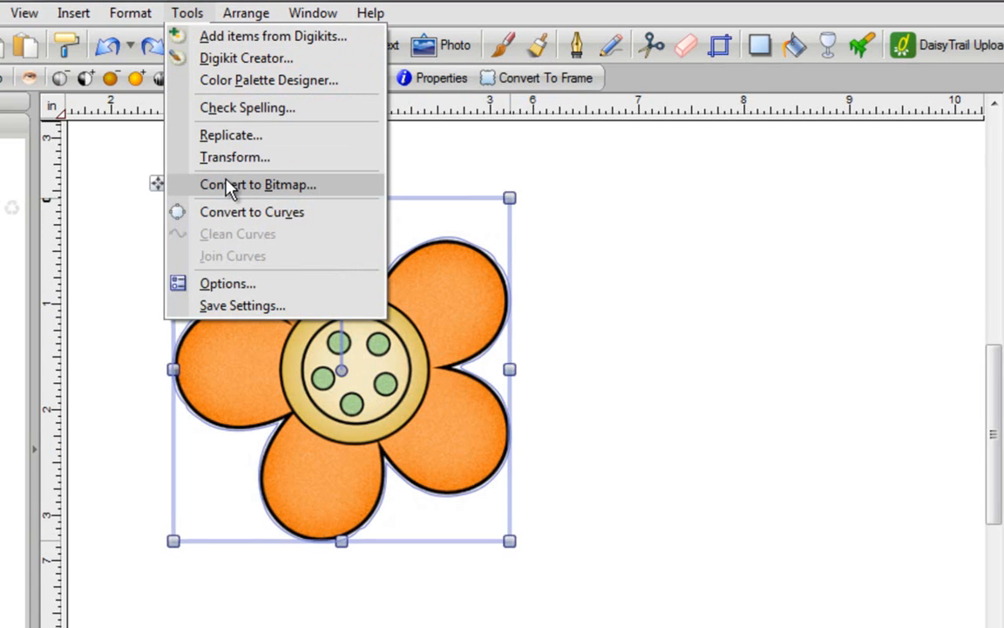
{"action": "left_click", "coordinate": [256, 185]}
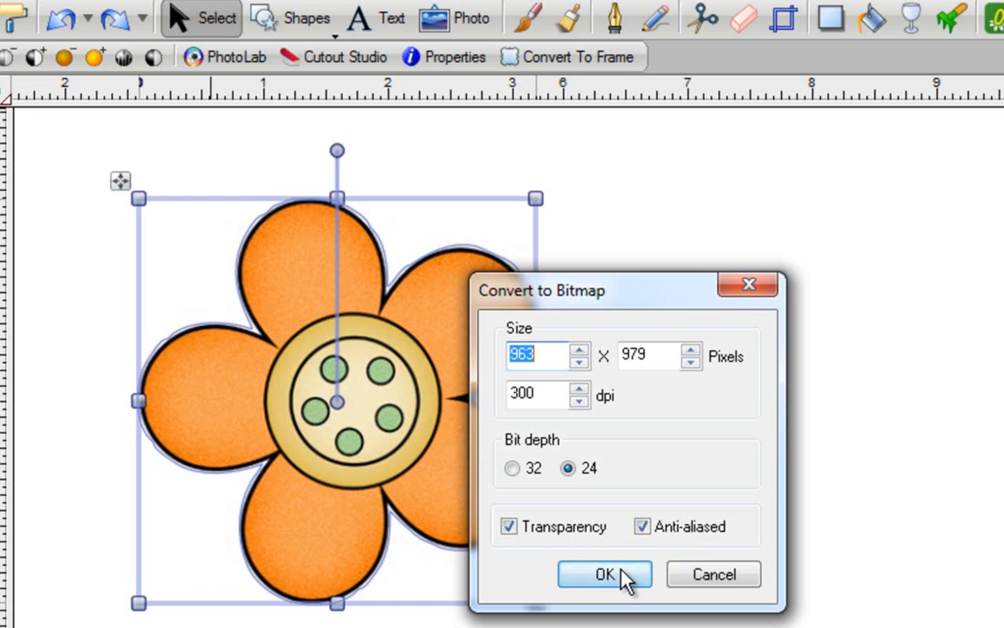
{"action": "left_click", "coordinate": [603, 573]}
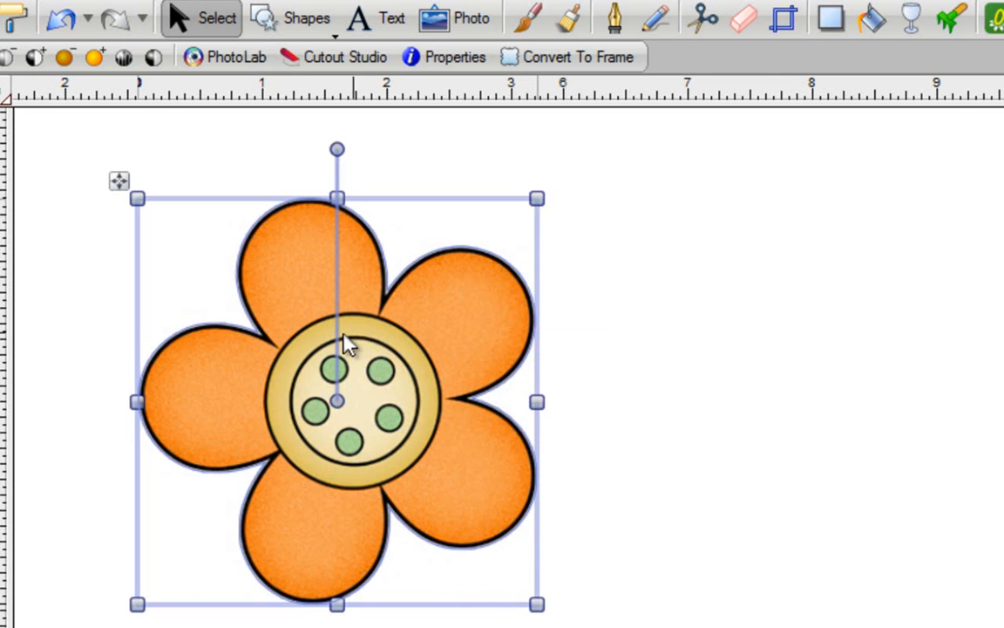
{"action": "mouse_move", "coordinate": [303, 174]}
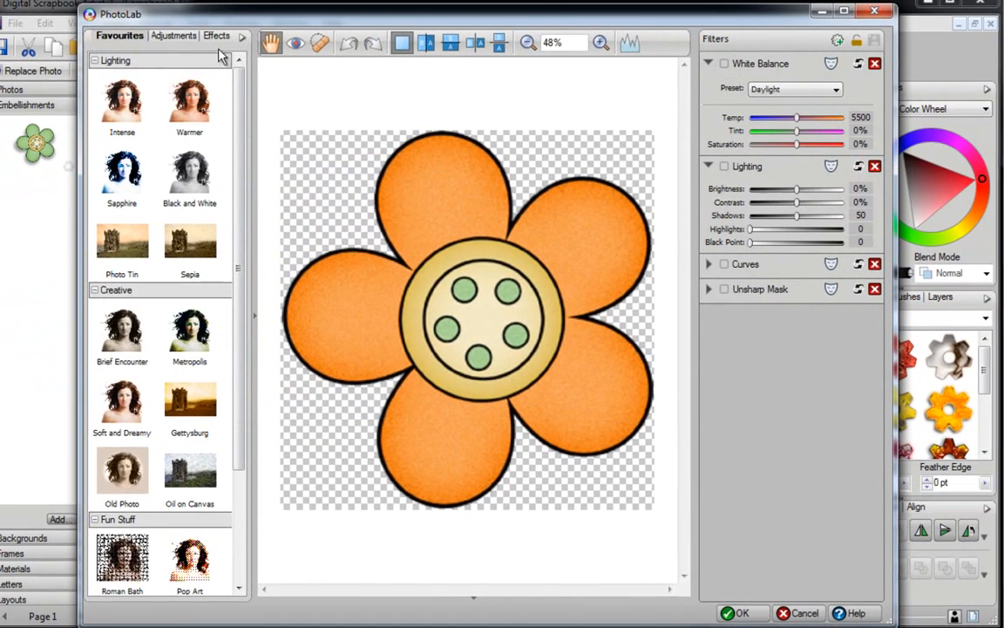
Add an HSL adjustment to the orange flower and start a new mask for it
{"action": "left_click", "coordinate": [167, 34]}
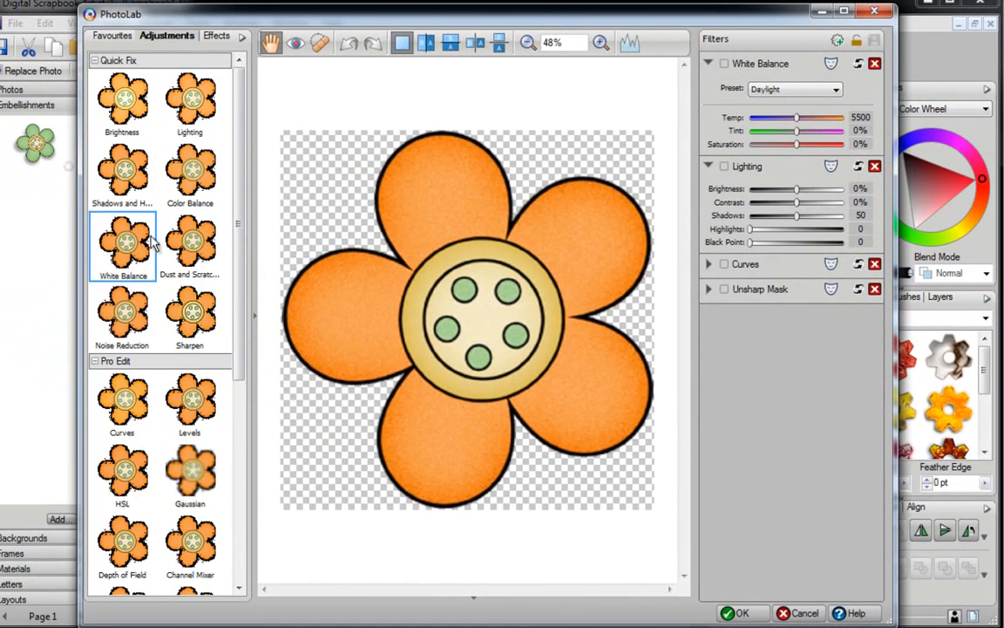
{"action": "left_click", "coordinate": [122, 471]}
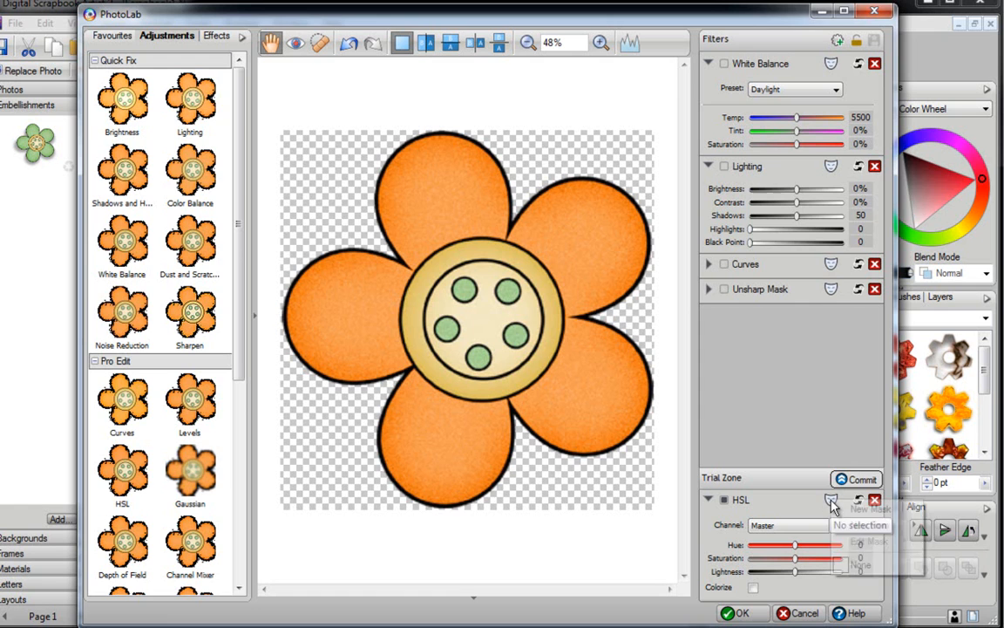
{"action": "left_click", "coordinate": [833, 502]}
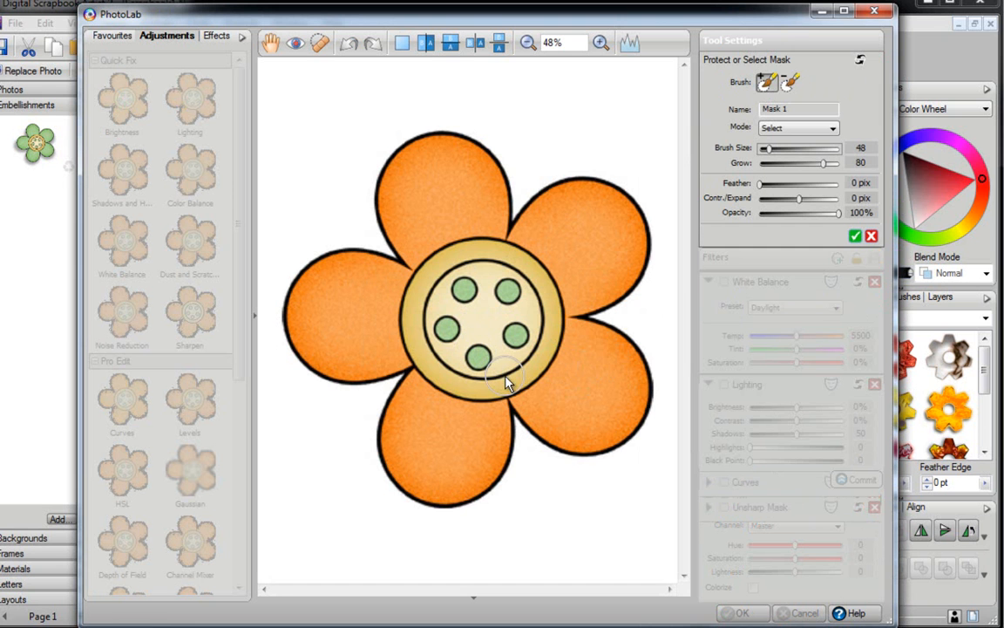
Zoom to the centre button and paint its green dots into Mask 1 with brush size 29
{"action": "left_click", "coordinate": [599, 42]}
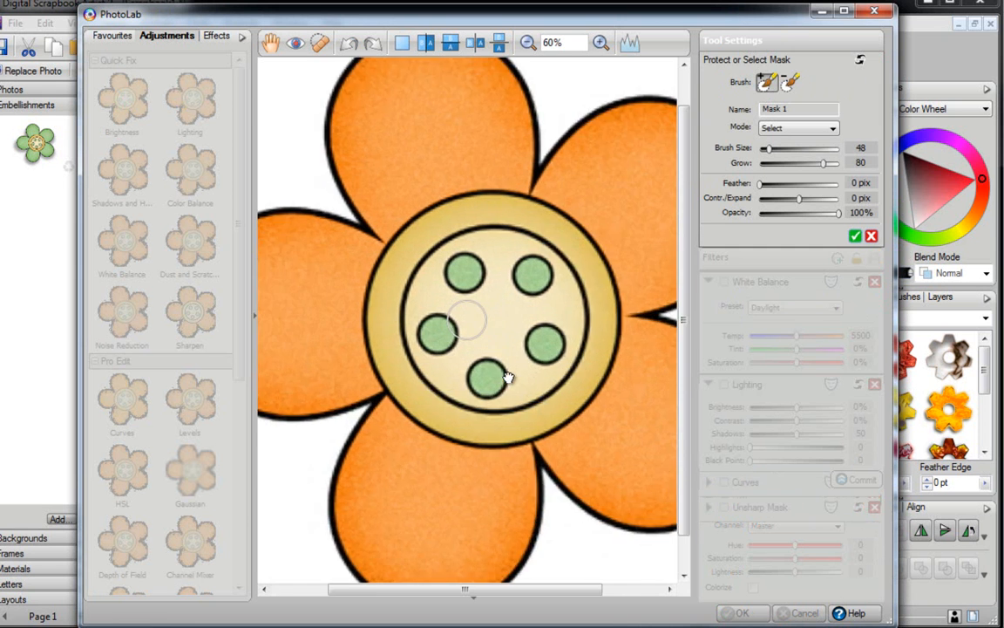
{"action": "left_click", "coordinate": [600, 42]}
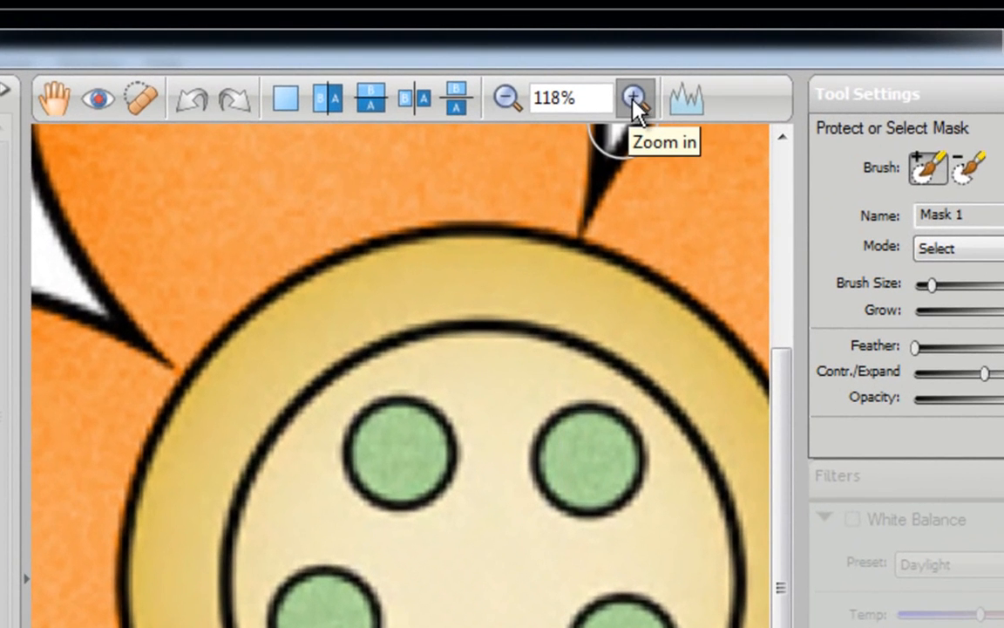
{"action": "left_click", "coordinate": [634, 98]}
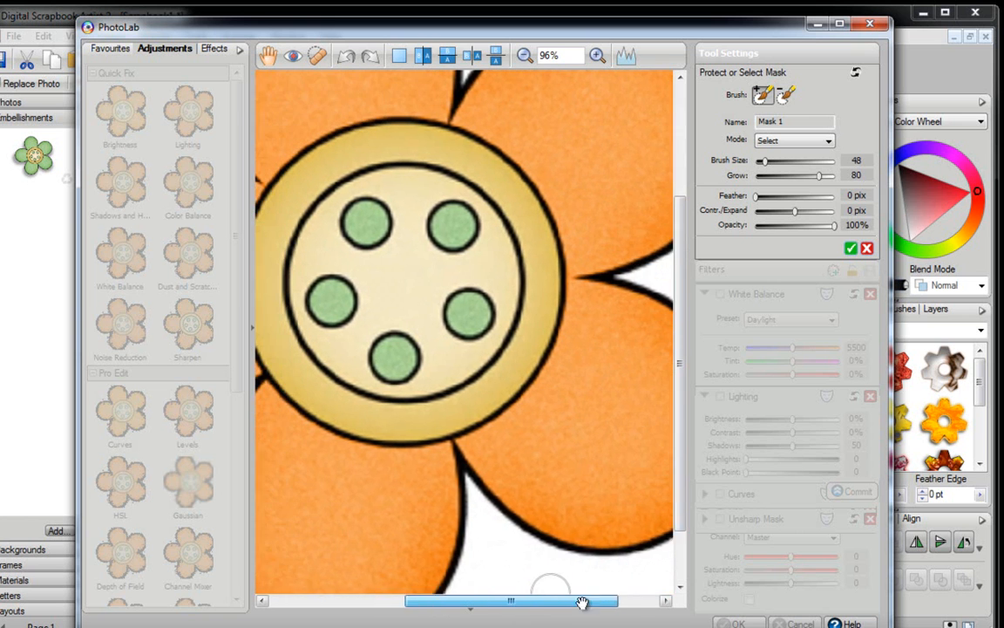
{"action": "left_click_drag", "start_coordinate": [582, 600], "coordinate": [558, 600]}
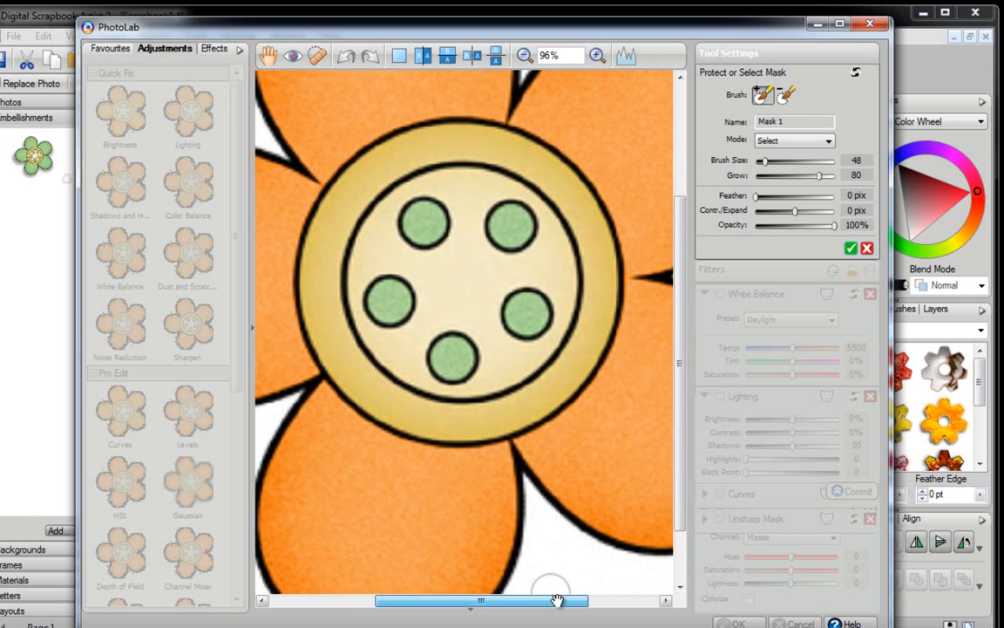
{"action": "mouse_move", "coordinate": [763, 96]}
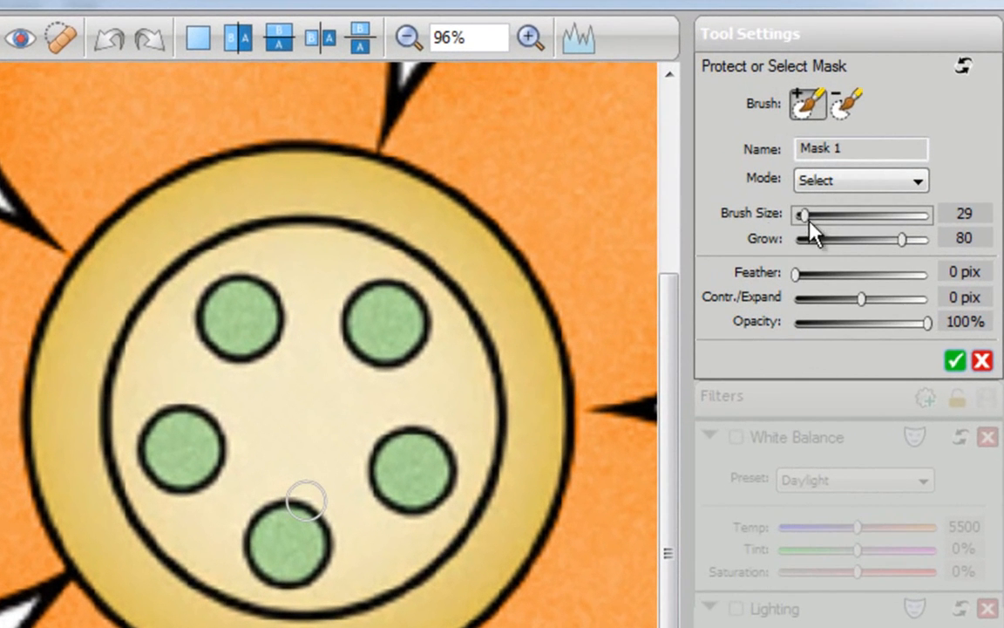
{"action": "left_click", "coordinate": [383, 322]}
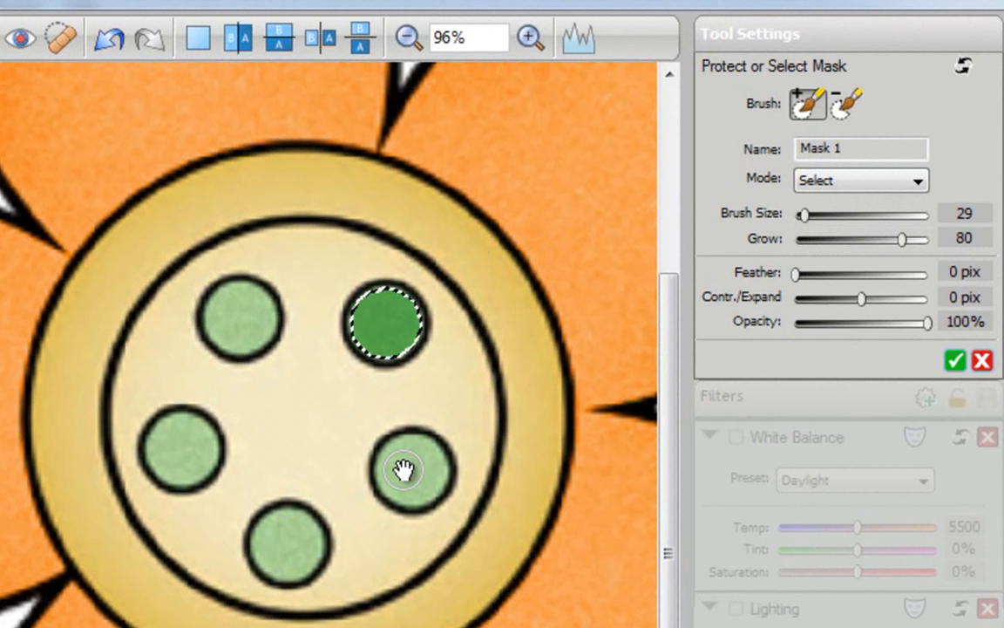
{"action": "left_click", "coordinate": [293, 544]}
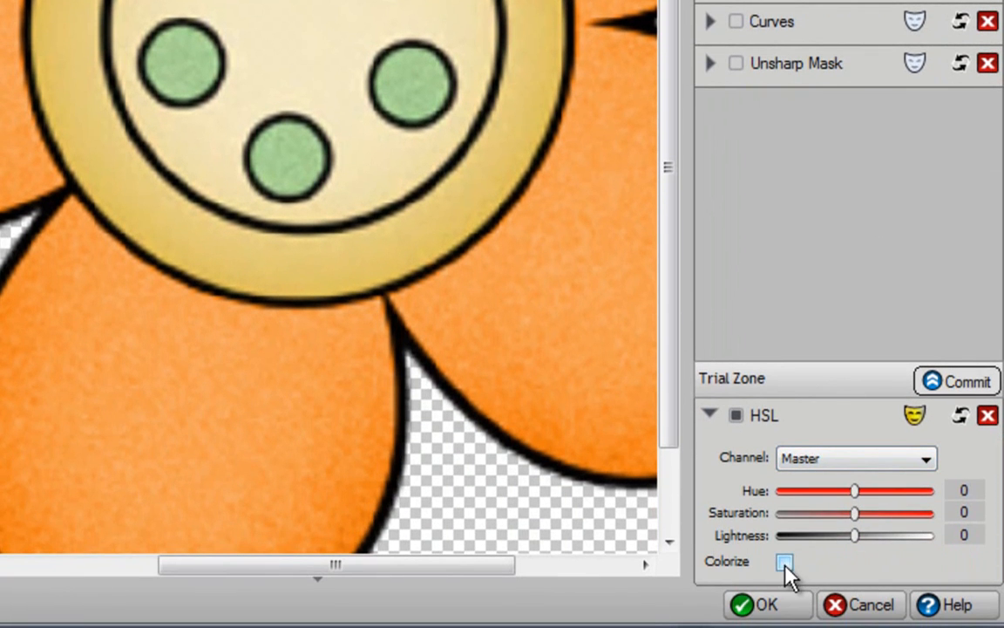
Colorize the masked button dots blue with Hue -153 and Saturation about 69
{"action": "left_click", "coordinate": [784, 565]}
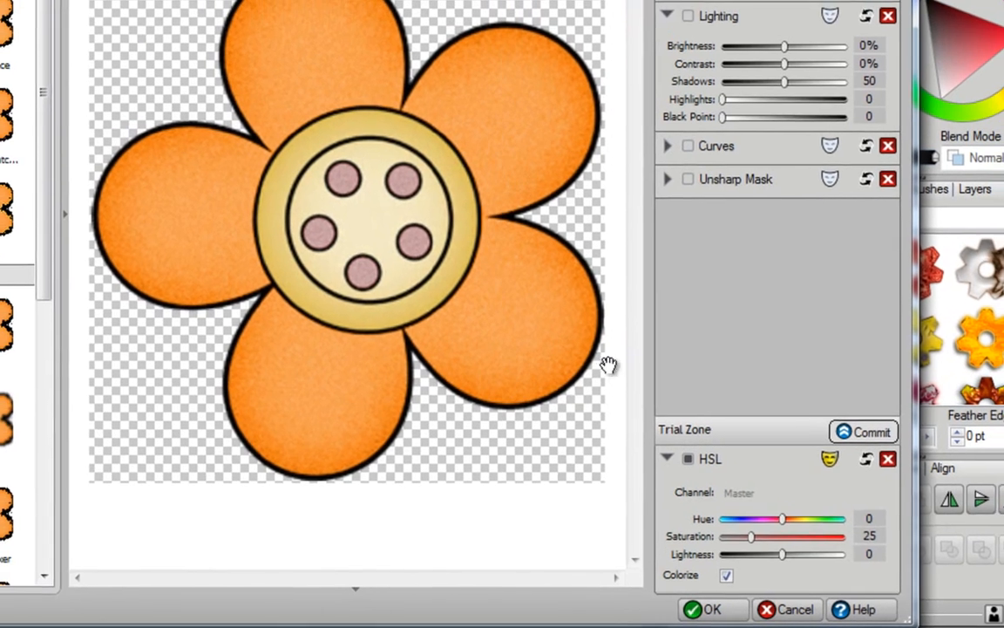
{"action": "left_click_drag", "start_coordinate": [781, 519], "coordinate": [708, 526]}
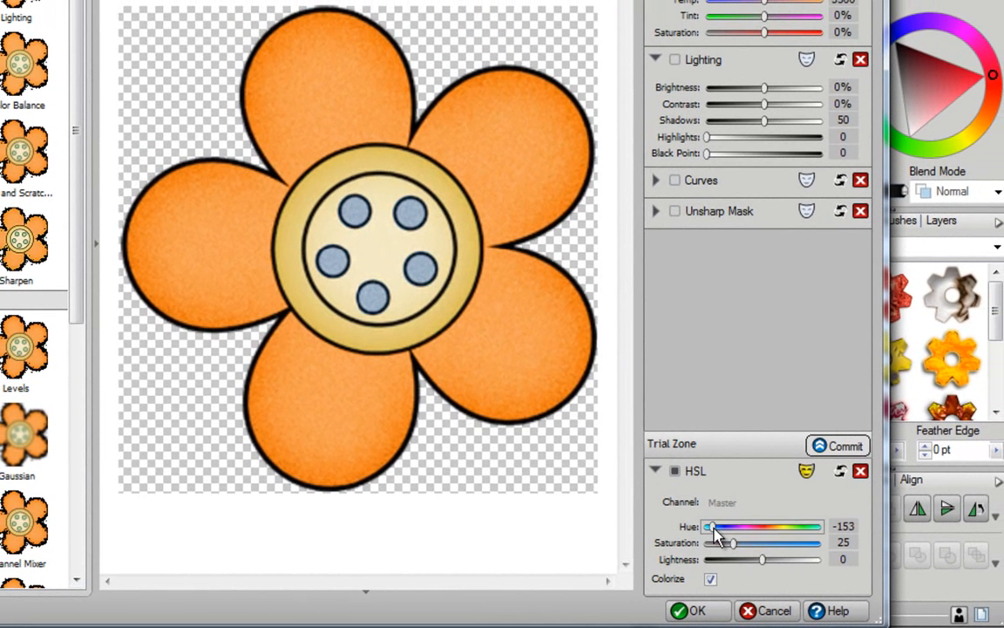
{"action": "left_click_drag", "start_coordinate": [730, 542], "coordinate": [751, 542]}
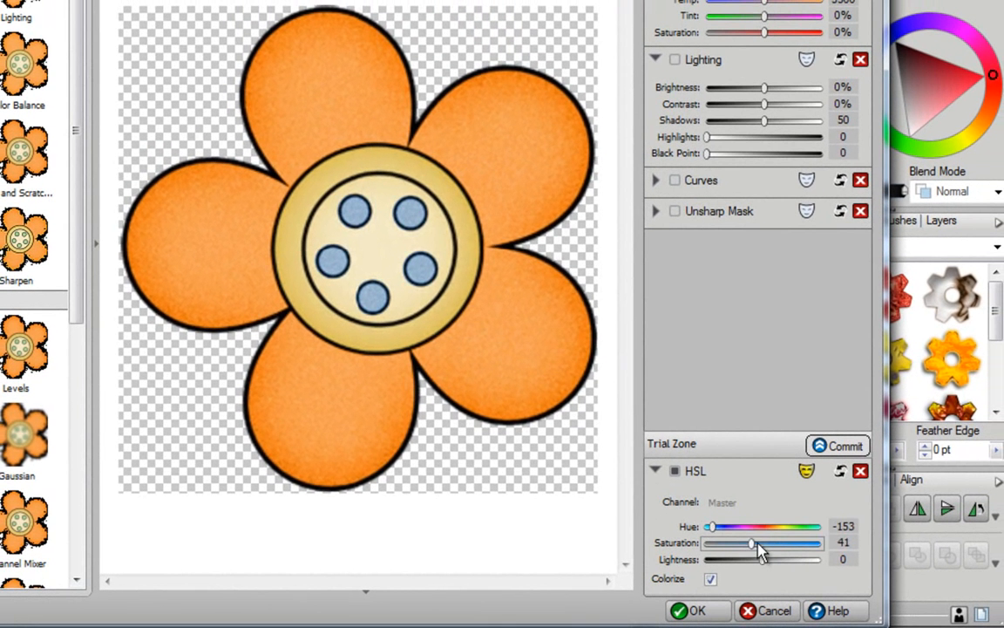
{"action": "left_click_drag", "start_coordinate": [751, 542], "coordinate": [788, 543]}
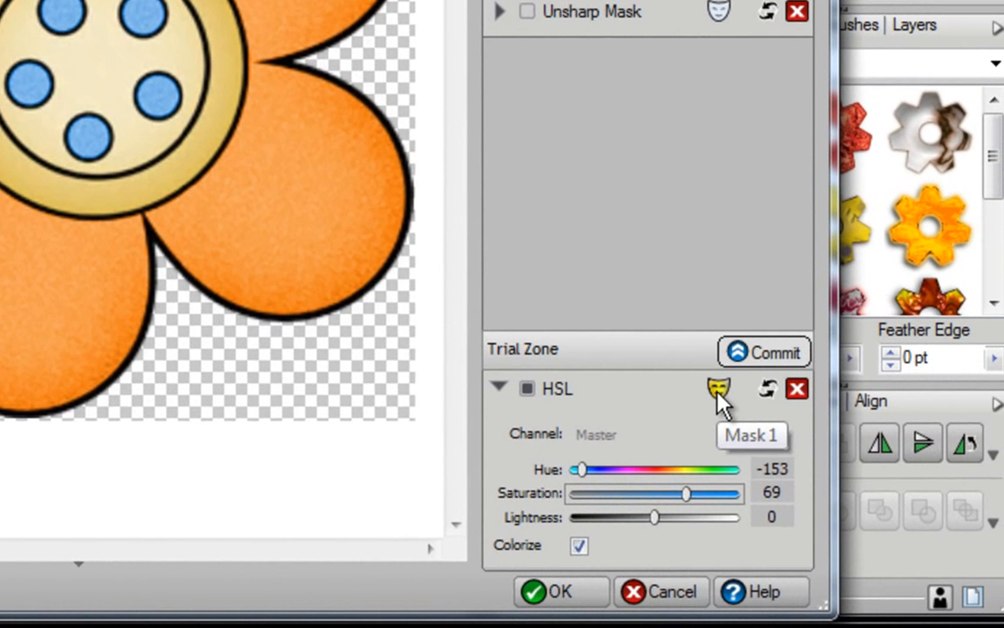
Base the HSL mask on Mask 1 and commit the blue-dot recolour back to the page
{"action": "left_click", "coordinate": [719, 388]}
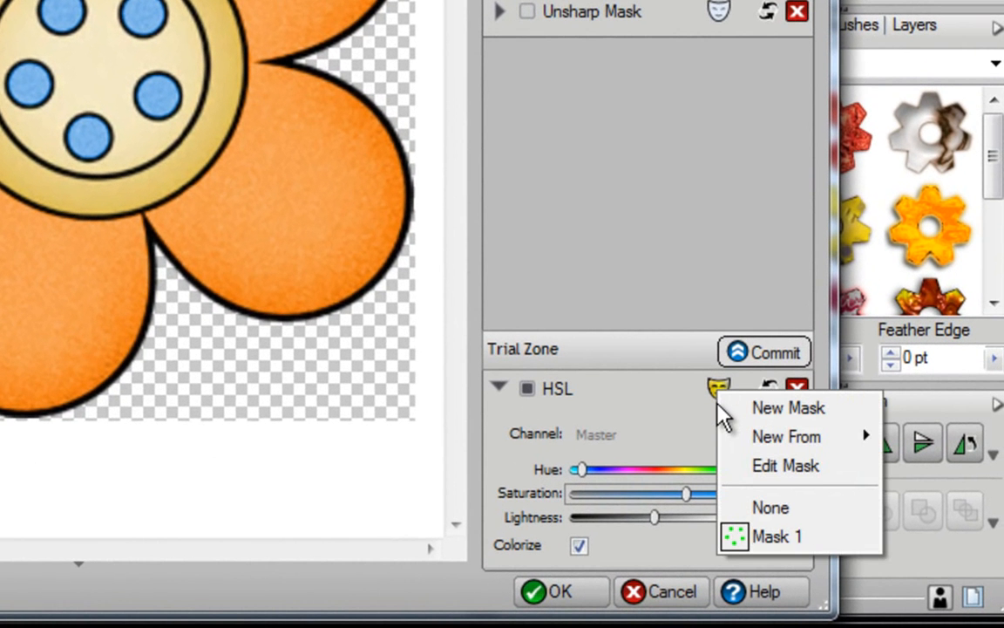
{"action": "mouse_move", "coordinate": [788, 436]}
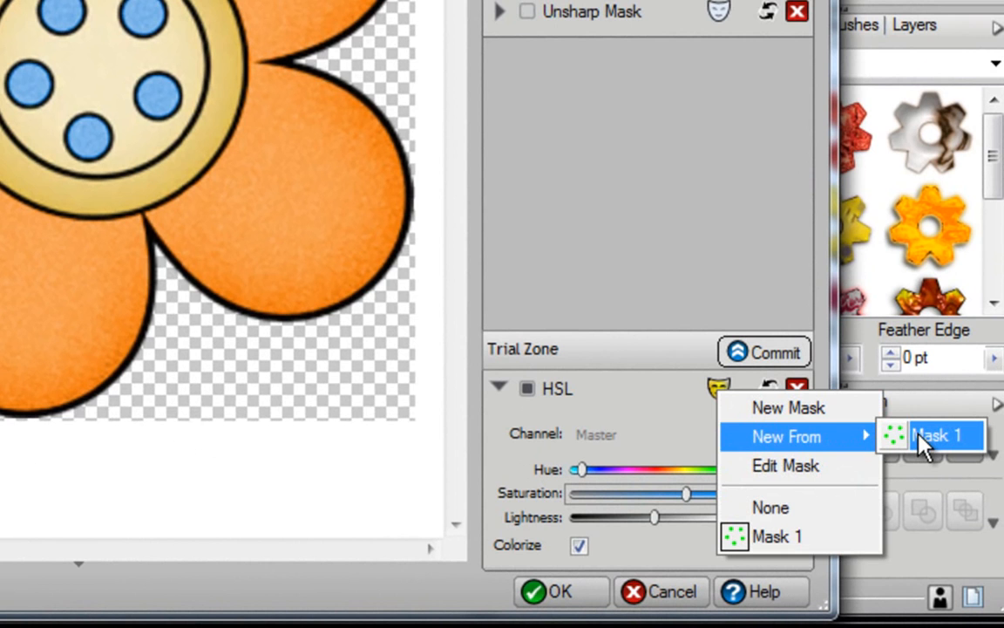
{"action": "mouse_move", "coordinate": [921, 449]}
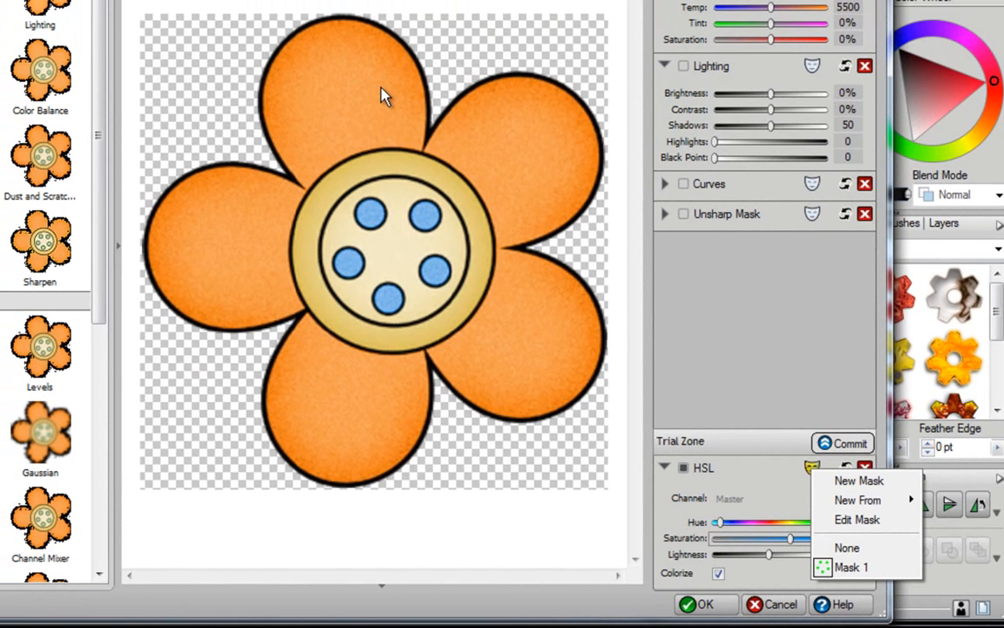
{"action": "mouse_move", "coordinate": [377, 164]}
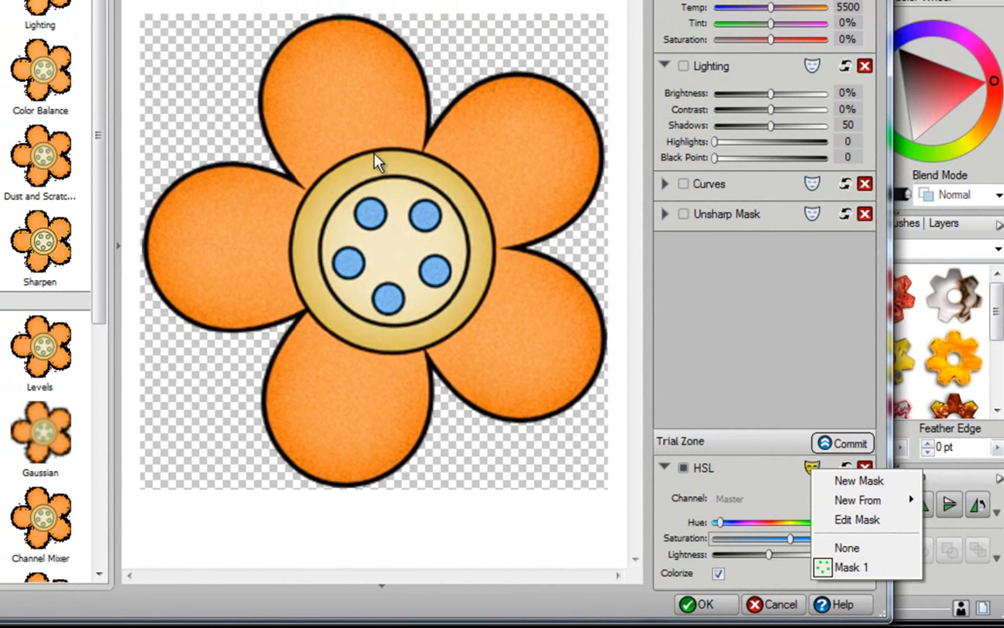
{"action": "mouse_move", "coordinate": [410, 335]}
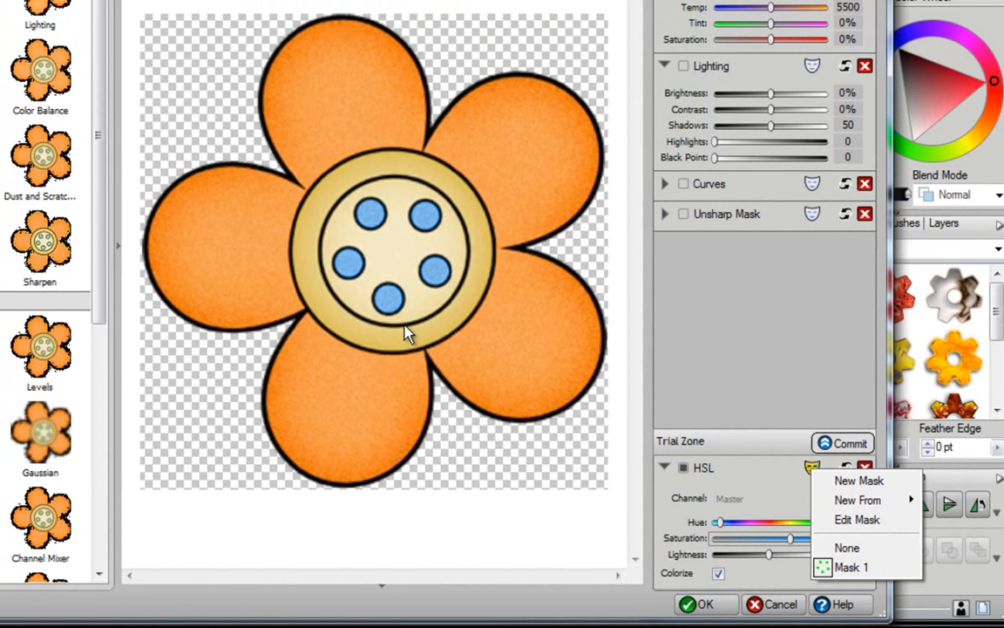
{"action": "mouse_move", "coordinate": [694, 586]}
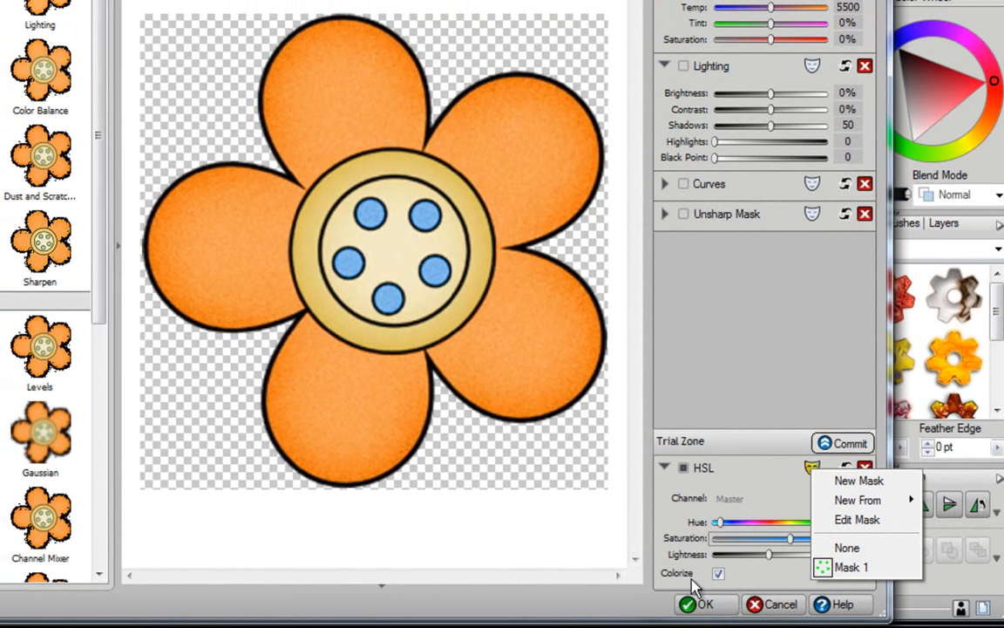
{"action": "left_click", "coordinate": [704, 603]}
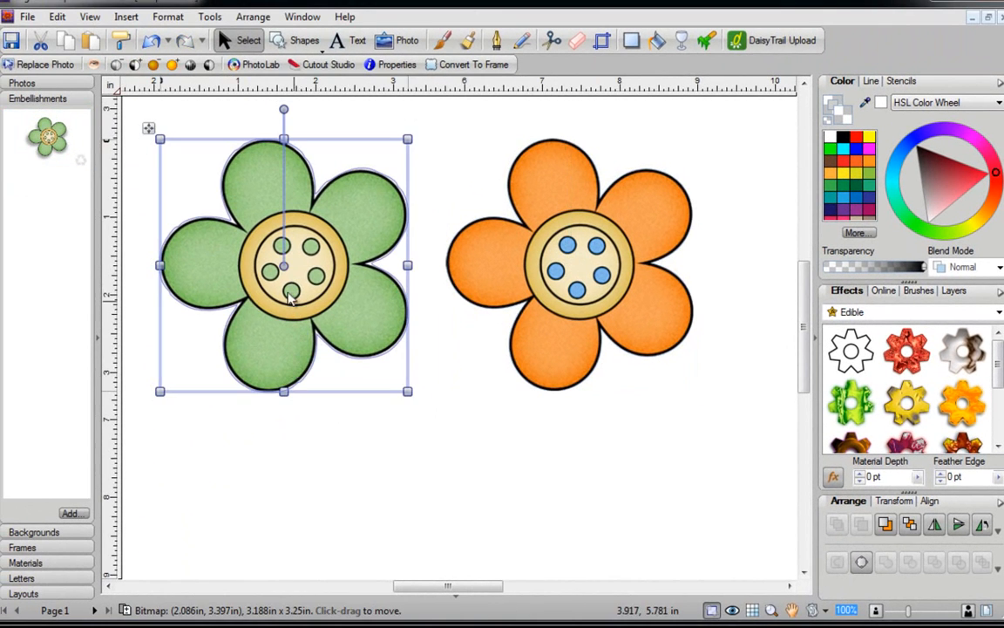
Select the green and orange flowers and delete them, leaving the page empty
{"action": "left_click", "coordinate": [534, 357]}
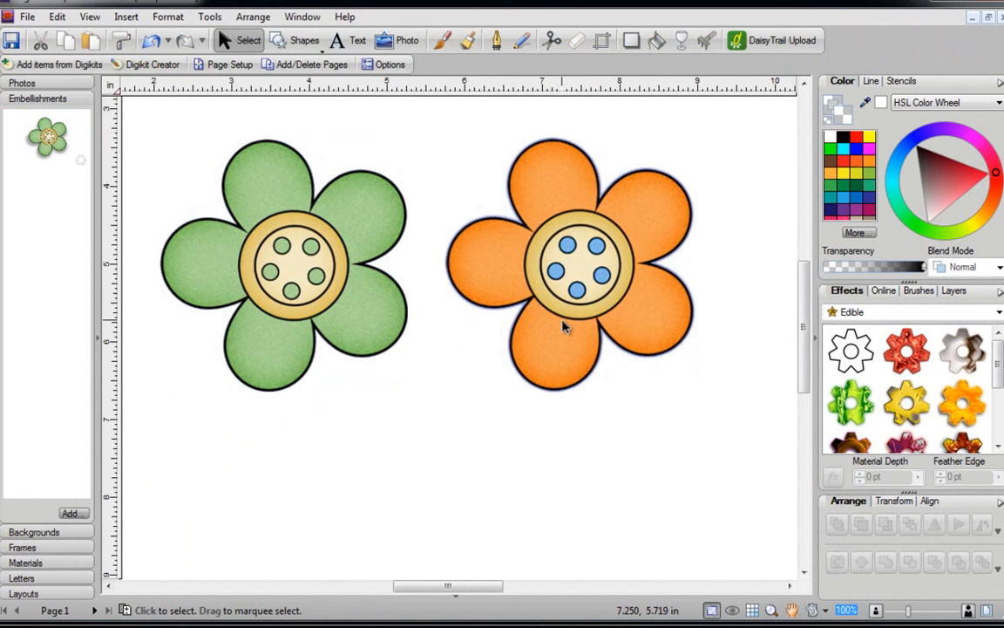
{"action": "left_click", "coordinate": [566, 261]}
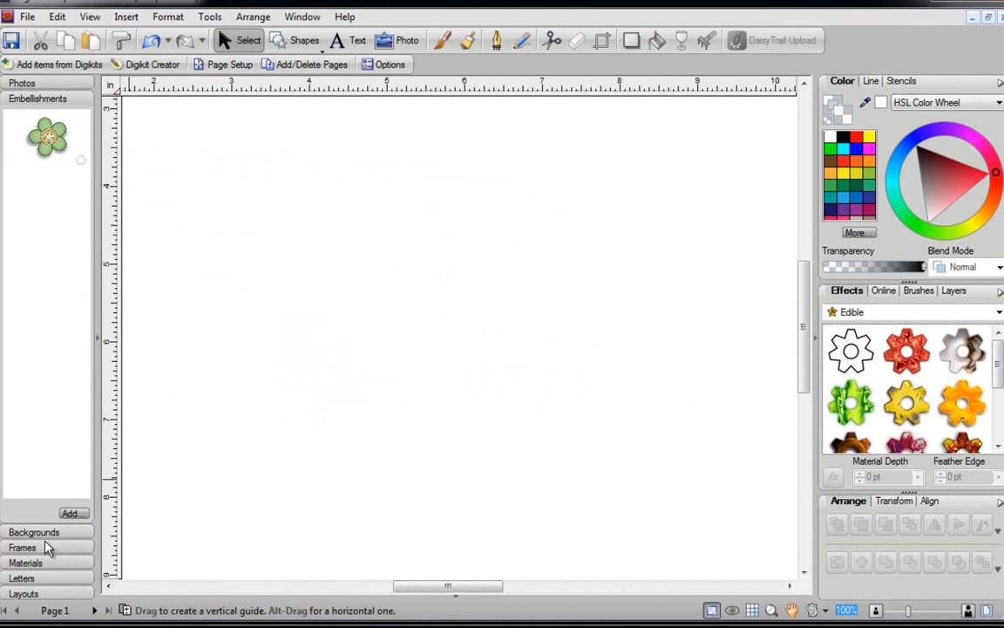
Add the pale yellow frame with green ribbon bow from the Frames tab
{"action": "left_click", "coordinate": [21, 547]}
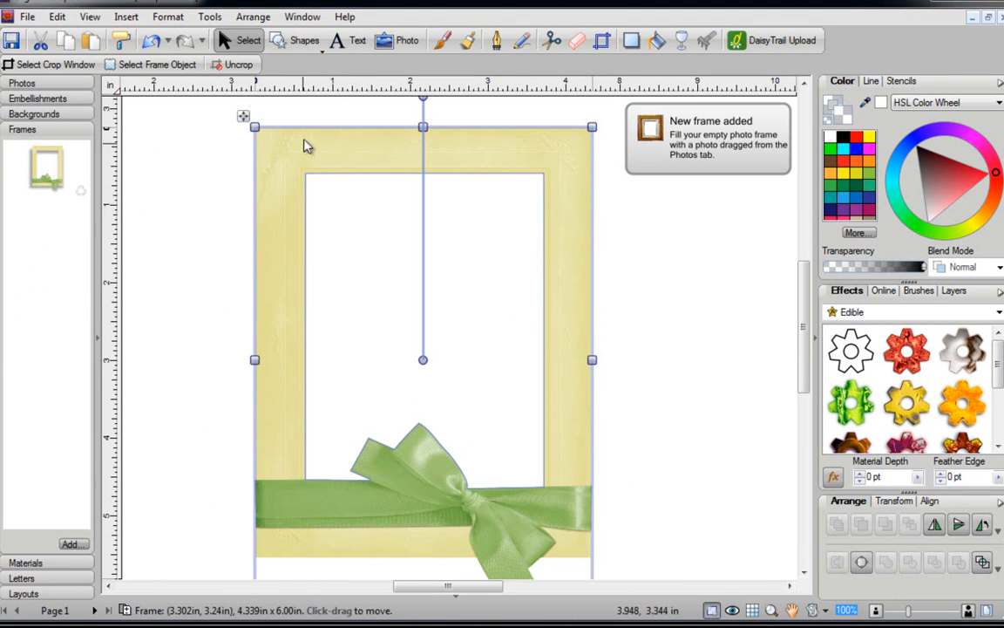
{"action": "mouse_move", "coordinate": [366, 263]}
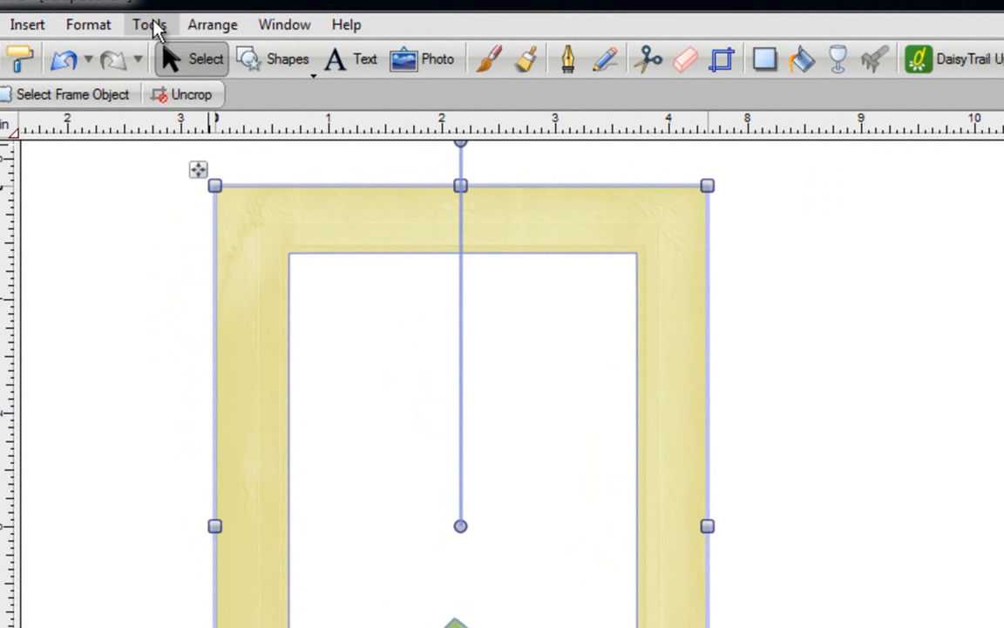
Convert the ribbon frame to a 300 dpi bitmap keeping transparency and anti-aliasing
{"action": "left_click", "coordinate": [148, 24]}
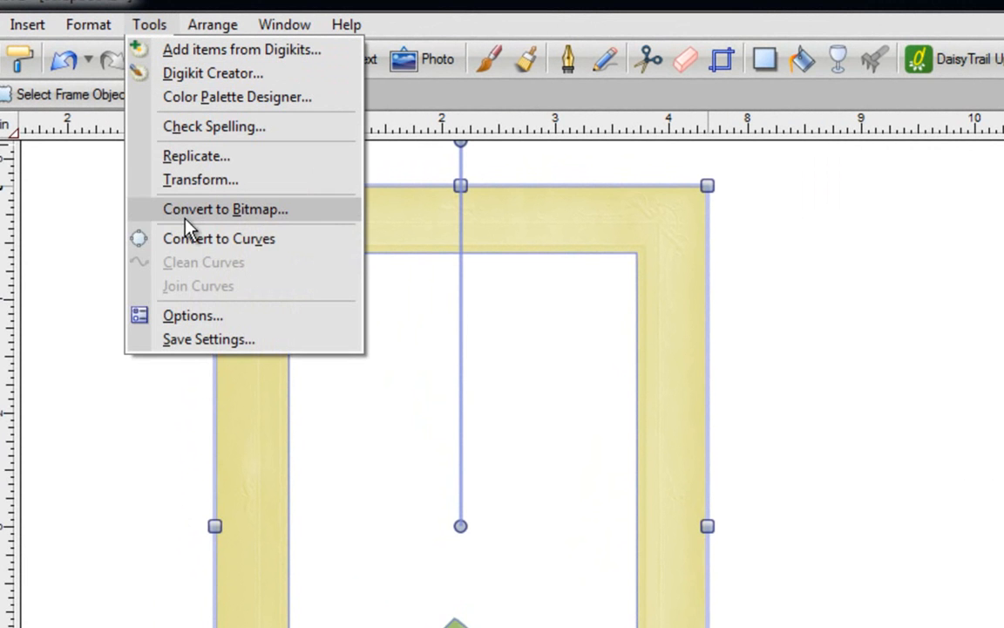
{"action": "left_click", "coordinate": [225, 209]}
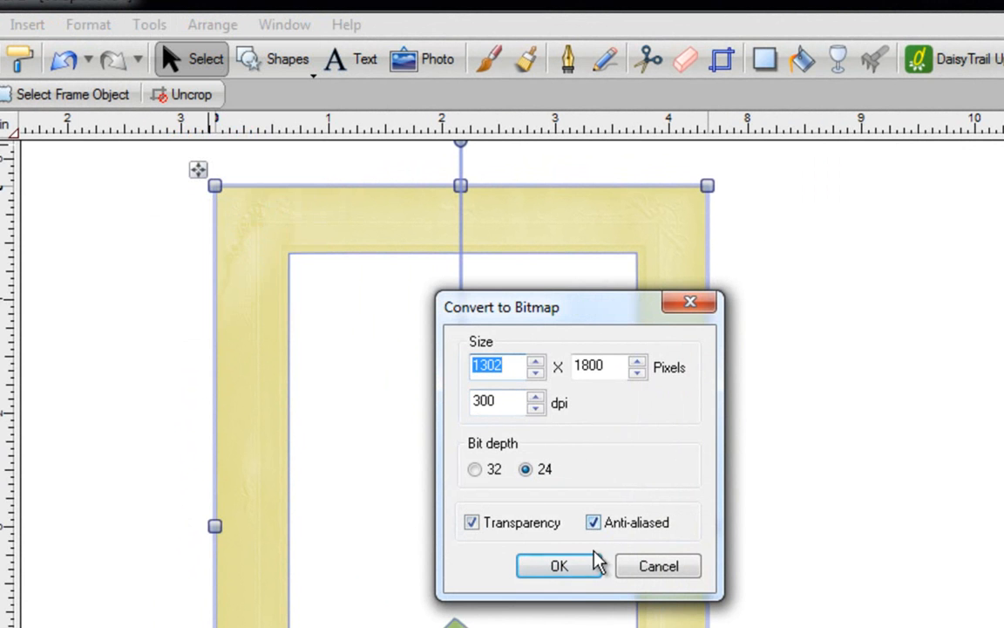
{"action": "left_click", "coordinate": [558, 564]}
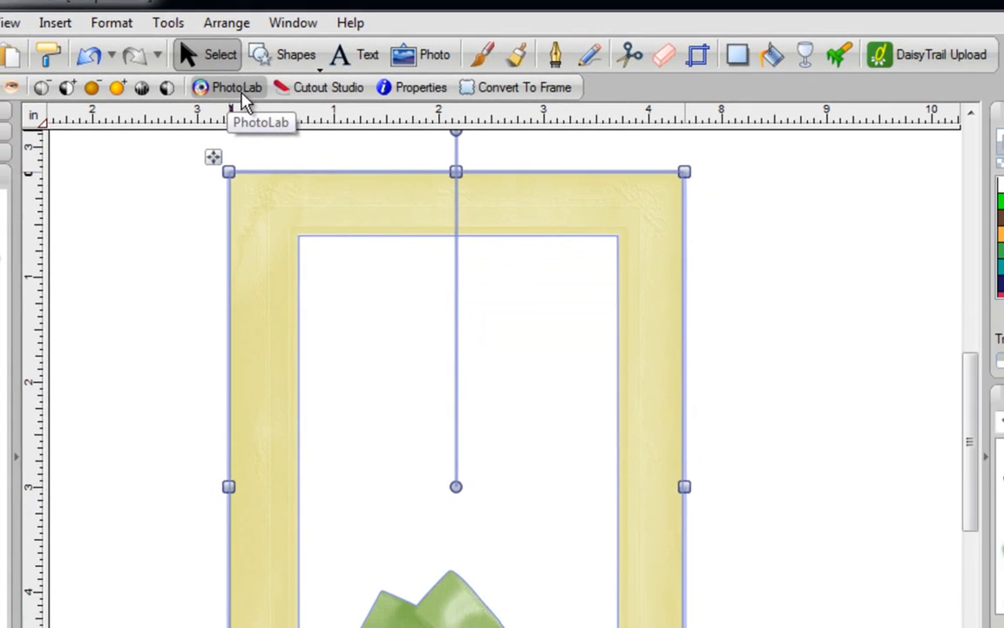
Bring the frame into PhotoLab and add an HSL adjustment to it
{"action": "left_click", "coordinate": [237, 87]}
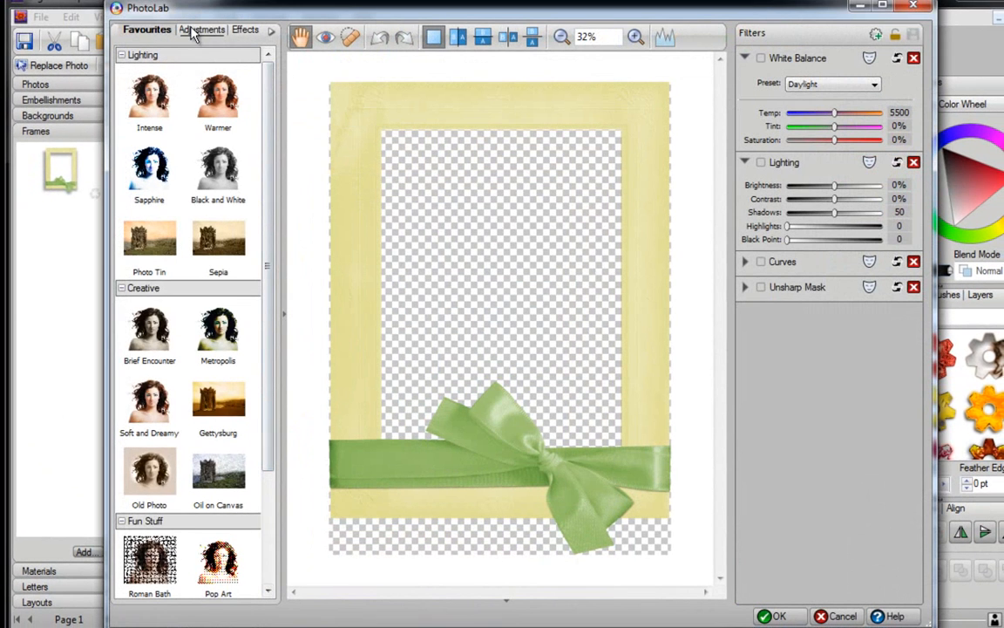
{"action": "left_click", "coordinate": [195, 28]}
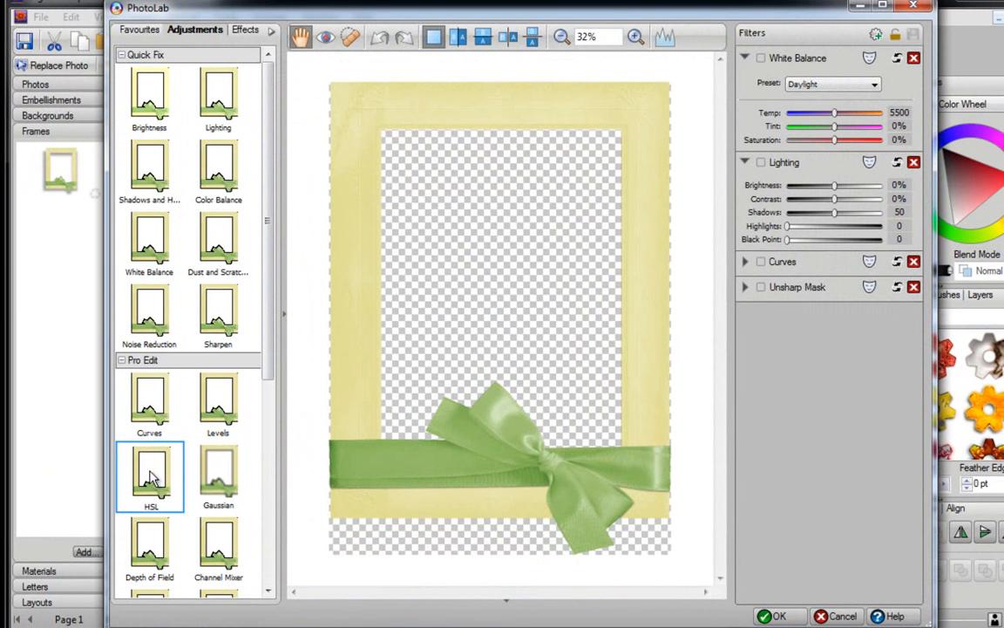
{"action": "left_click", "coordinate": [150, 477]}
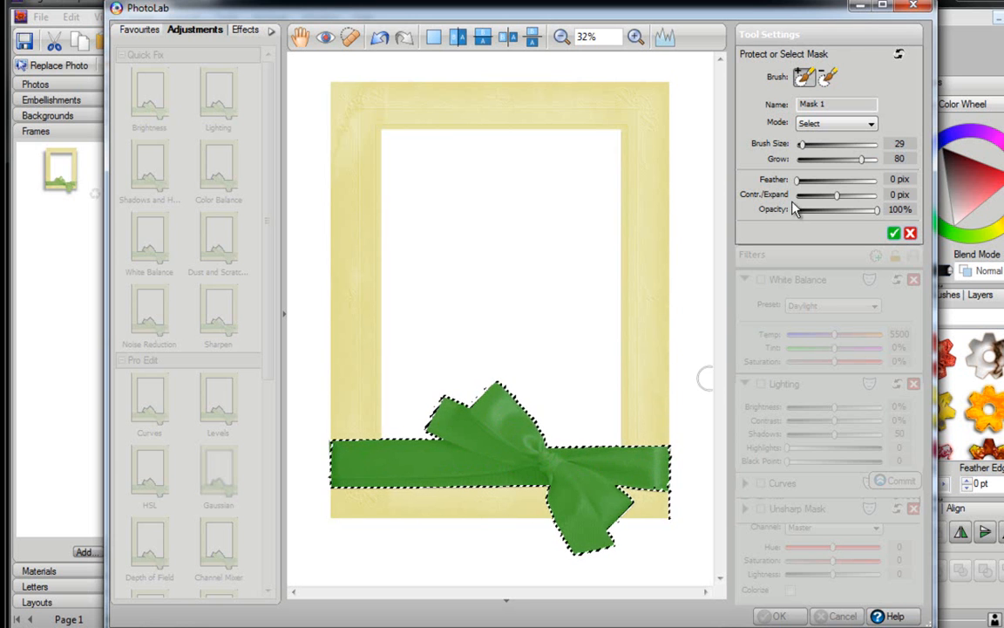
Mask only the green ribbon with 2 px Contract/Expand and lowered opacity, then keep the mask
{"action": "left_click_drag", "start_coordinate": [793, 195], "coordinate": [838, 196]}
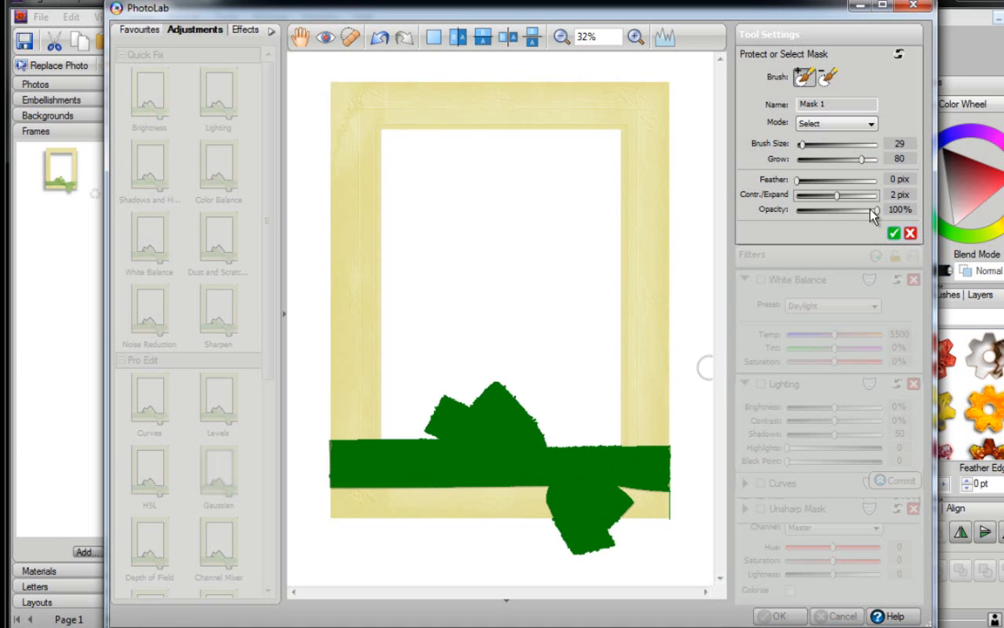
{"action": "left_click_drag", "start_coordinate": [863, 209], "coordinate": [840, 209]}
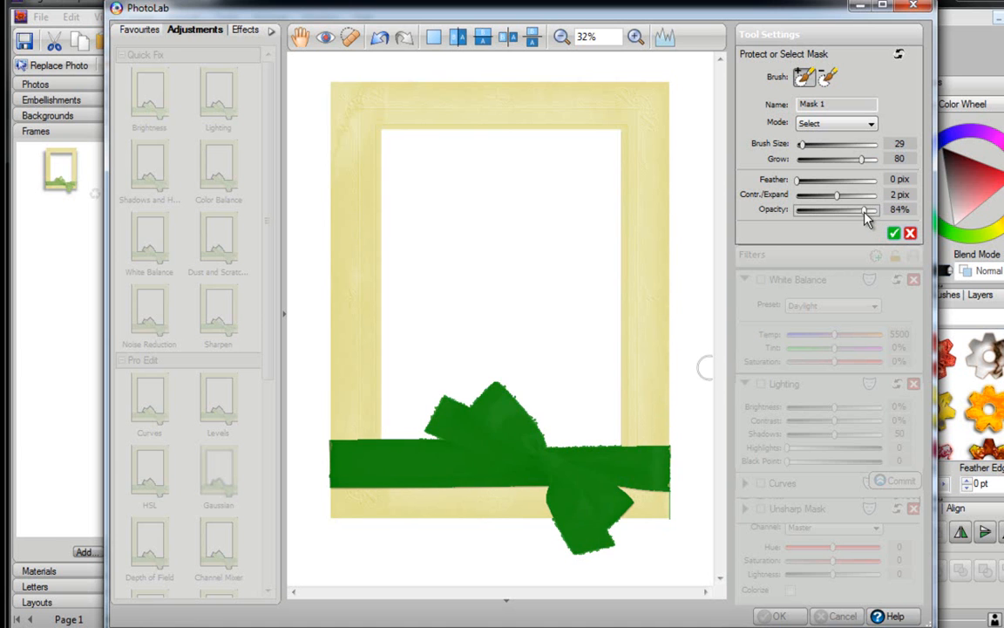
{"action": "left_click_drag", "start_coordinate": [863, 210], "coordinate": [841, 209]}
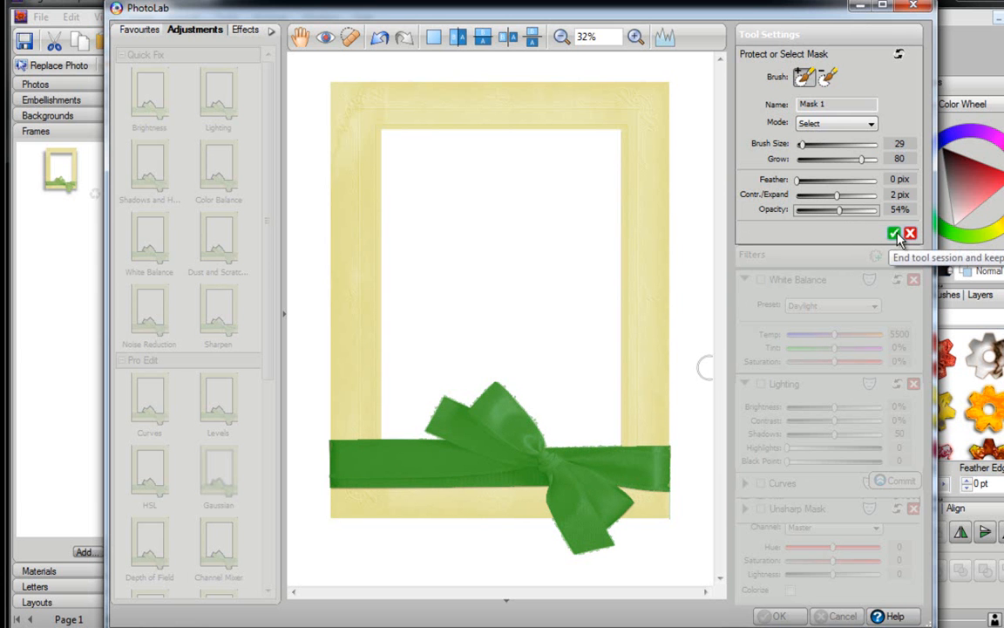
{"action": "left_click", "coordinate": [895, 234]}
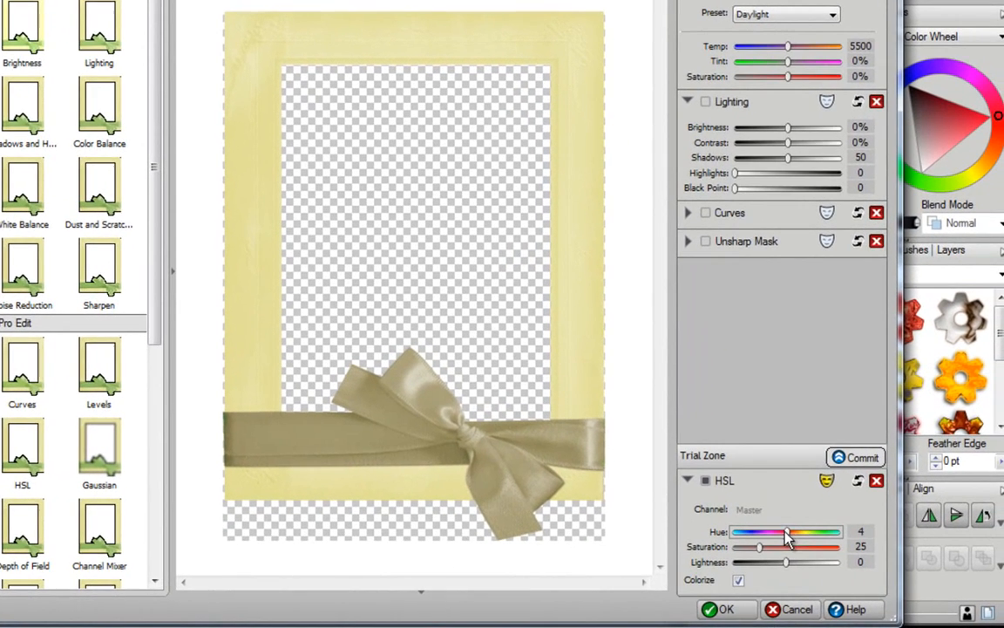
Colorize the ribbon orange with Hue -5, Saturation 84, Lightness -10 and commit it to the page
{"action": "left_click_drag", "start_coordinate": [788, 532], "coordinate": [775, 532]}
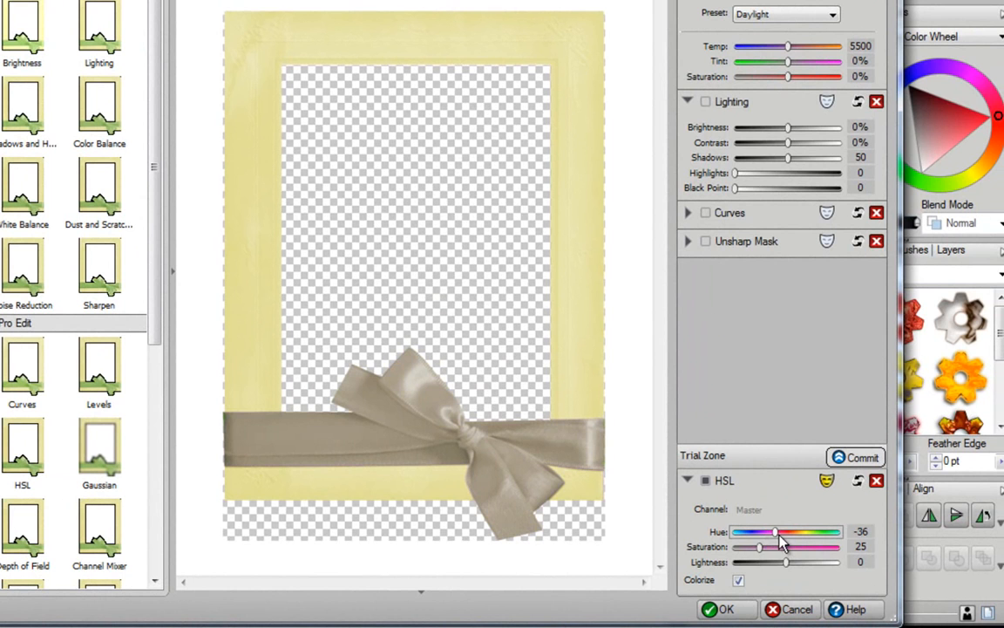
{"action": "left_click_drag", "start_coordinate": [758, 547], "coordinate": [781, 547]}
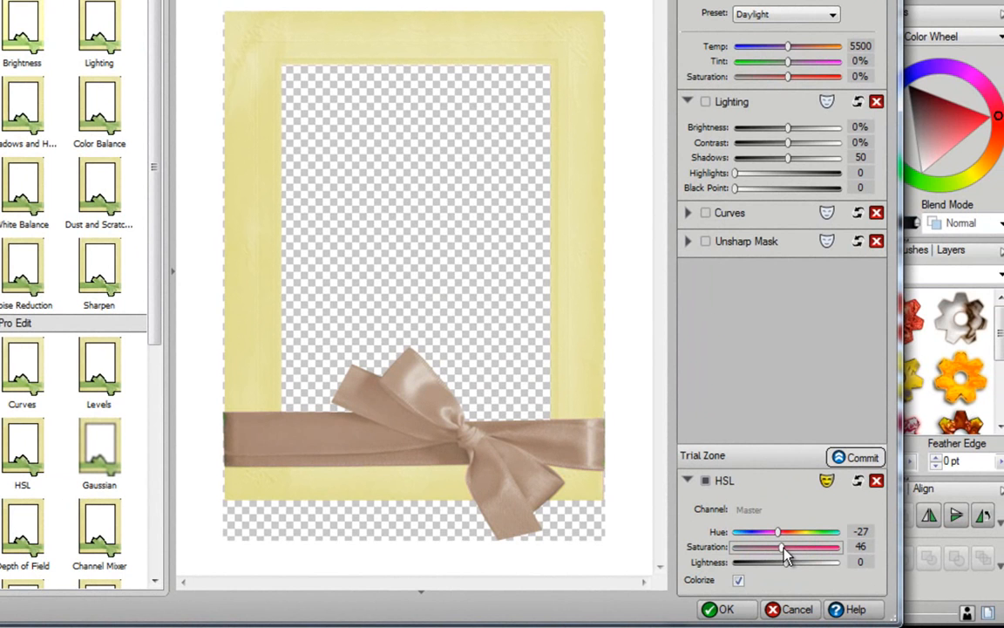
{"action": "left_click_drag", "start_coordinate": [788, 548], "coordinate": [816, 547]}
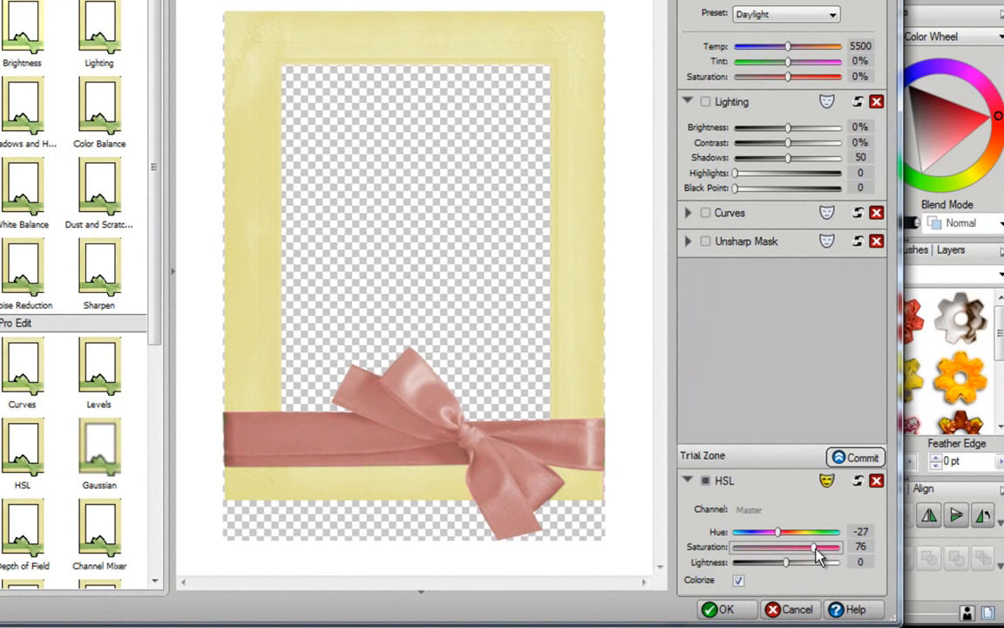
{"action": "left_click_drag", "start_coordinate": [816, 548], "coordinate": [781, 561]}
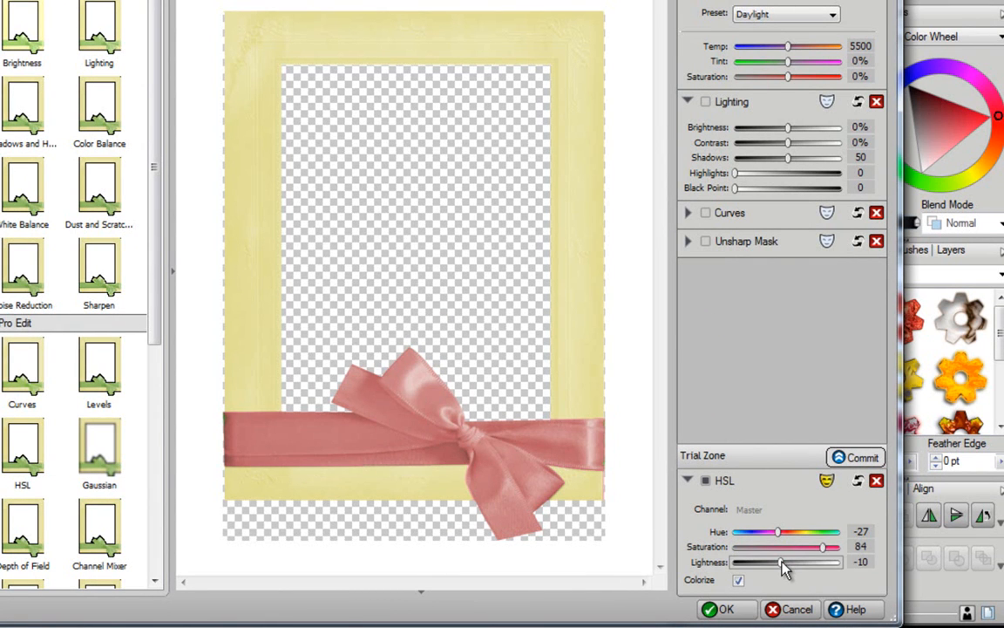
{"action": "left_click_drag", "start_coordinate": [778, 532], "coordinate": [764, 532]}
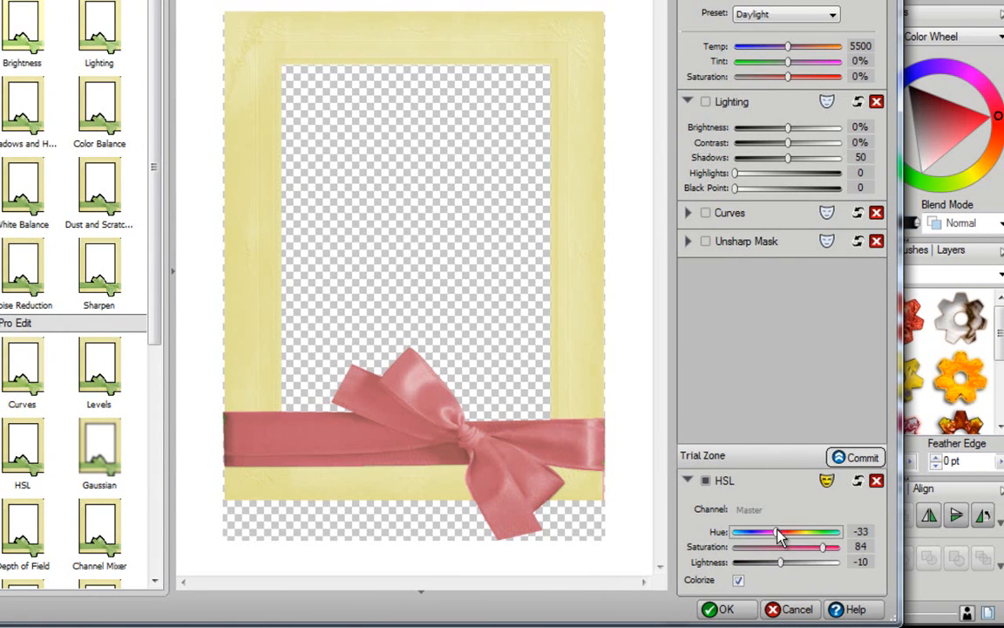
{"action": "left_click_drag", "start_coordinate": [757, 532], "coordinate": [784, 532]}
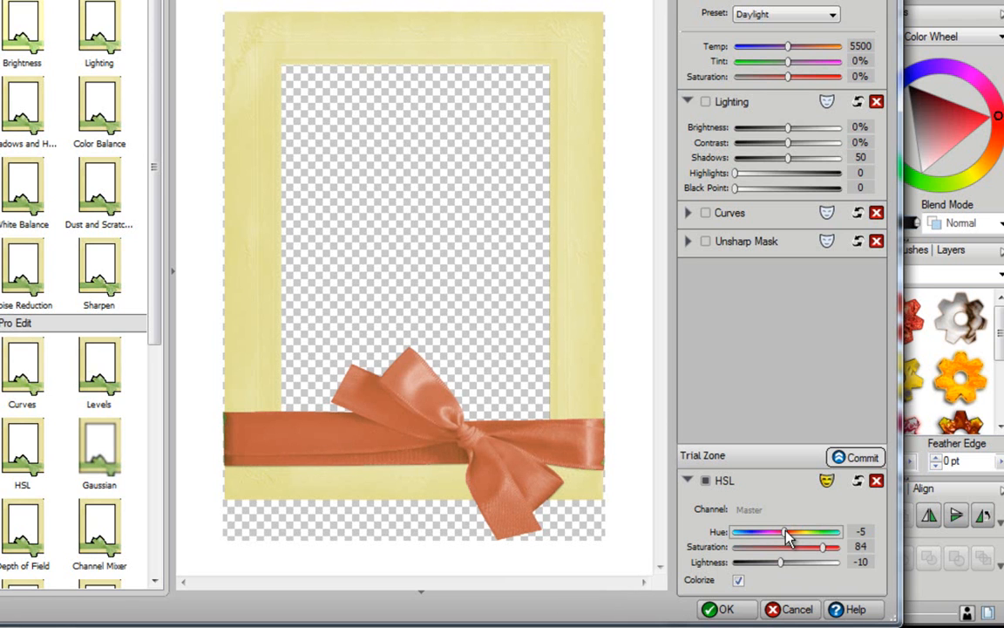
{"action": "left_click", "coordinate": [726, 608]}
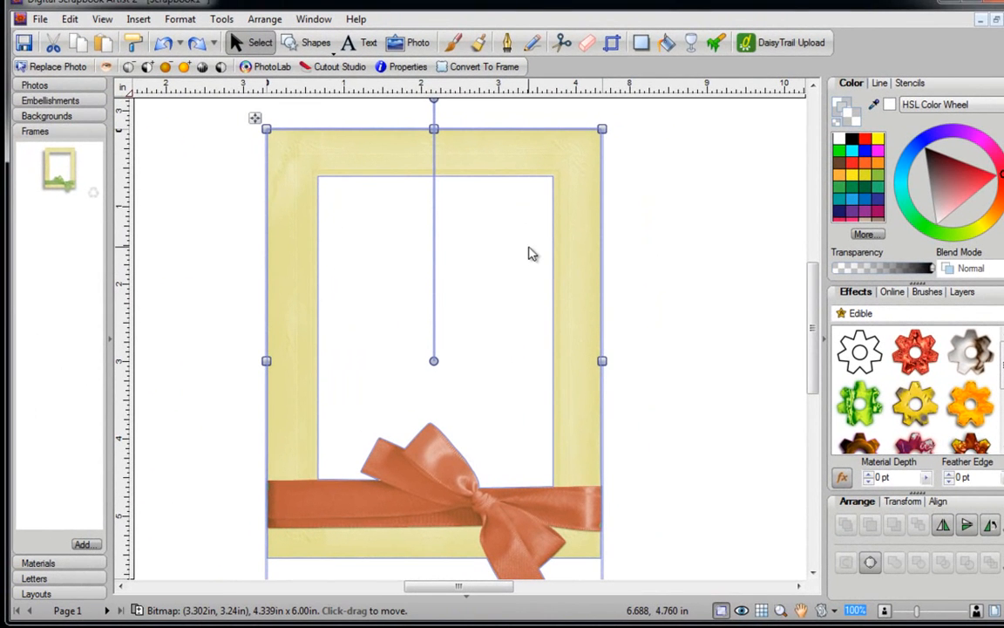
{"action": "mouse_move", "coordinate": [467, 513]}
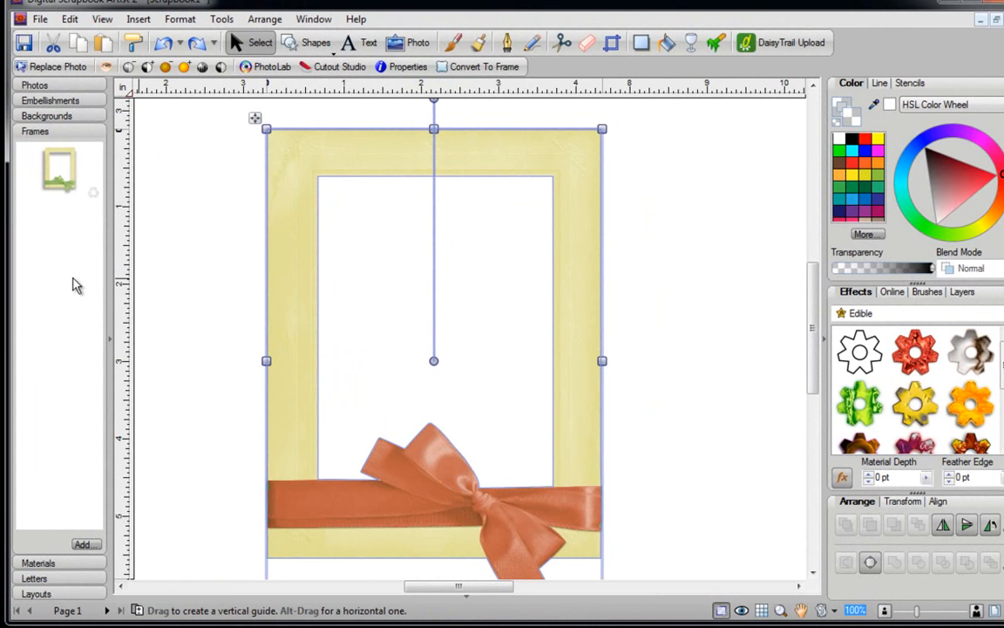
{"action": "mouse_move", "coordinate": [293, 252]}
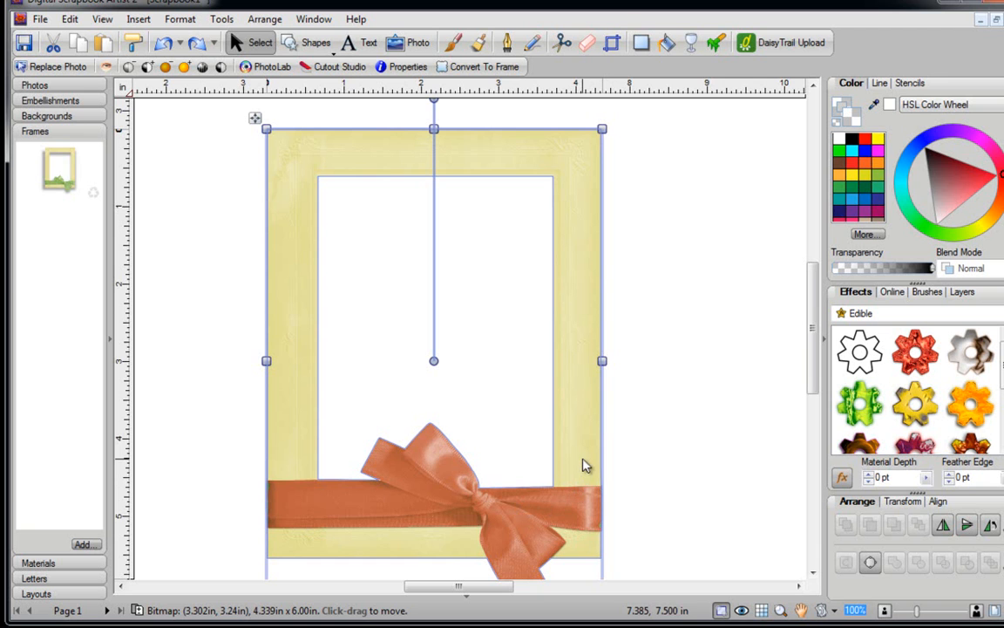
{"action": "mouse_move", "coordinate": [401, 218]}
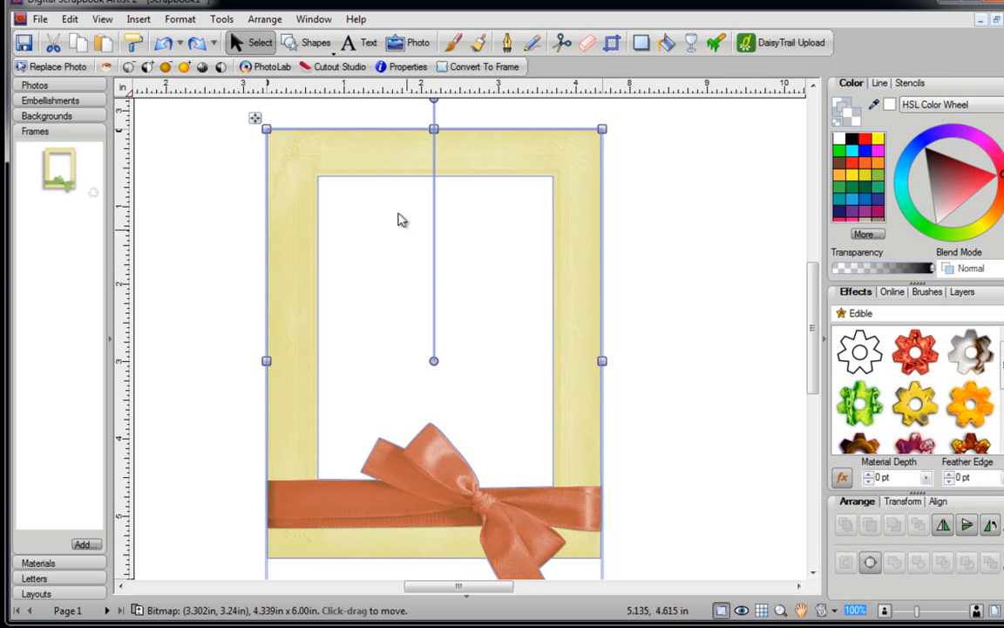
{"action": "mouse_move", "coordinate": [338, 192]}
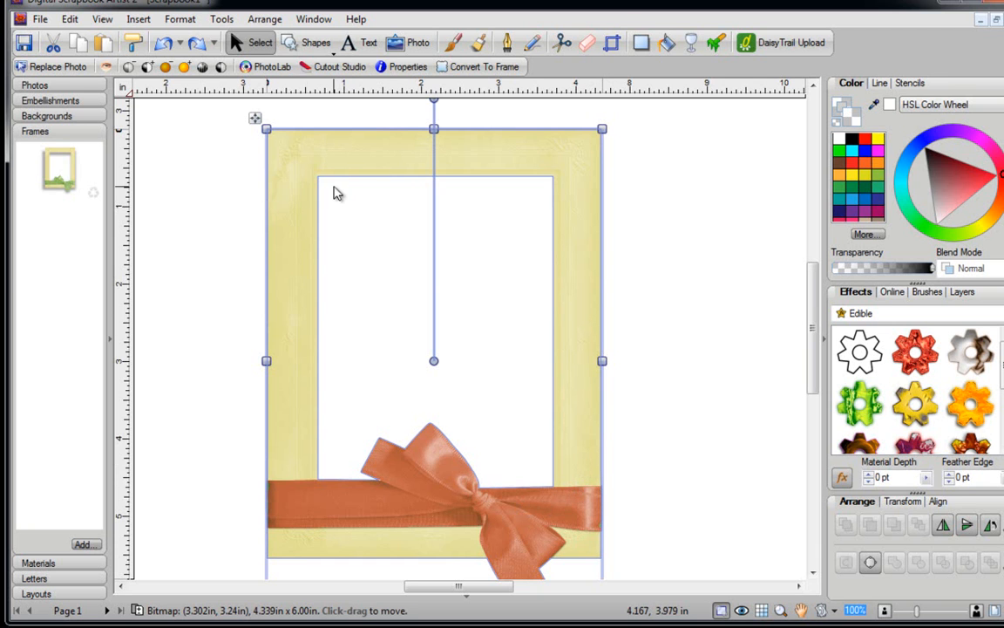
Convert the orange-ribbon frame to a 300 dpi bitmap again, keeping transparency and anti-aliasing
{"action": "left_click", "coordinate": [222, 18]}
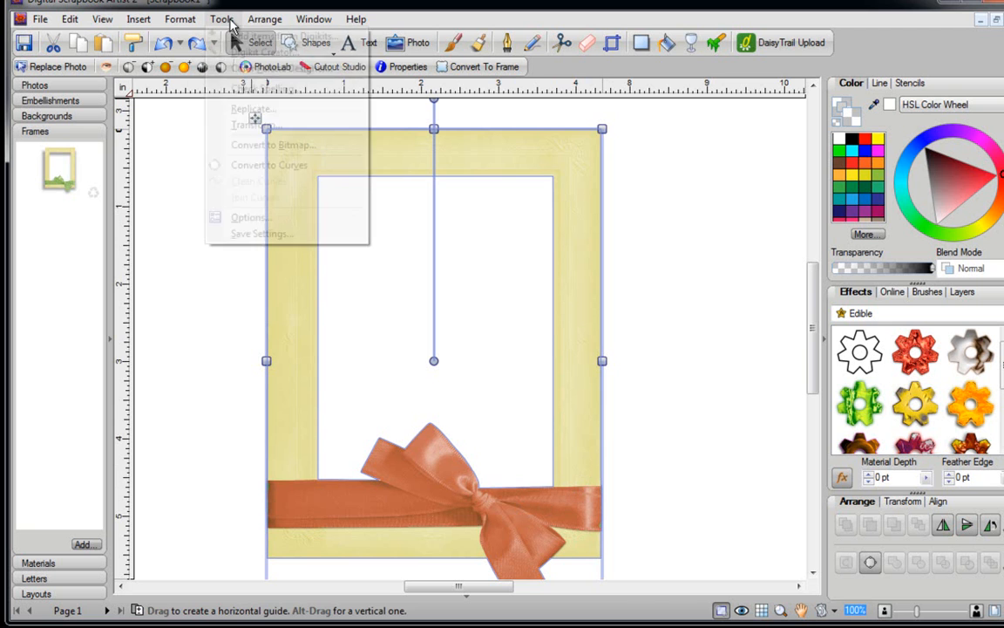
{"action": "left_click", "coordinate": [272, 144]}
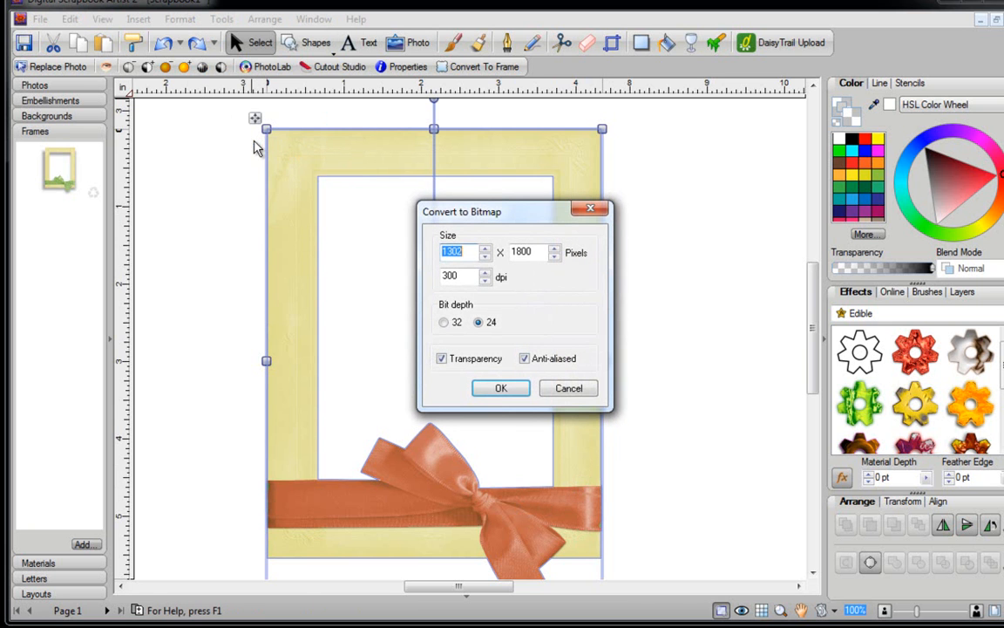
{"action": "mouse_move", "coordinate": [558, 305]}
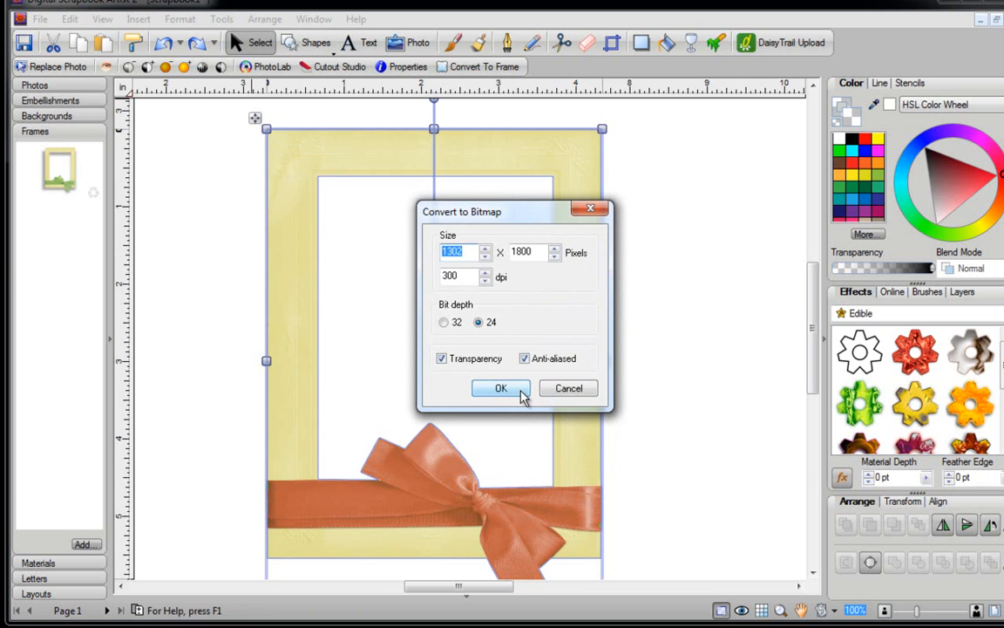
{"action": "left_click", "coordinate": [502, 387]}
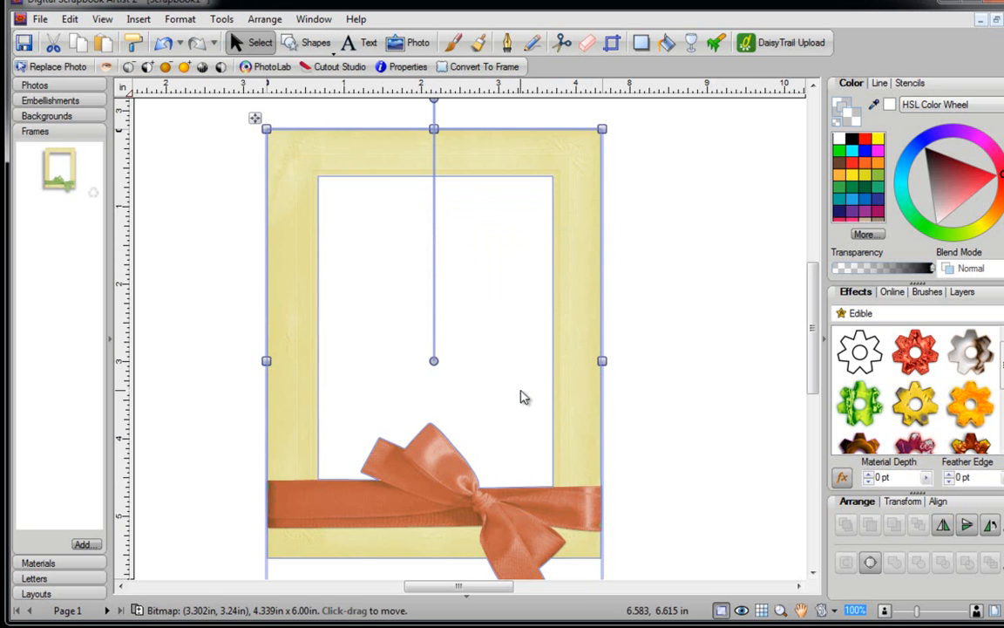
{"action": "mouse_move", "coordinate": [596, 241]}
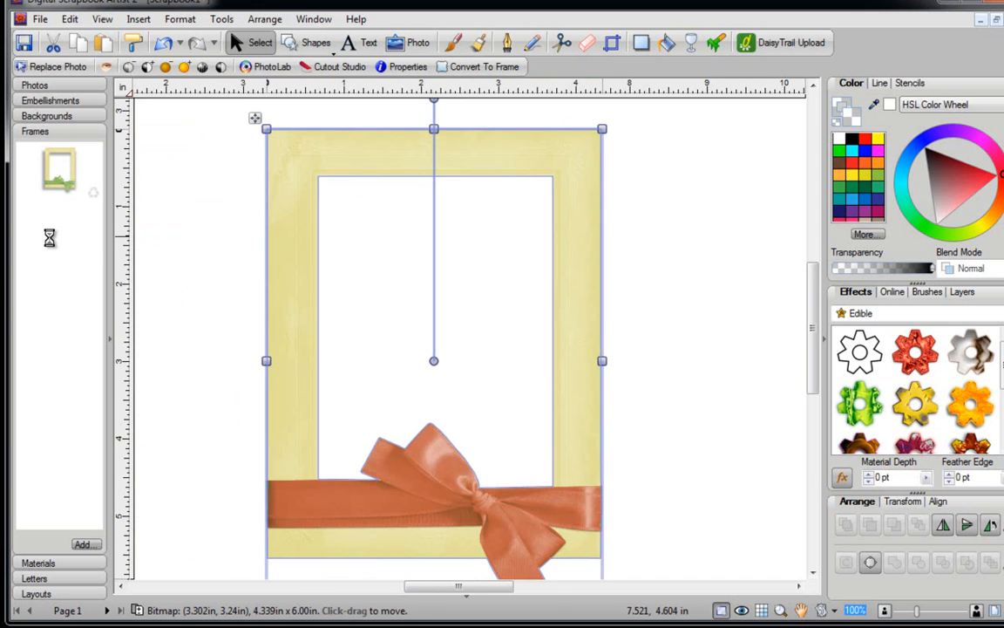
Save the orange-ribbon bitmap as a new frame and place the original green-ribbon frame beside it
{"action": "left_click", "coordinate": [59, 230]}
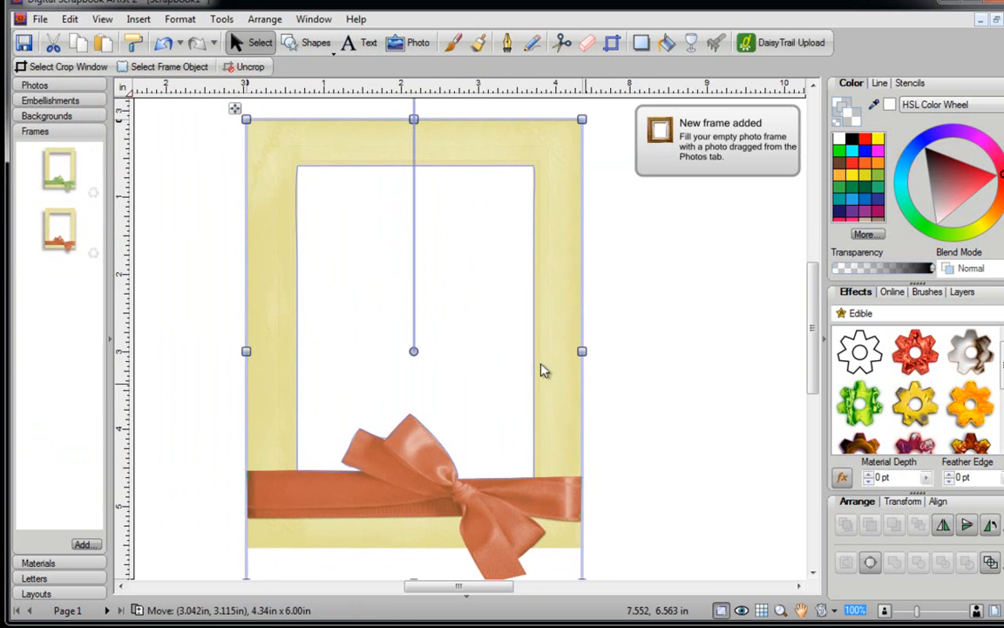
{"action": "left_click", "coordinate": [59, 173]}
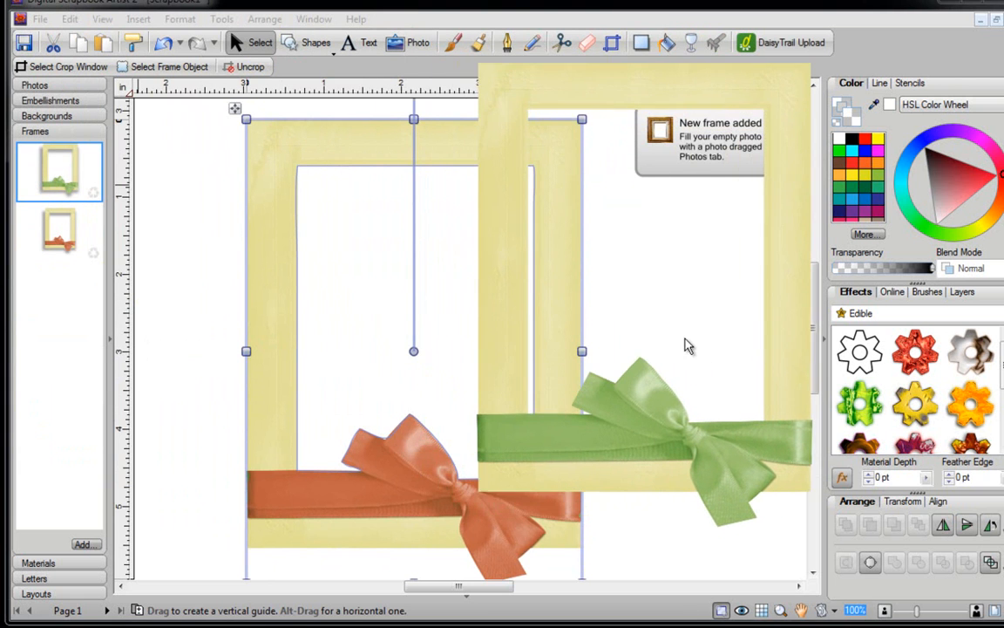